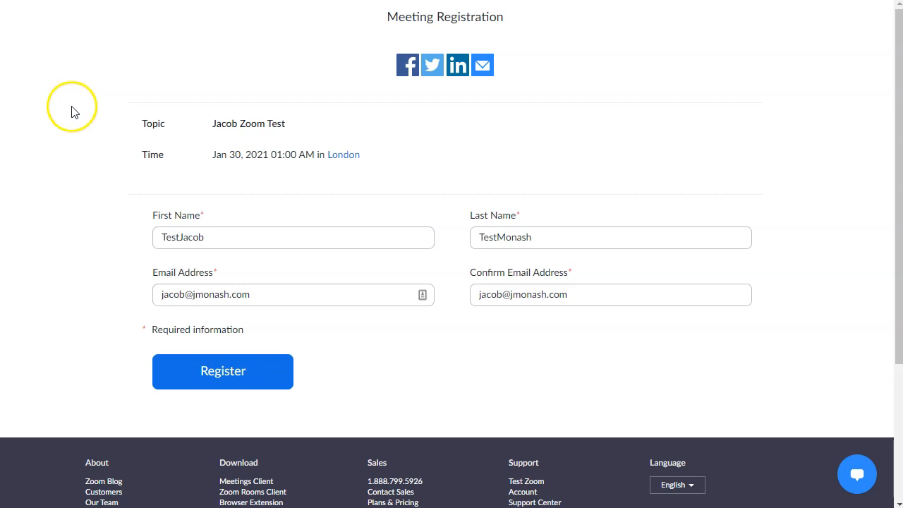
pyautogui.moveTo(324, 352)
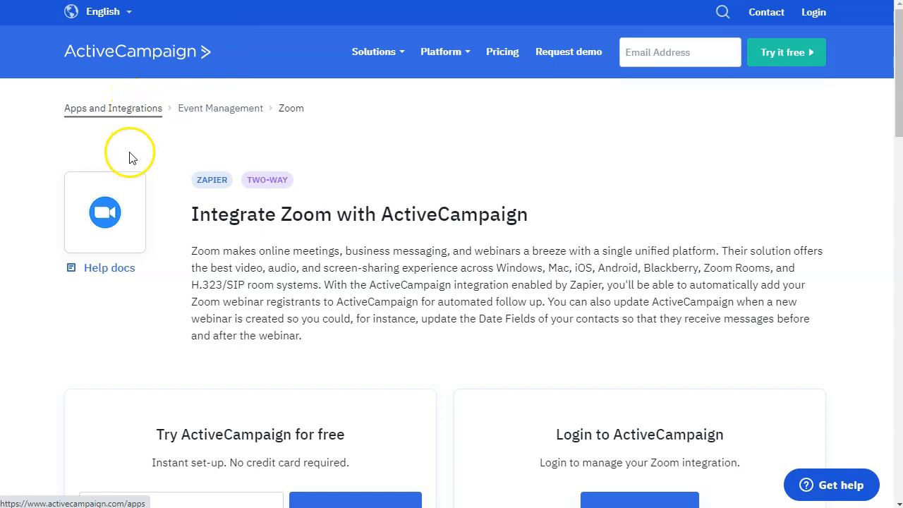
pyautogui.moveTo(234, 204)
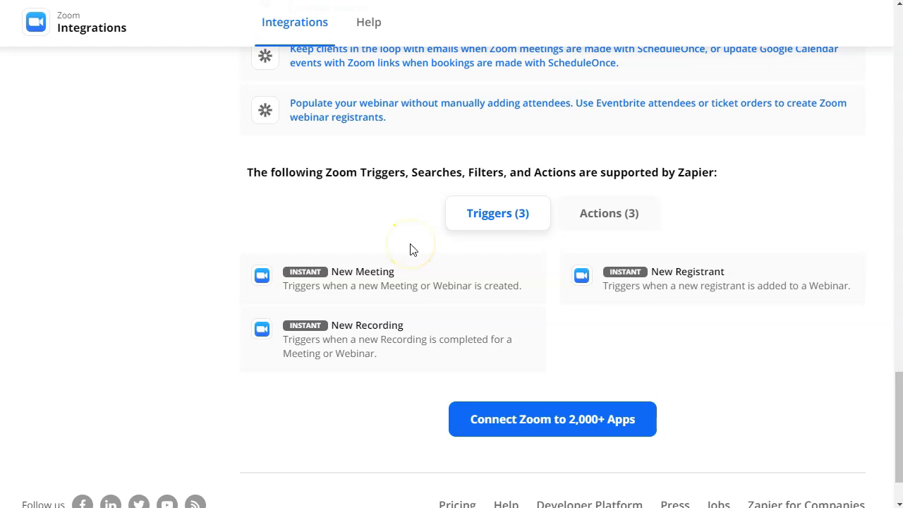
pyautogui.moveTo(714, 295)
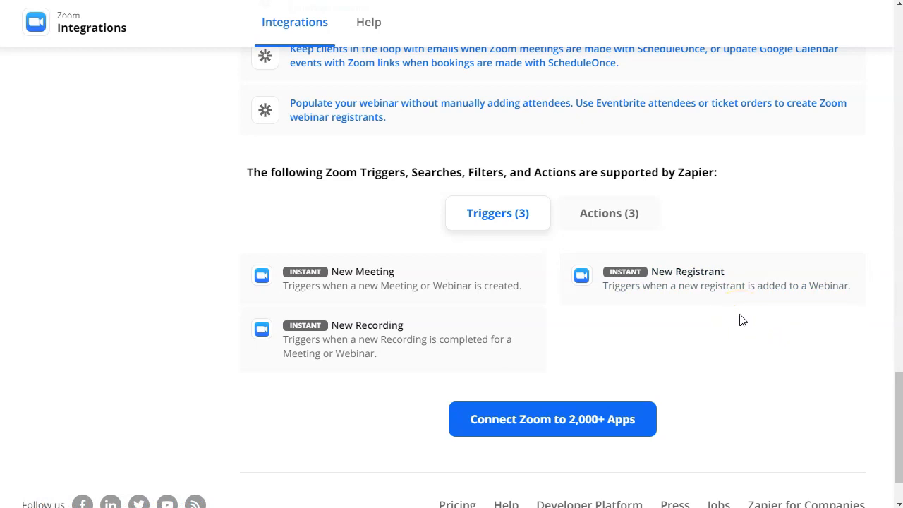
pyautogui.moveTo(344, 103)
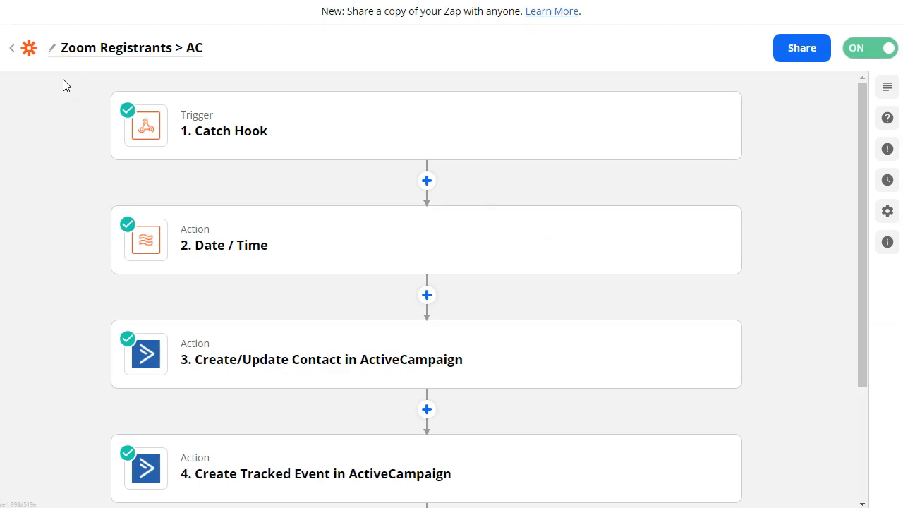
pyautogui.moveTo(63, 218)
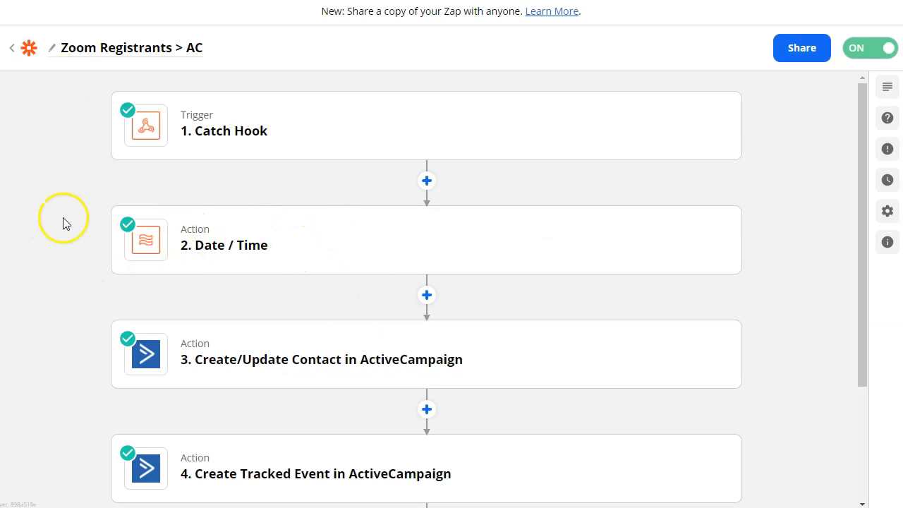
pyautogui.moveTo(148, 132)
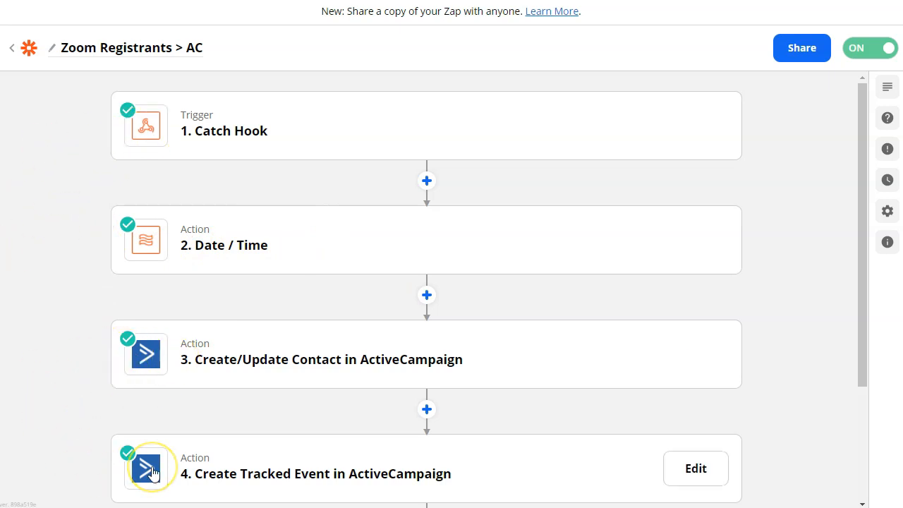
pyautogui.moveTo(129, 135)
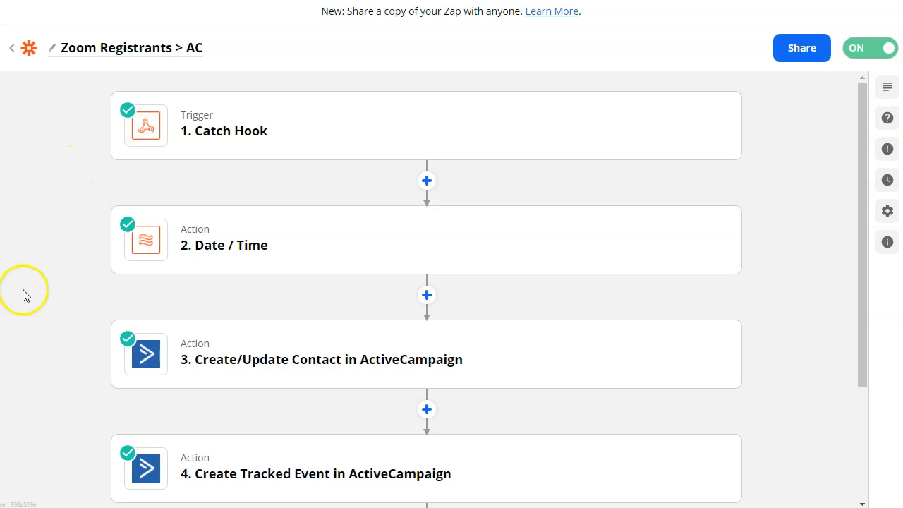
pyautogui.moveTo(196, 367)
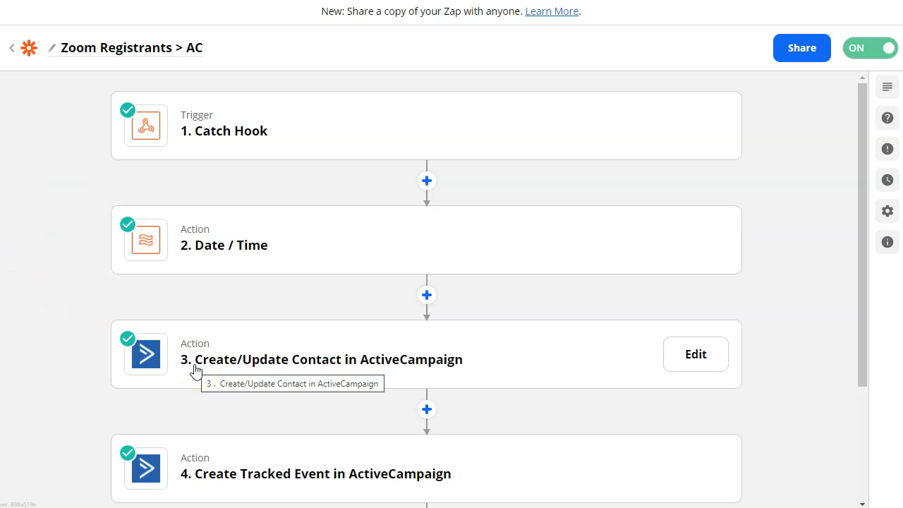
pyautogui.moveTo(257, 474)
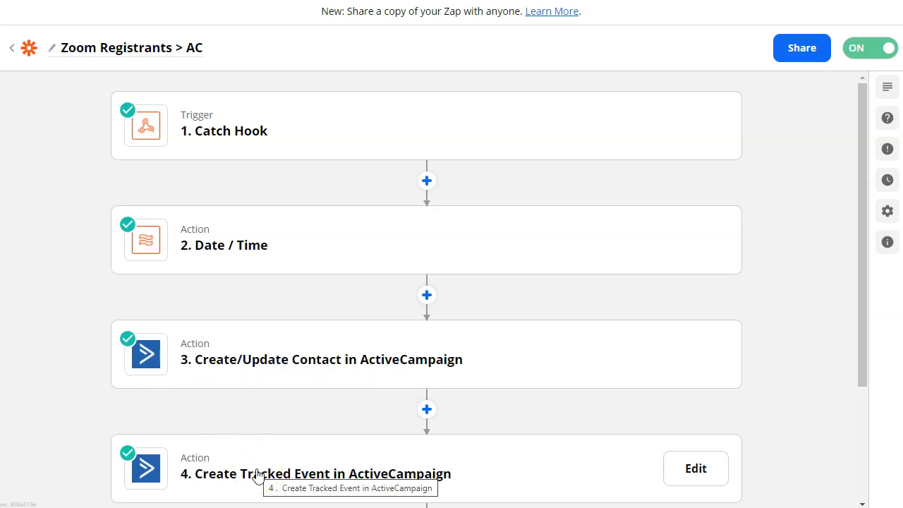
pyautogui.moveTo(76, 144)
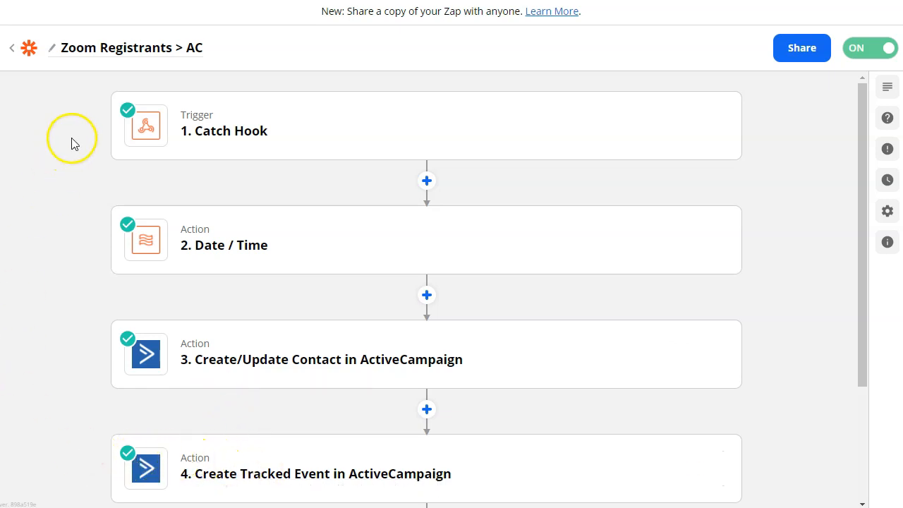
pyautogui.moveTo(163, 355)
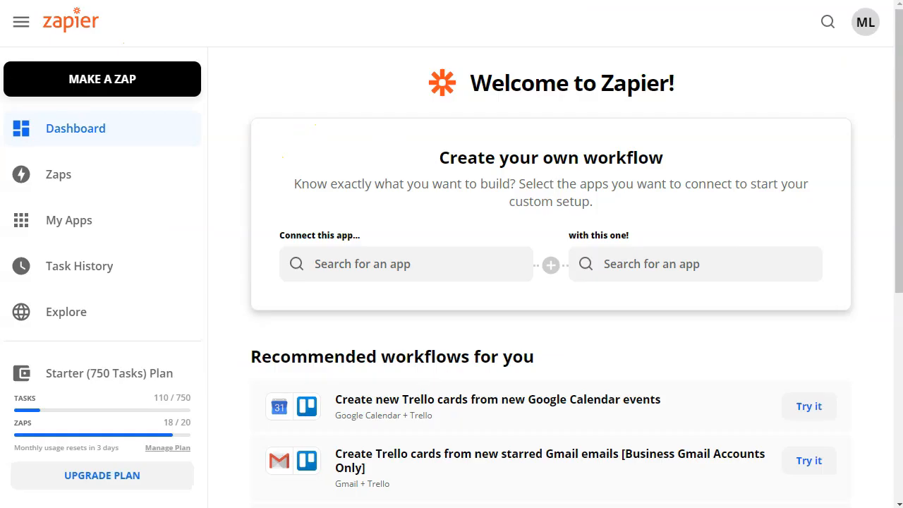
# Step: Create a new zap and choose Webhooks by Zapier as the trigger app, listing its trigger events
pyautogui.click(102, 79)
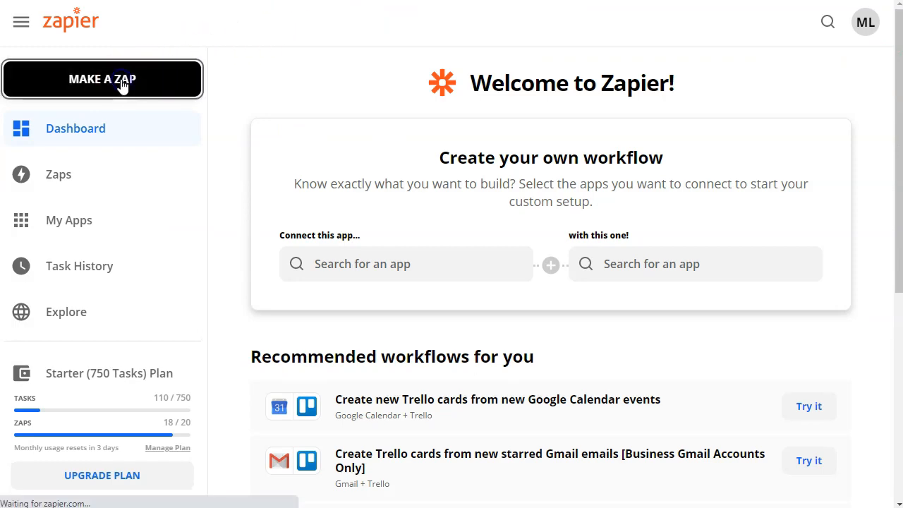
pyautogui.click(102, 79)
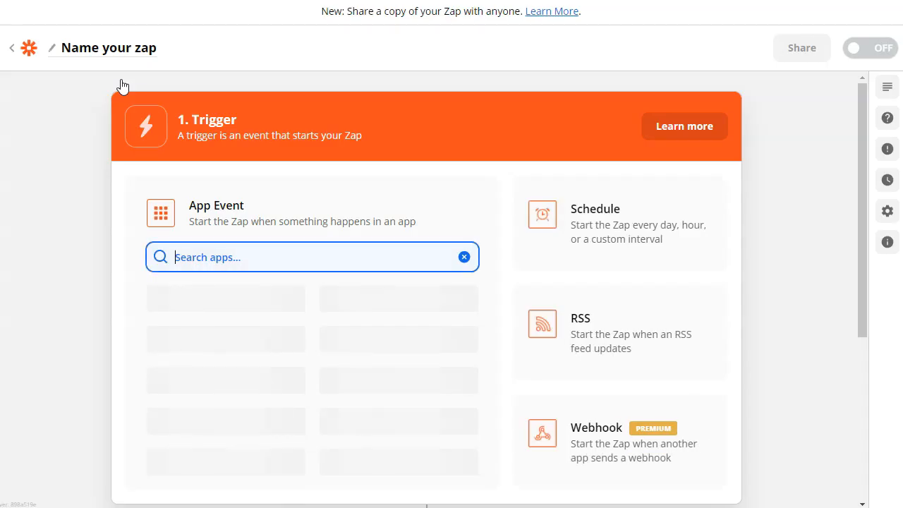
pyautogui.write('webhook')
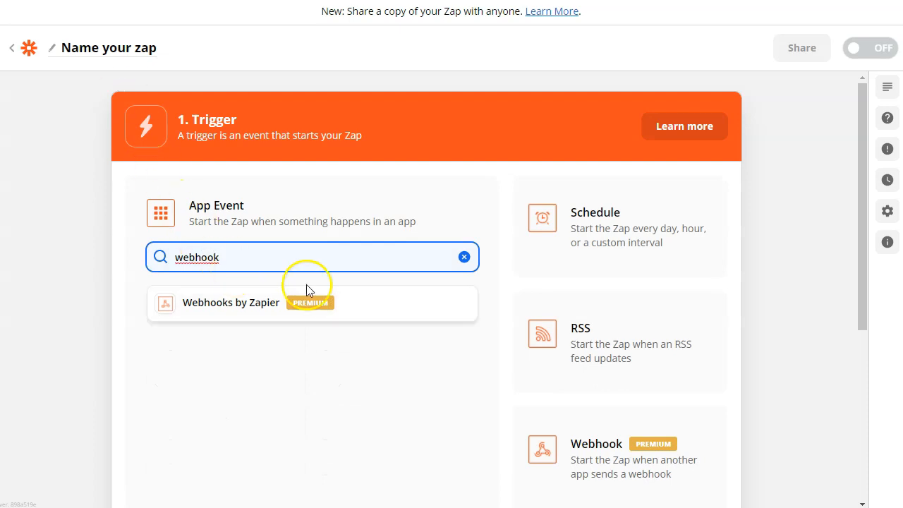
pyautogui.moveTo(321, 313)
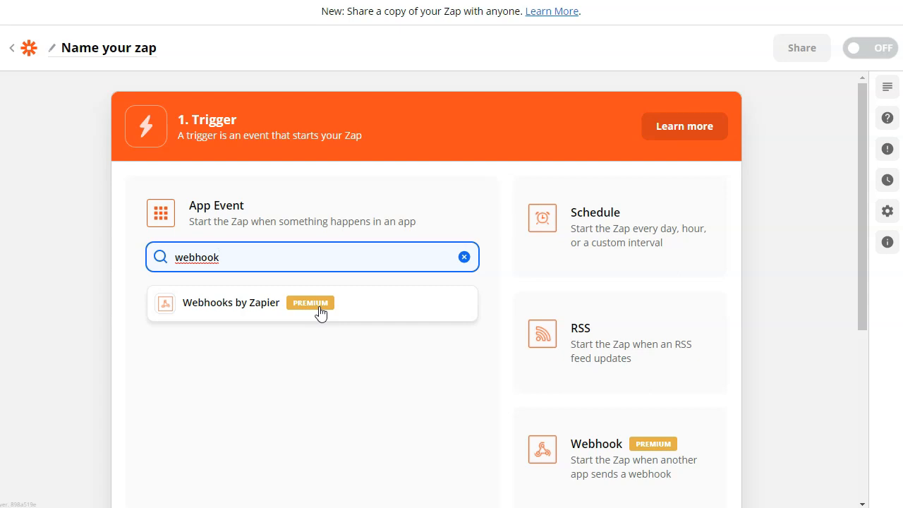
pyautogui.click(232, 302)
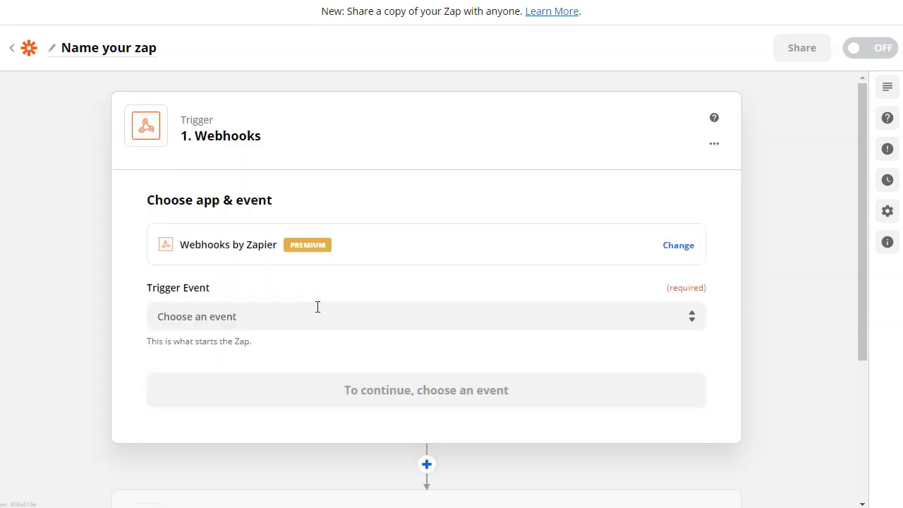
pyautogui.click(426, 317)
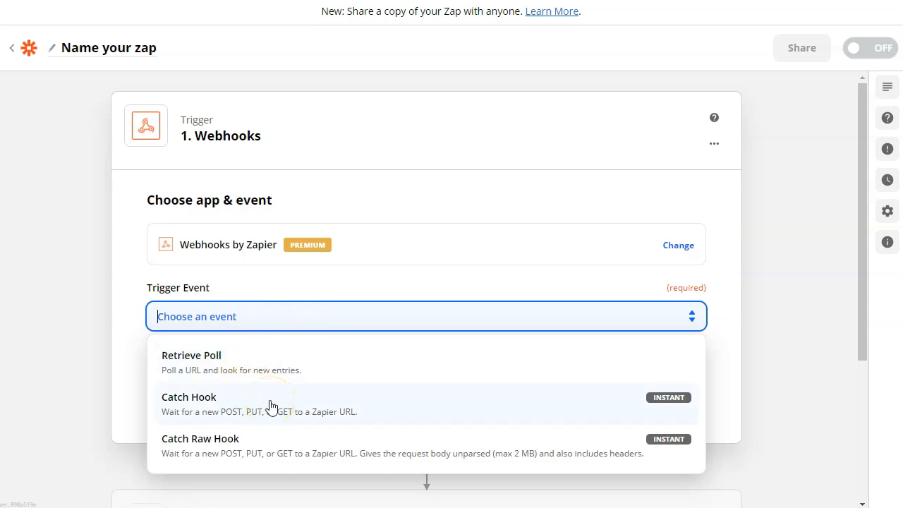
# Step: Choose Catch Hook as the trigger event so a custom webhook URL is generated
pyautogui.click(189, 397)
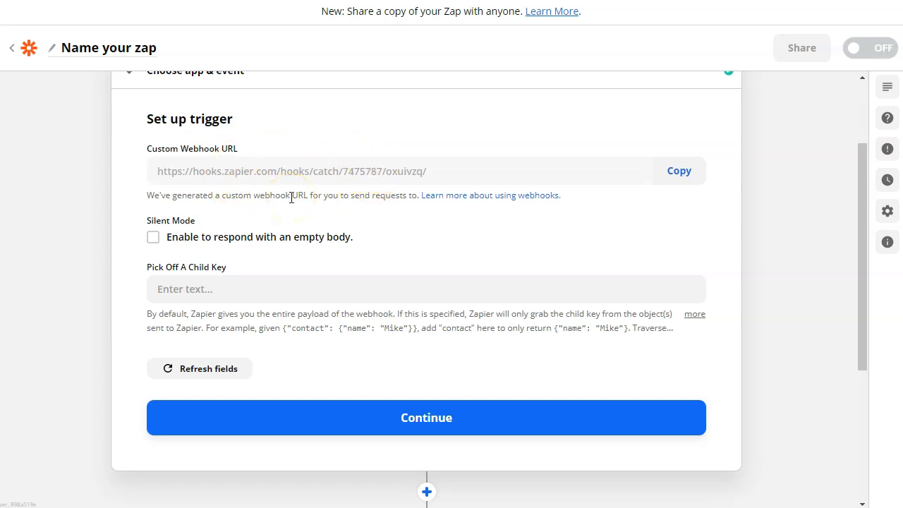
pyautogui.moveTo(537, 106)
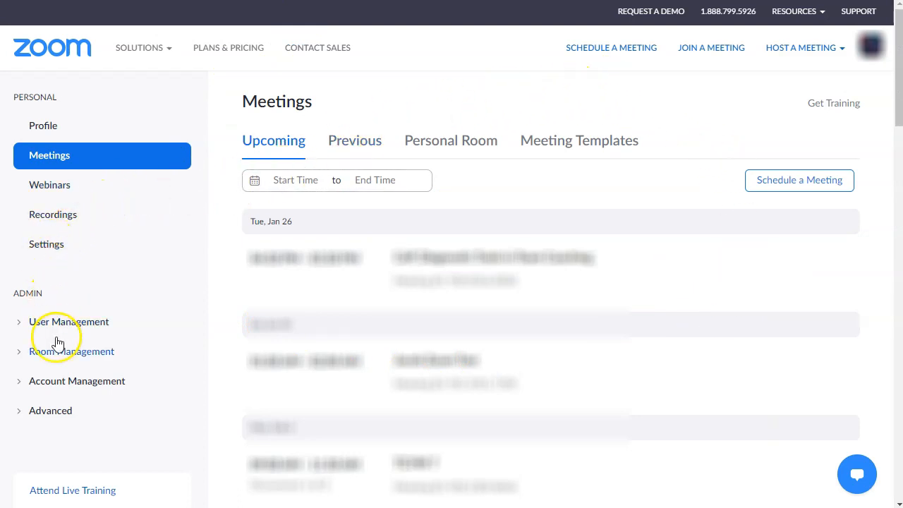
# Step: Reach the Build App page of the Zoom App Marketplace via Advanced admin and Develop
pyautogui.click(51, 409)
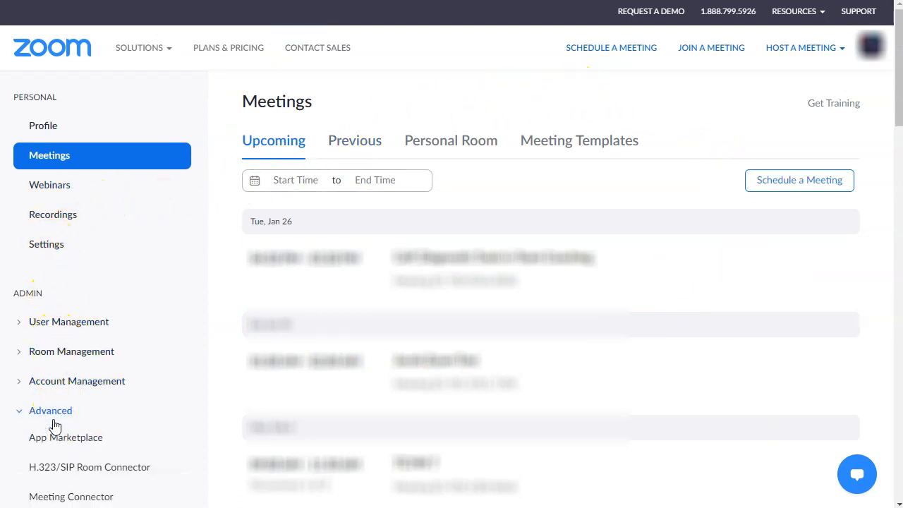
pyautogui.moveTo(65, 437)
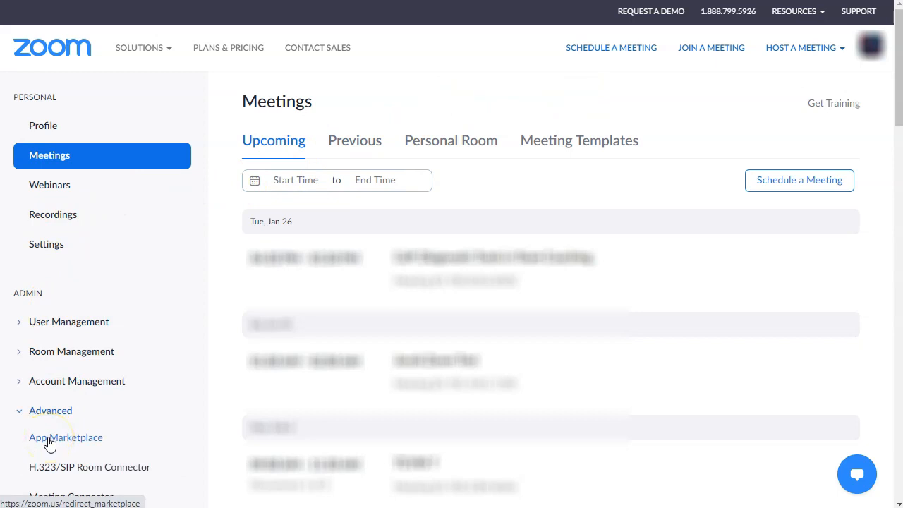
pyautogui.click(64, 437)
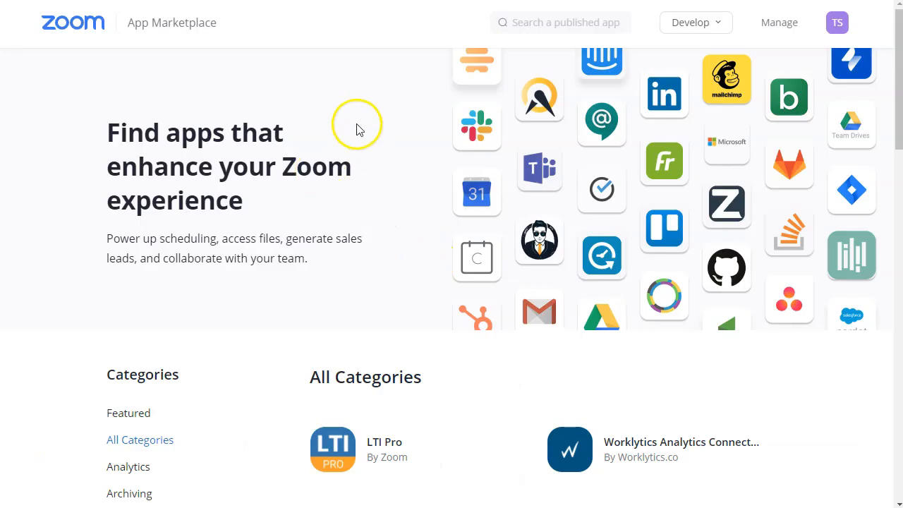
pyautogui.moveTo(727, 92)
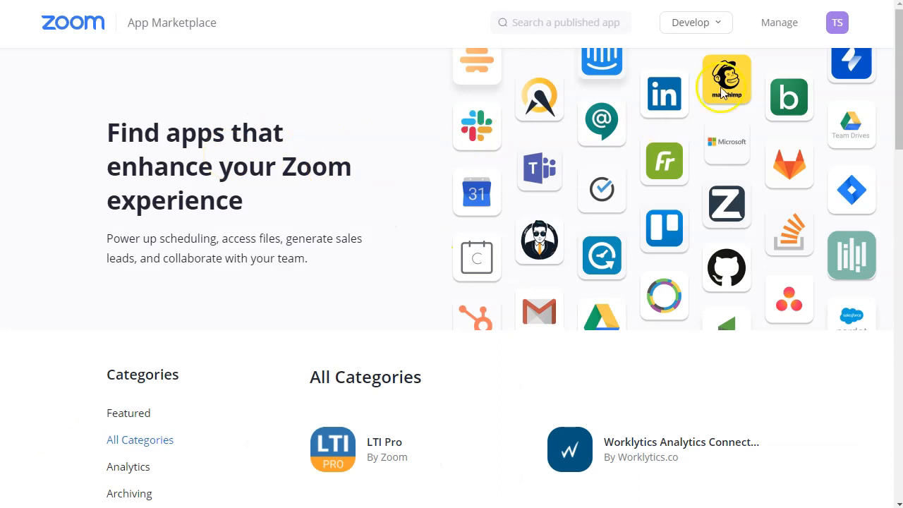
pyautogui.click(694, 23)
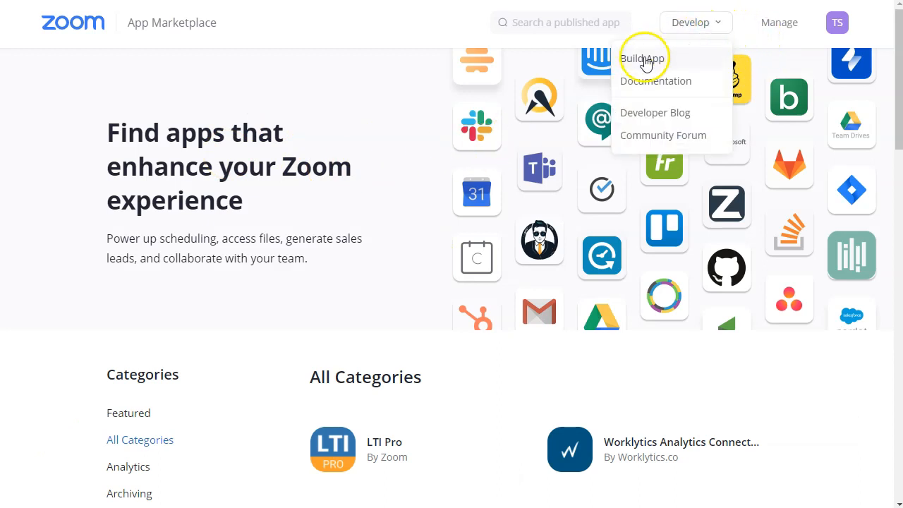
pyautogui.click(642, 58)
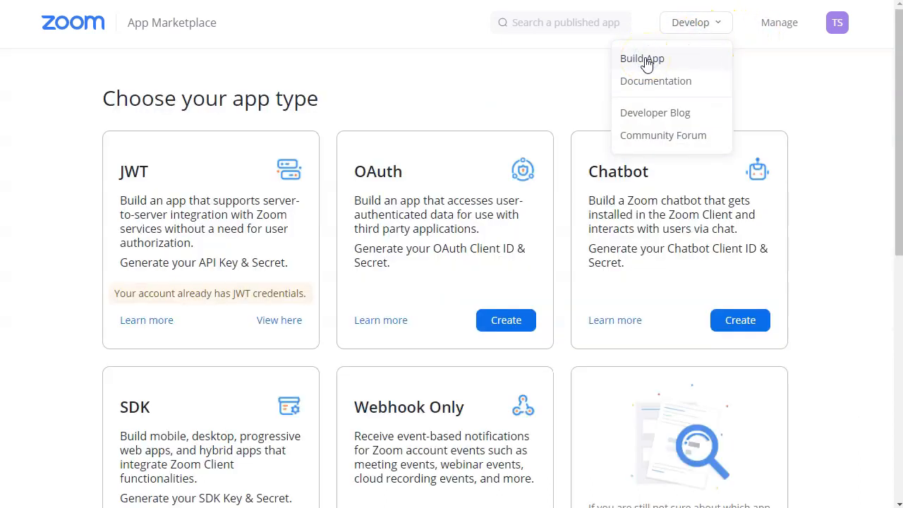
pyautogui.click(440, 124)
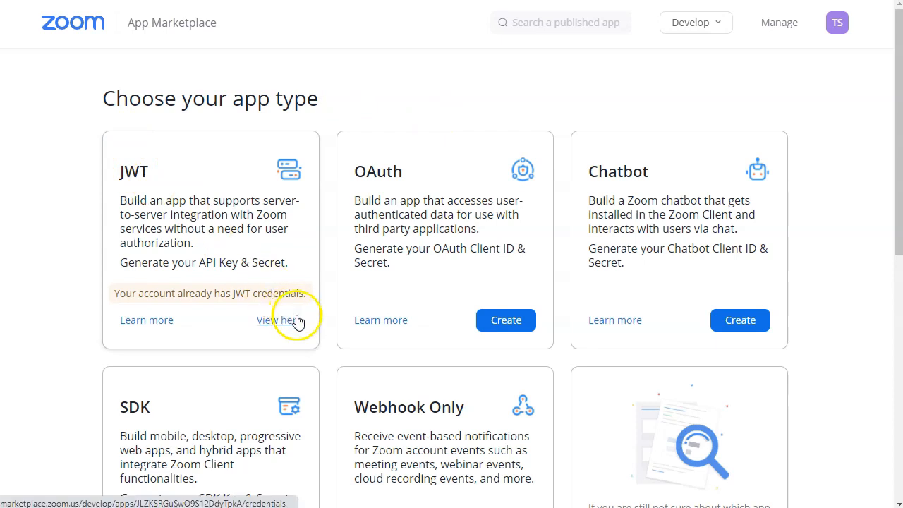
pyautogui.moveTo(412, 356)
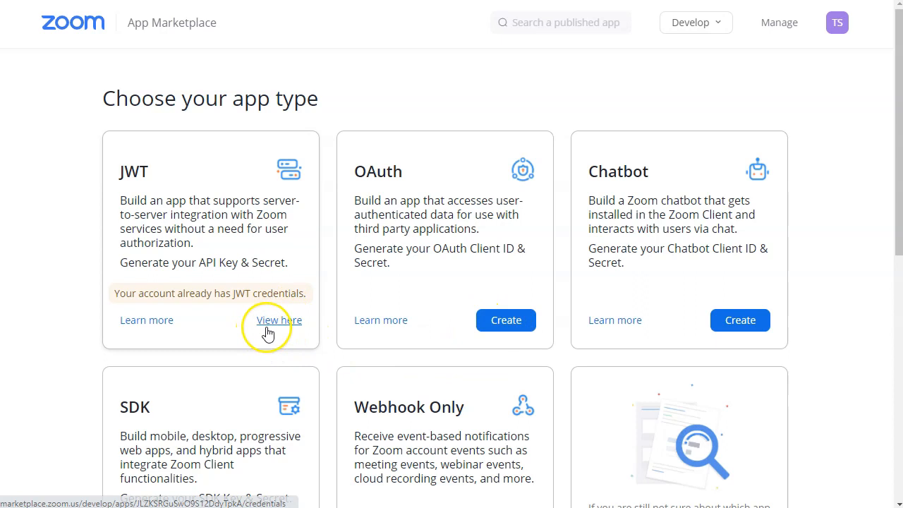
pyautogui.moveTo(268, 217)
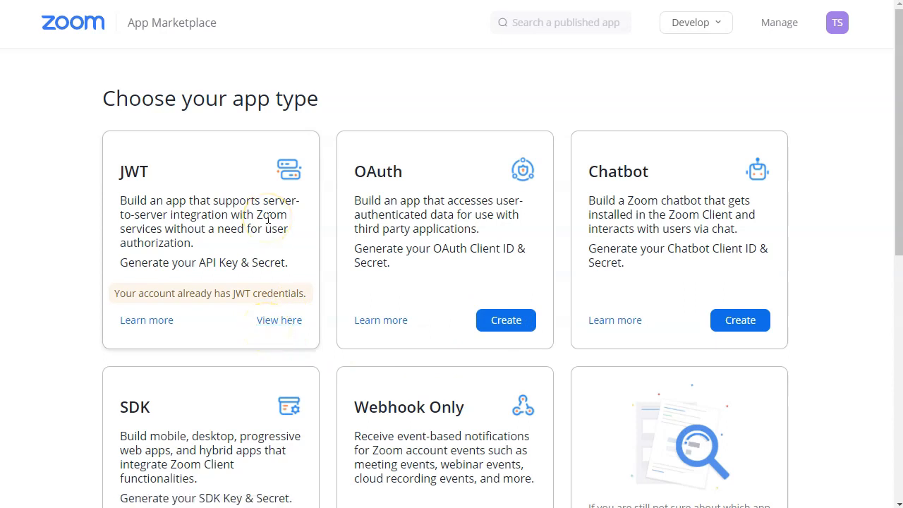
pyautogui.moveTo(282, 295)
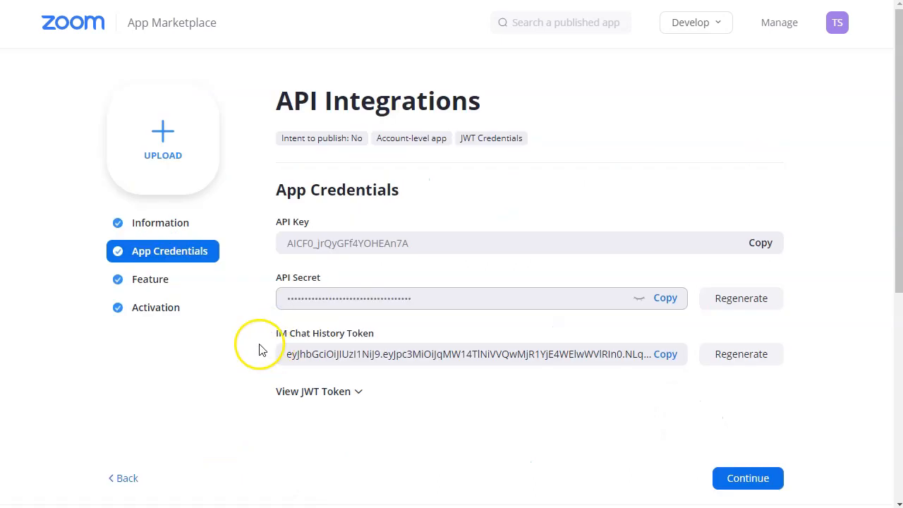
pyautogui.moveTo(141, 374)
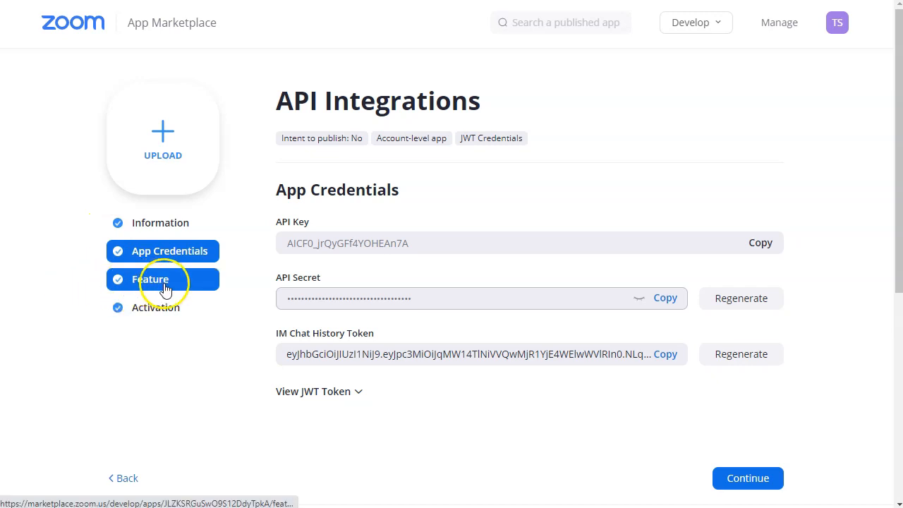
# Step: Show the JWT app's Feature settings with Event Subscriptions expanded, revealing the New Meeting Registrant entry
pyautogui.click(151, 279)
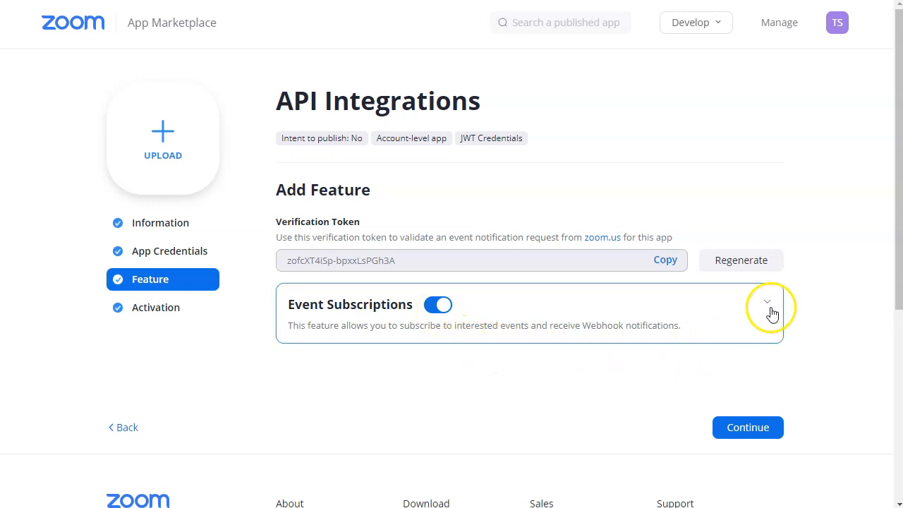
pyautogui.click(768, 302)
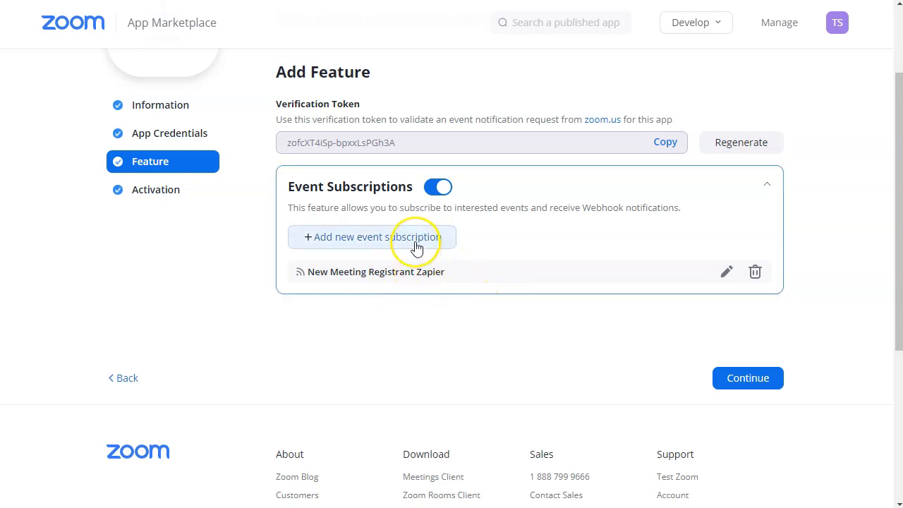
# Step: Add a new event subscription and name it Test Zoom Registration
pyautogui.click(370, 237)
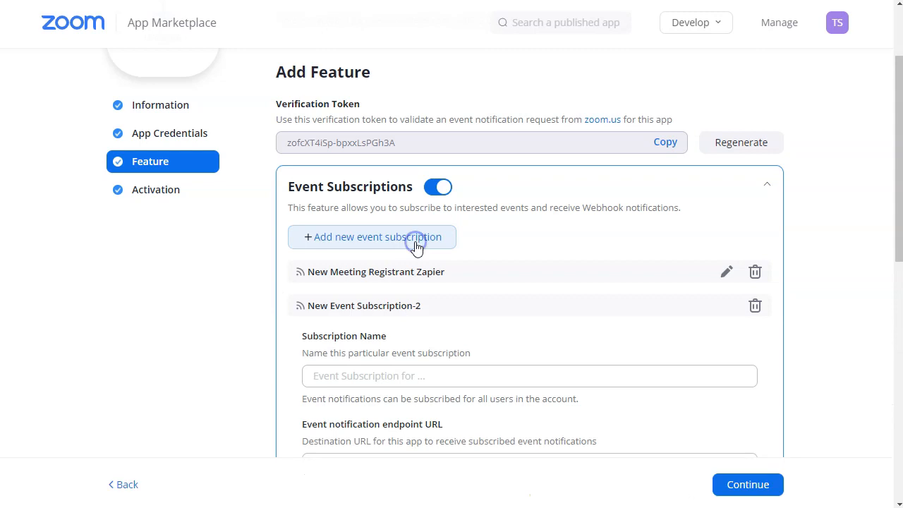
pyautogui.scroll(-3)
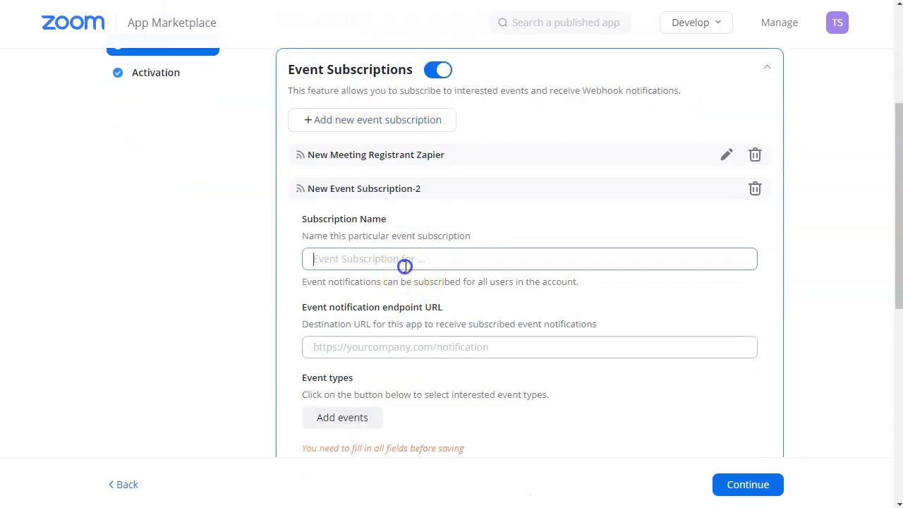
pyautogui.write('Test Zoom Registration')
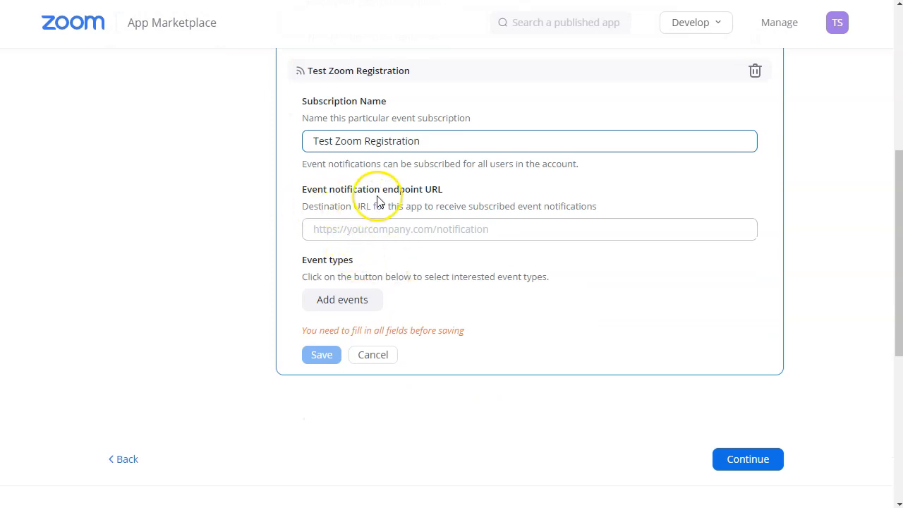
pyautogui.moveTo(386, 196)
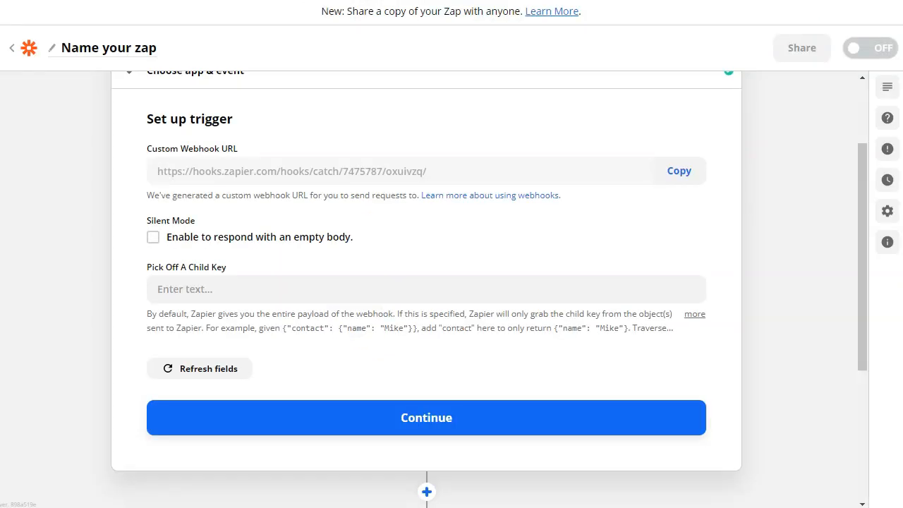
pyautogui.moveTo(487, 127)
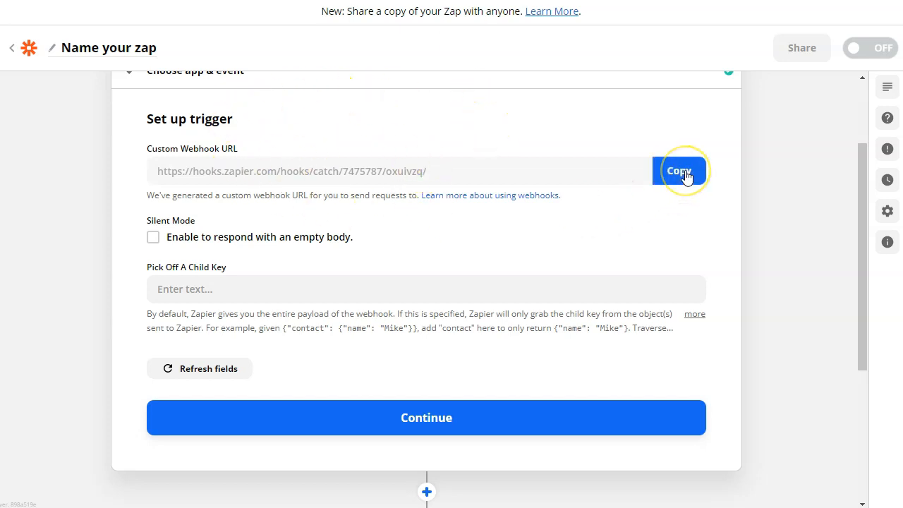
# Step: Copy the trigger's Custom Webhook URL for use as Zoom's endpoint
pyautogui.click(678, 171)
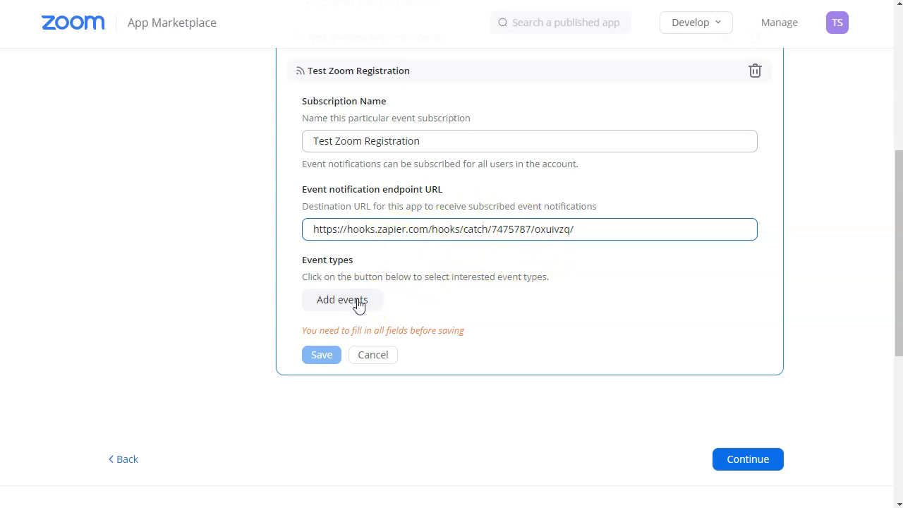
# Step: Subscribe Test Zoom Registration to the Meeting Registration has been created event
pyautogui.click(341, 299)
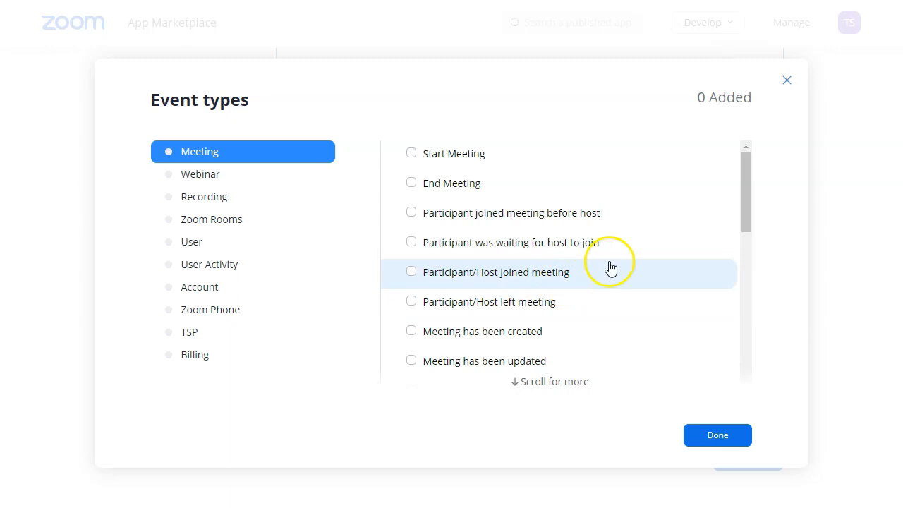
pyautogui.moveTo(746, 177); pyautogui.dragTo(747, 186)
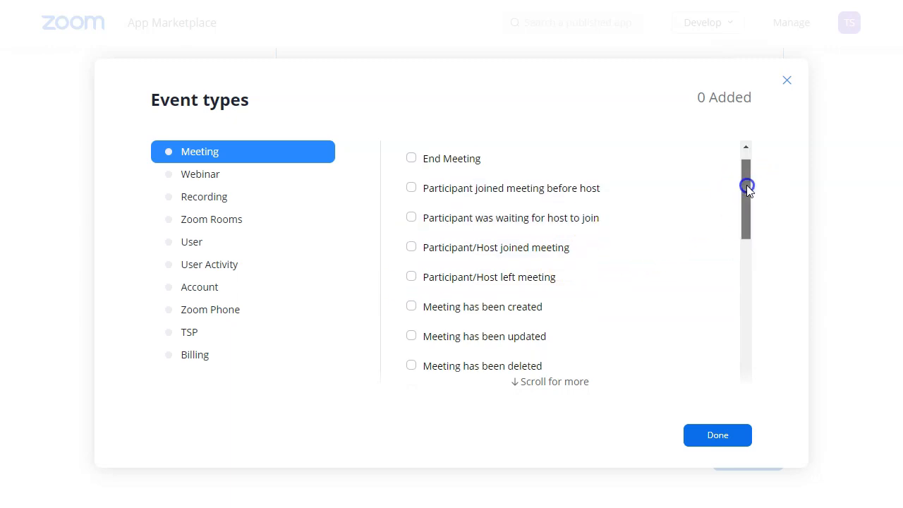
pyautogui.scroll(-3)
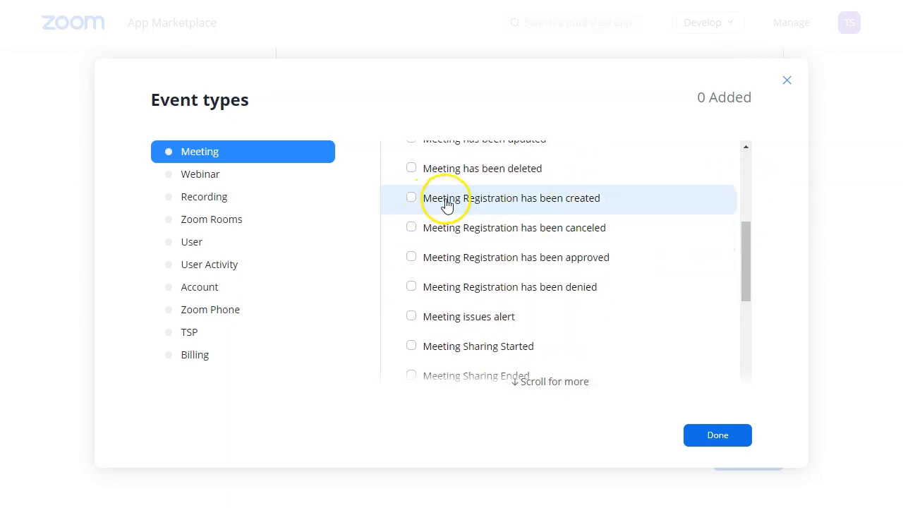
pyautogui.click(412, 197)
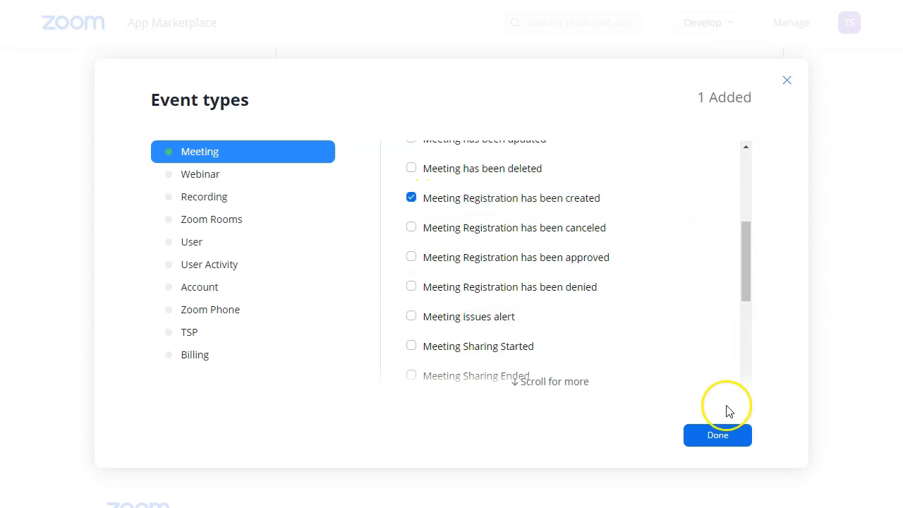
pyautogui.click(717, 435)
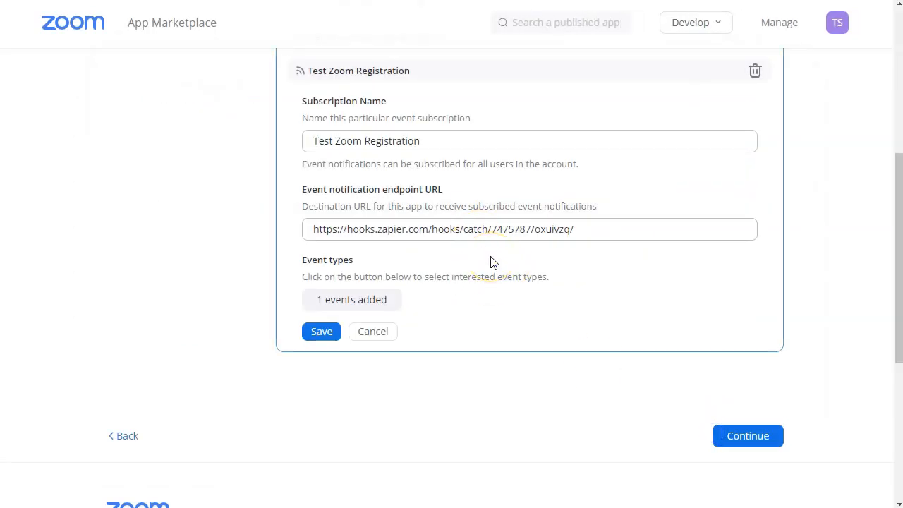
# Step: Review the added event type and save the Test Zoom Registration subscription
pyautogui.click(351, 300)
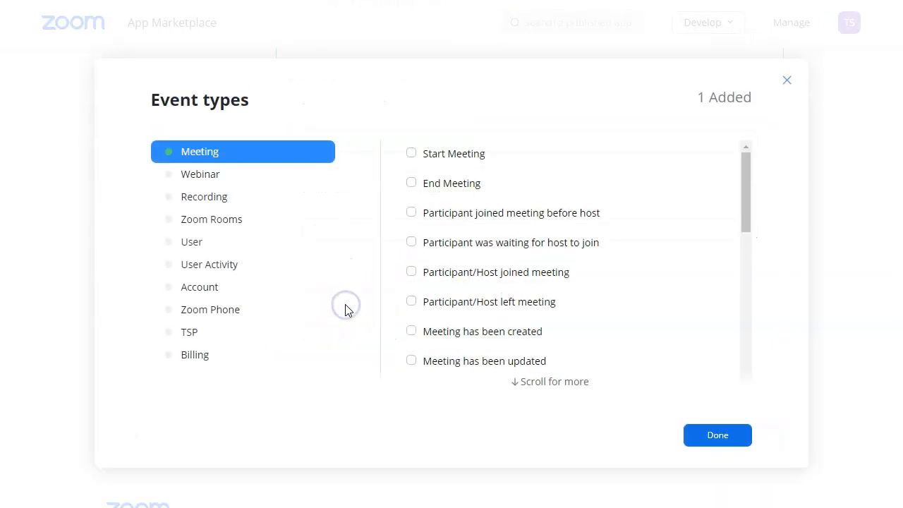
pyautogui.scroll(-3)
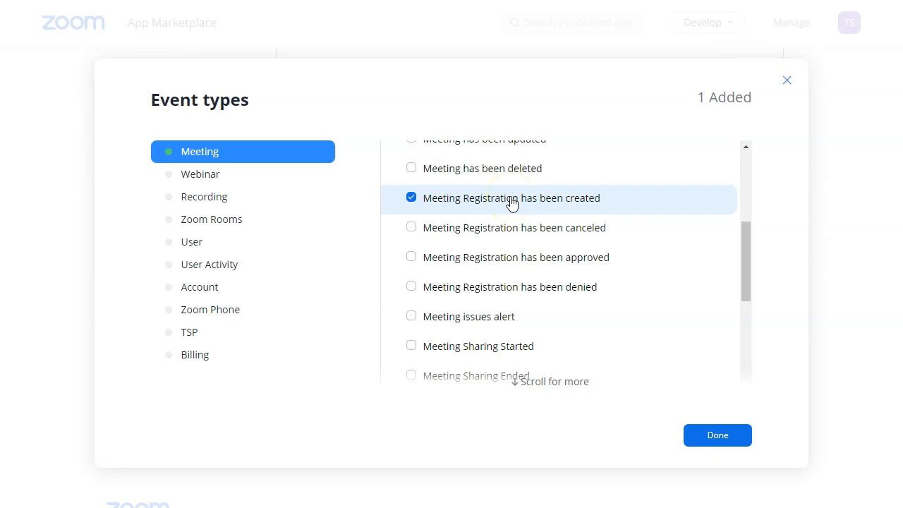
pyautogui.moveTo(393, 290)
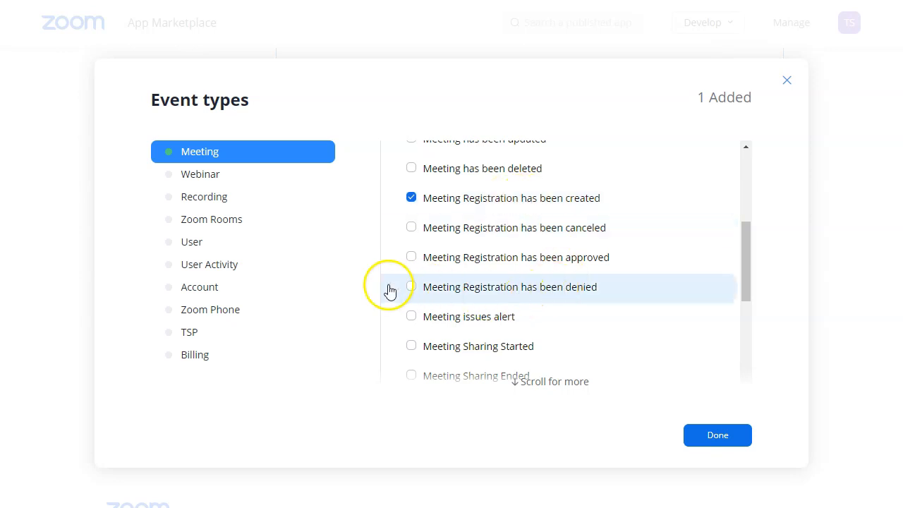
pyautogui.scroll(-3)
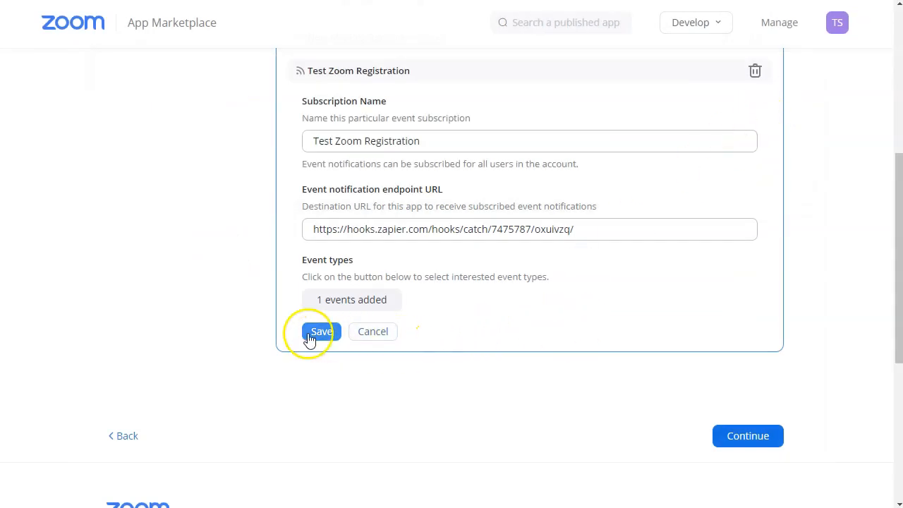
pyautogui.click(322, 330)
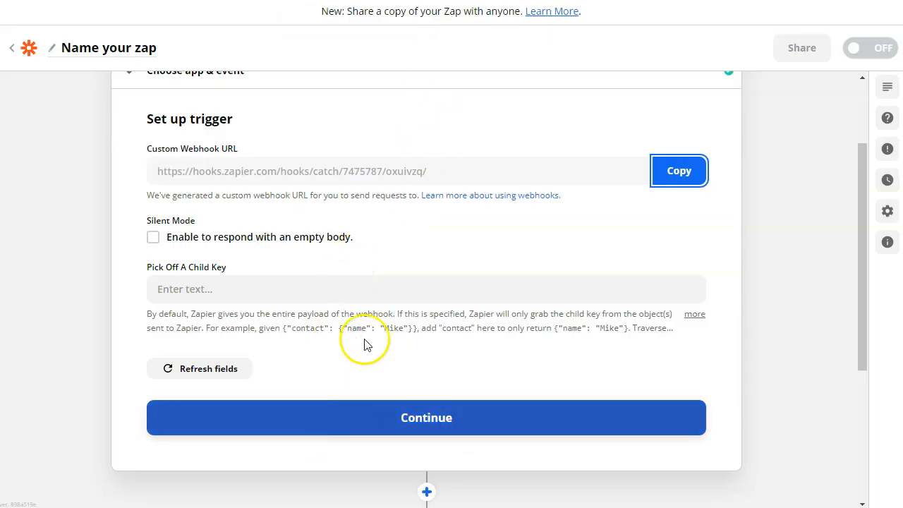
# Step: Continue past trigger setup and start a trigger test waiting for a webhook request
pyautogui.click(426, 418)
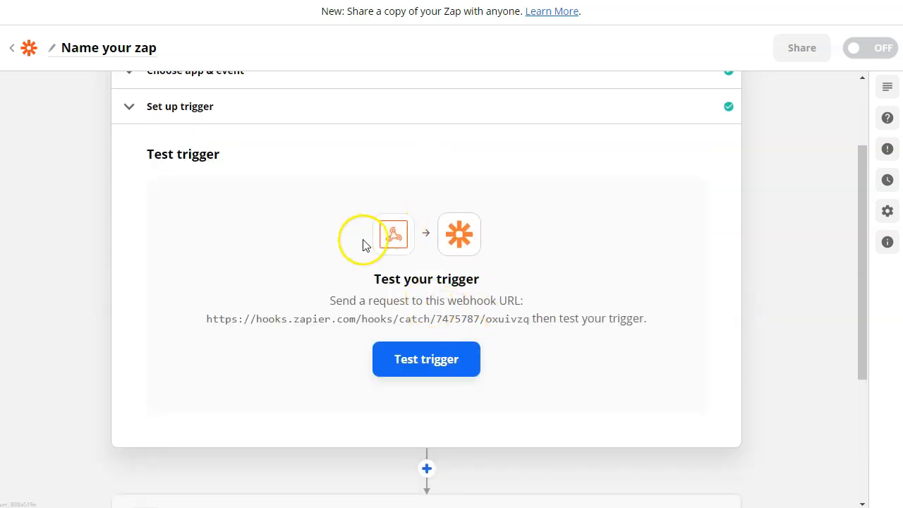
pyautogui.moveTo(436, 316)
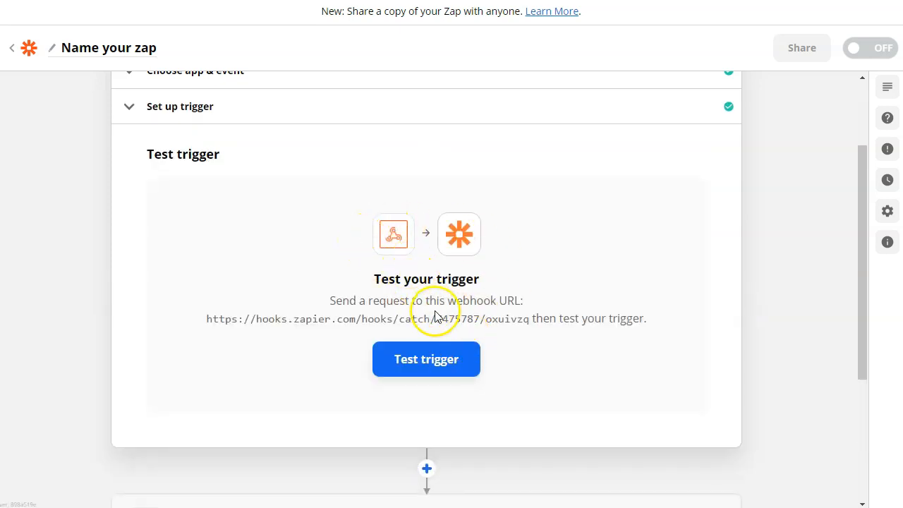
pyautogui.click(426, 360)
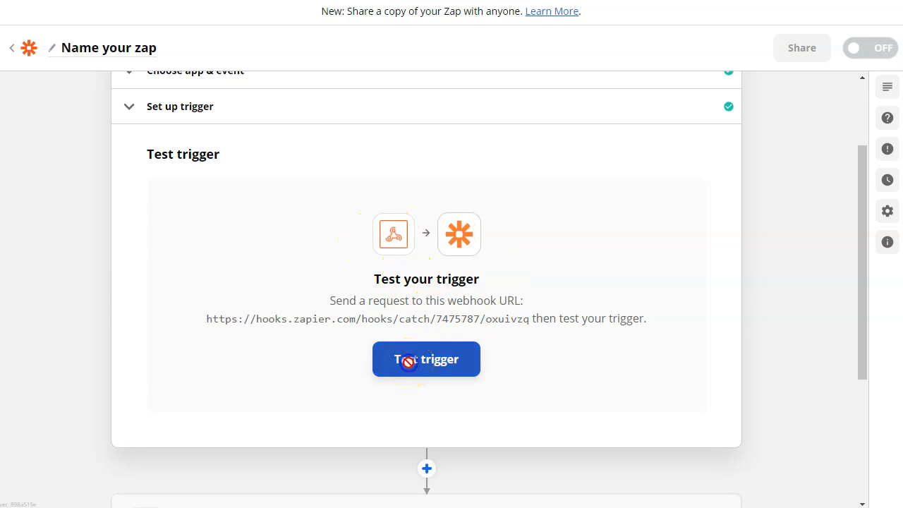
pyautogui.click(426, 359)
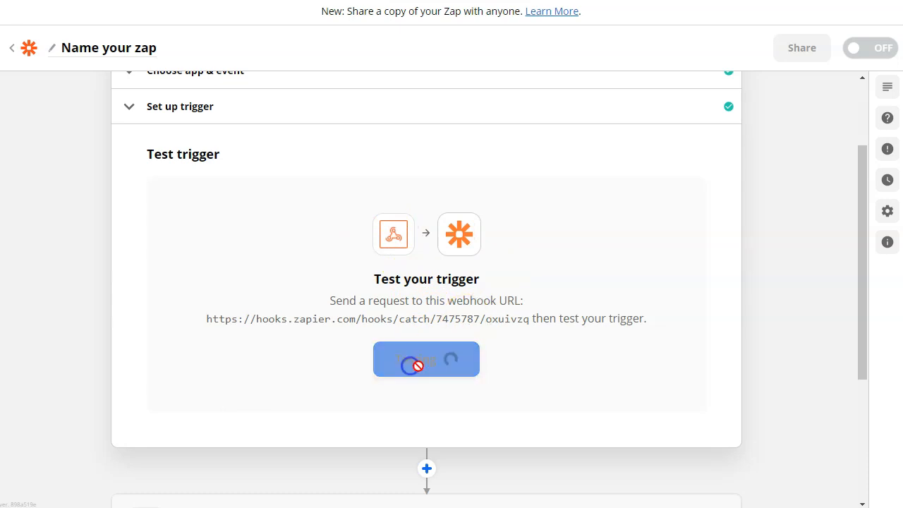
pyautogui.click(426, 358)
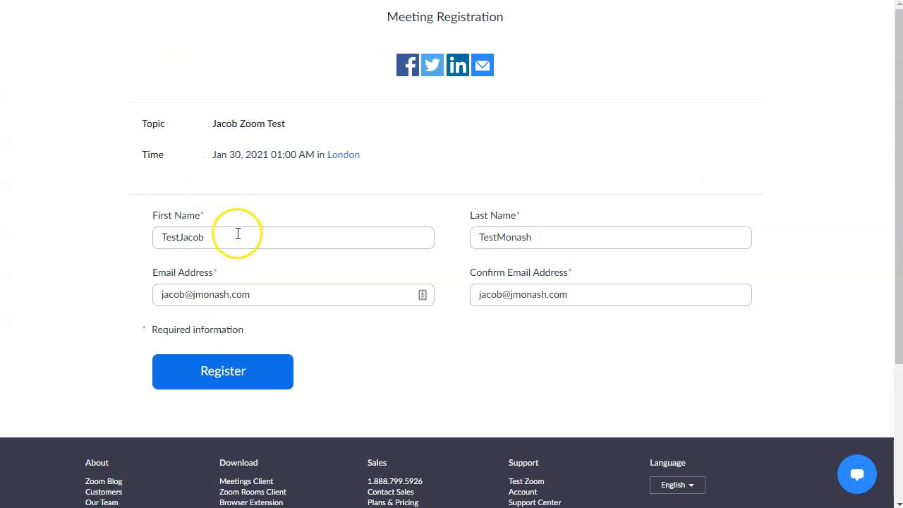
# Step: Fill the Jacob Zoom Test registration form and register, passing the reCAPTCHA
pyautogui.write('J')
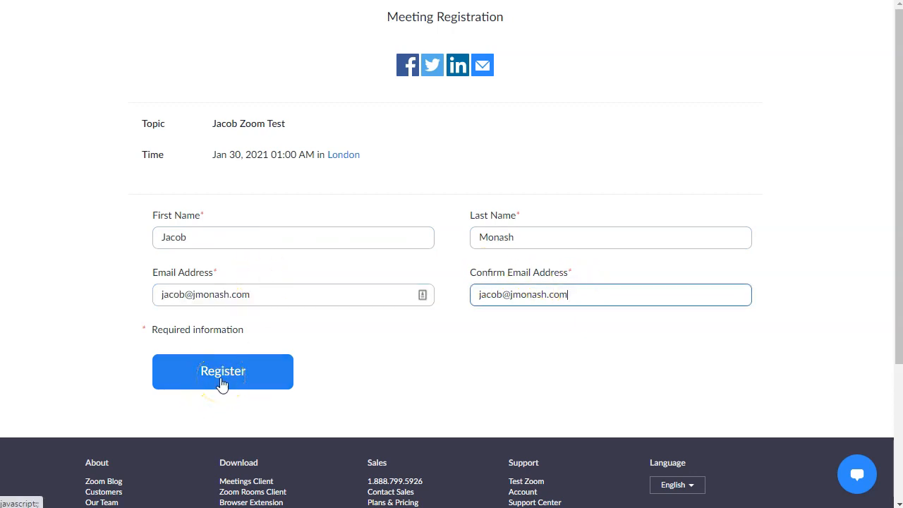
pyautogui.click(223, 371)
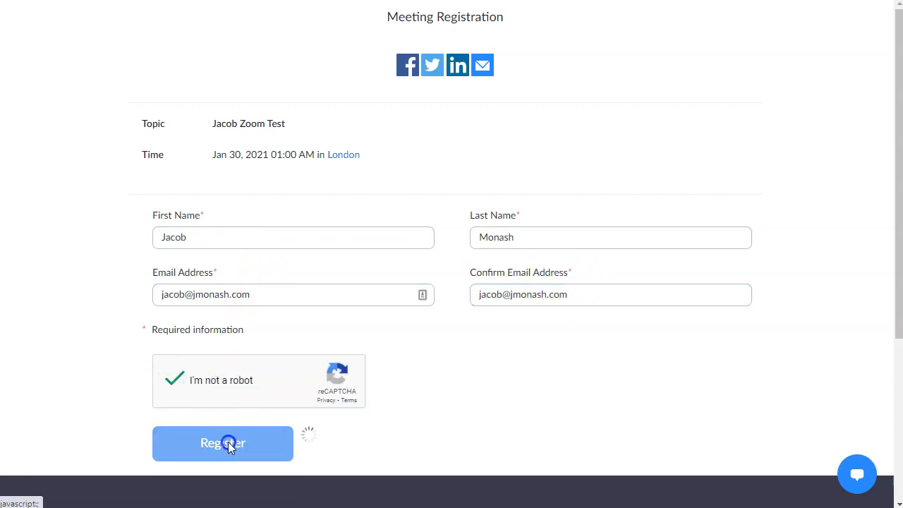
pyautogui.click(223, 443)
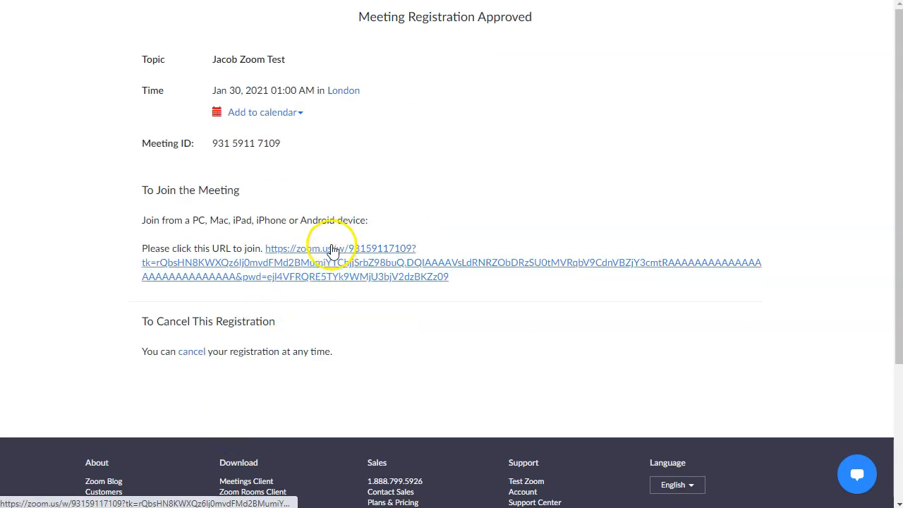
pyautogui.moveTo(347, 211)
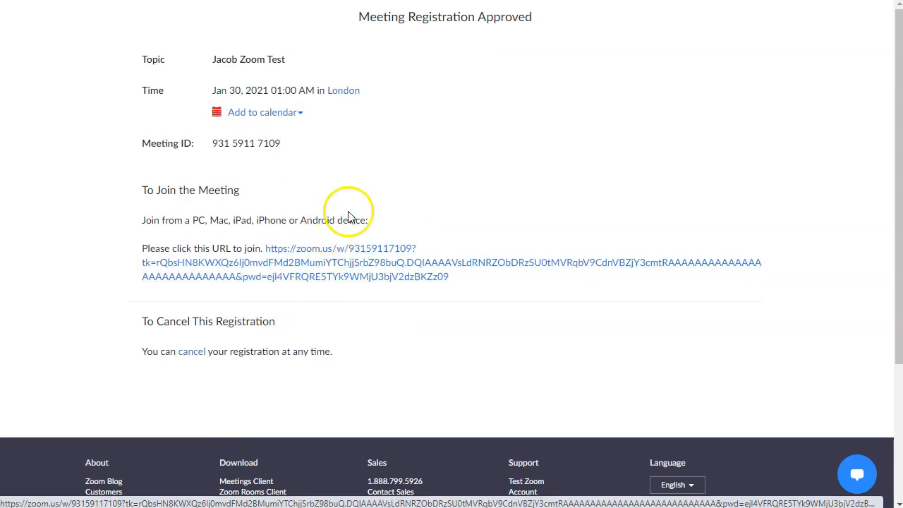
pyautogui.moveTo(360, 207)
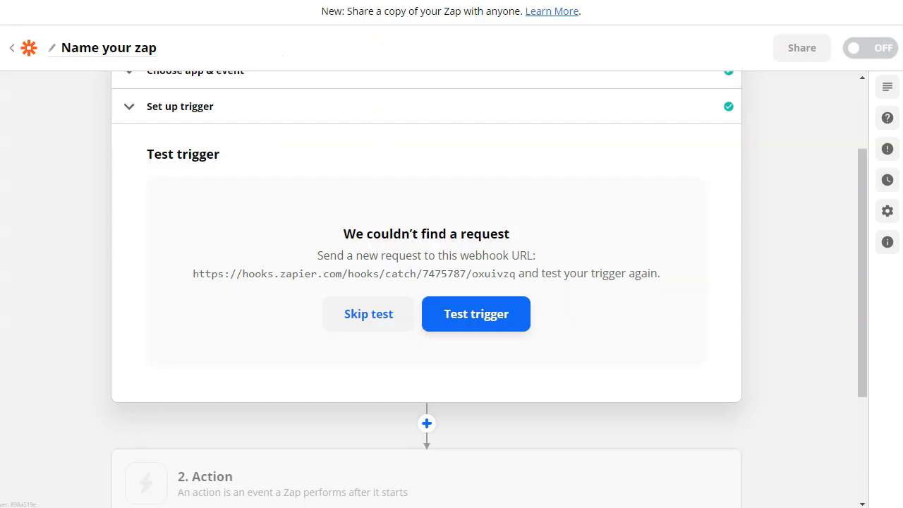
# Step: Retry the test to catch the registration request, review its registrant data, and continue to add an action
pyautogui.click(476, 314)
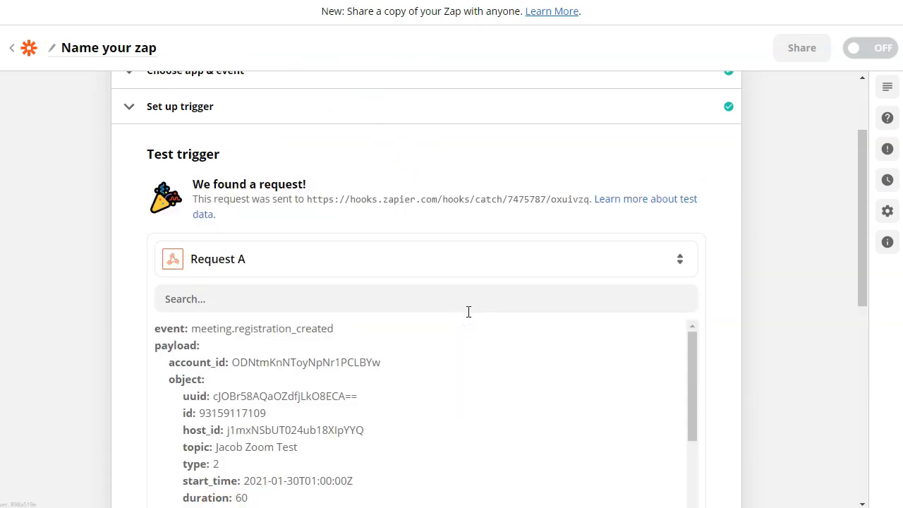
pyautogui.moveTo(528, 266)
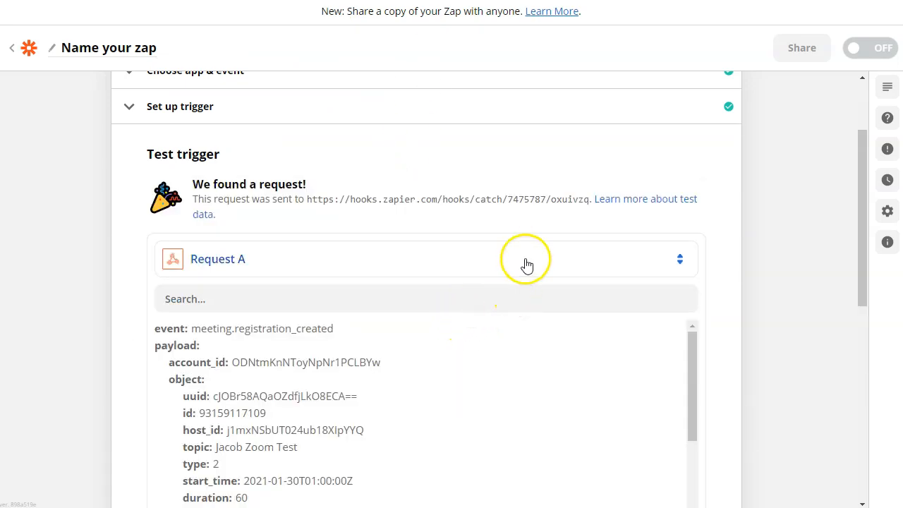
pyautogui.scroll(-3)
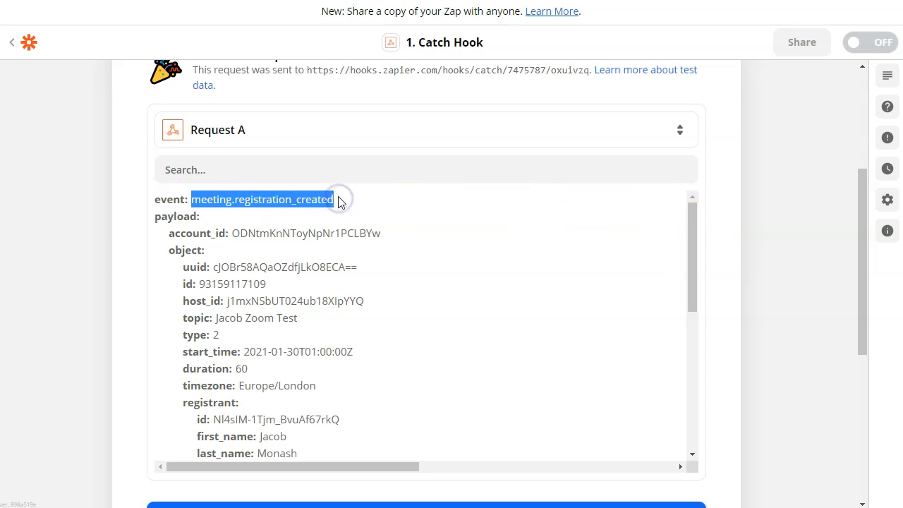
pyautogui.scroll(-3)
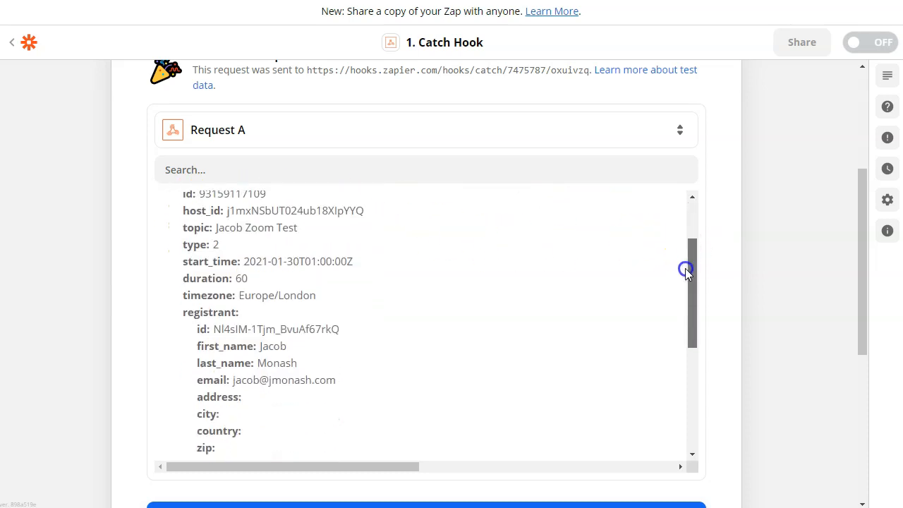
pyautogui.scroll(-3)
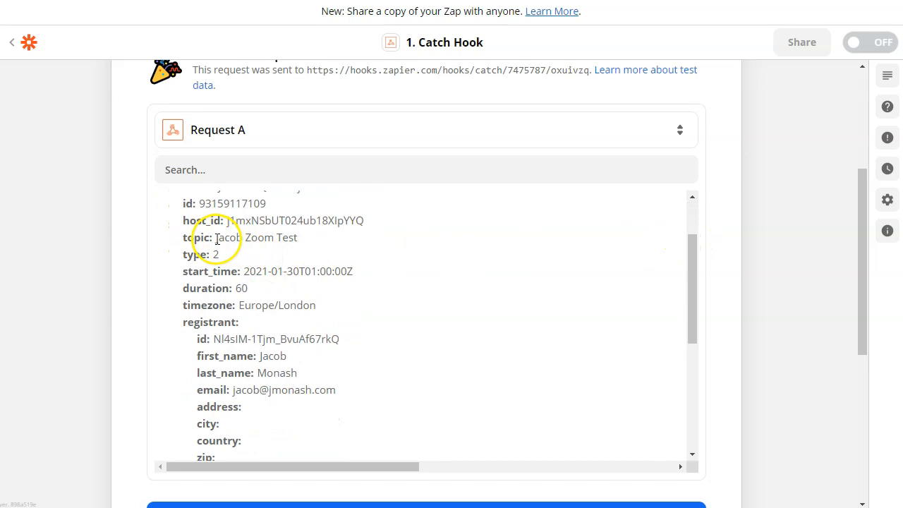
pyautogui.doubleClick(257, 237)
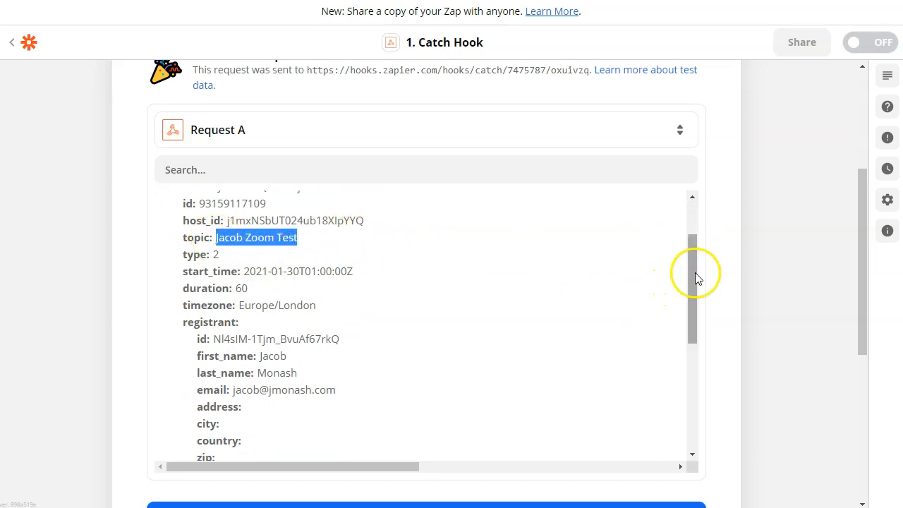
pyautogui.scroll(-3)
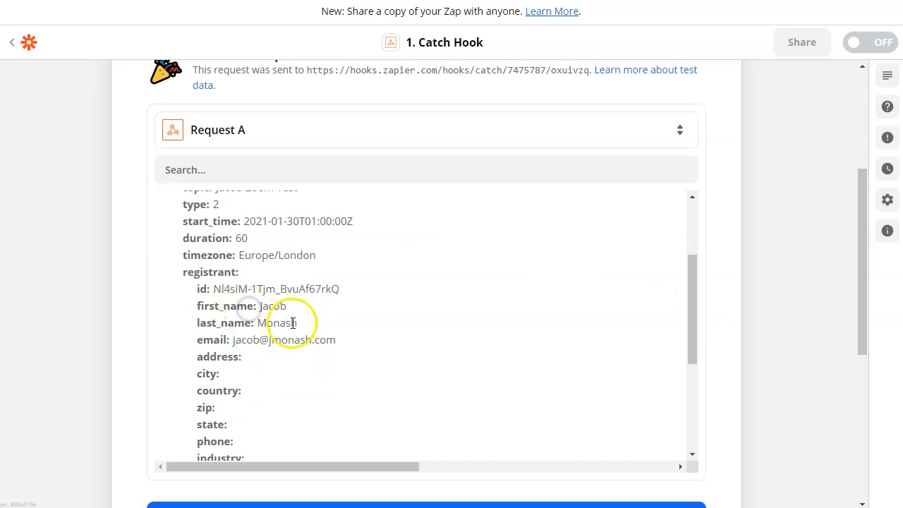
pyautogui.moveTo(550, 308)
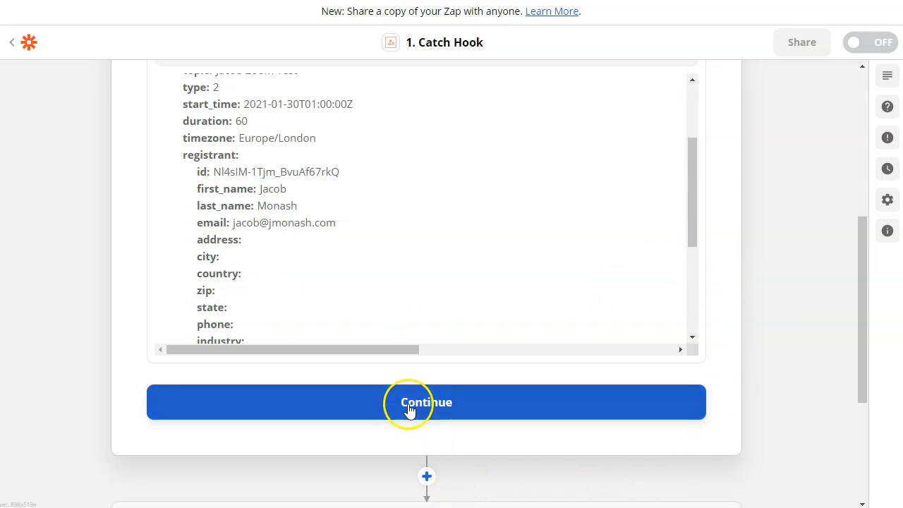
pyautogui.click(427, 402)
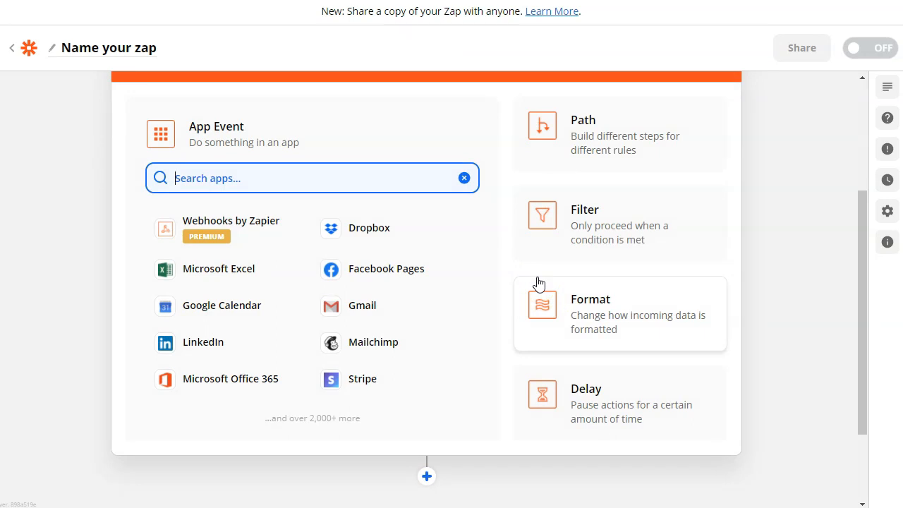
# Step: Add an ActiveCampaign Create/Update Contact action using the connected account and continue to field setup
pyautogui.write('active')
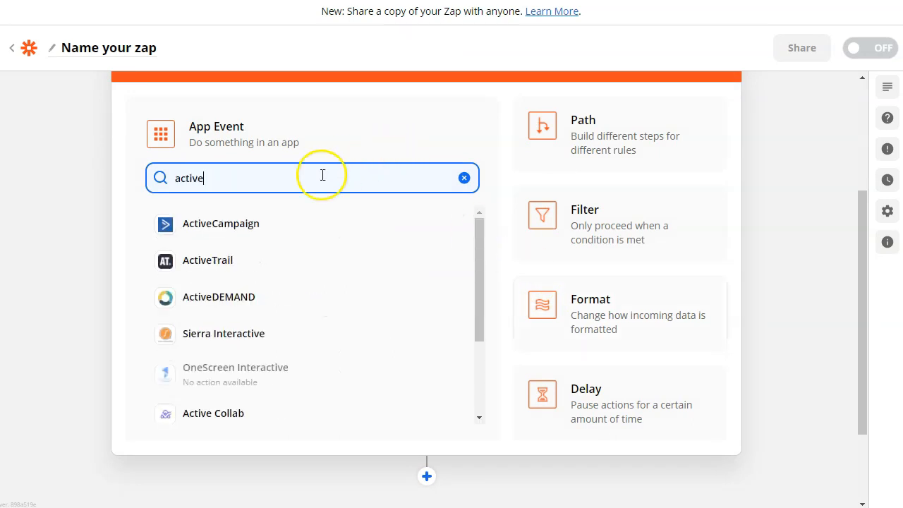
pyautogui.click(220, 223)
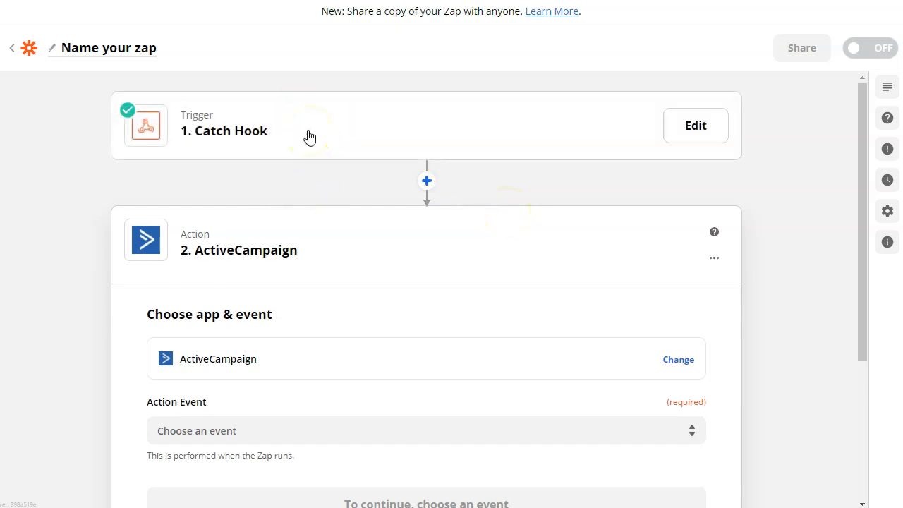
pyautogui.moveTo(388, 177)
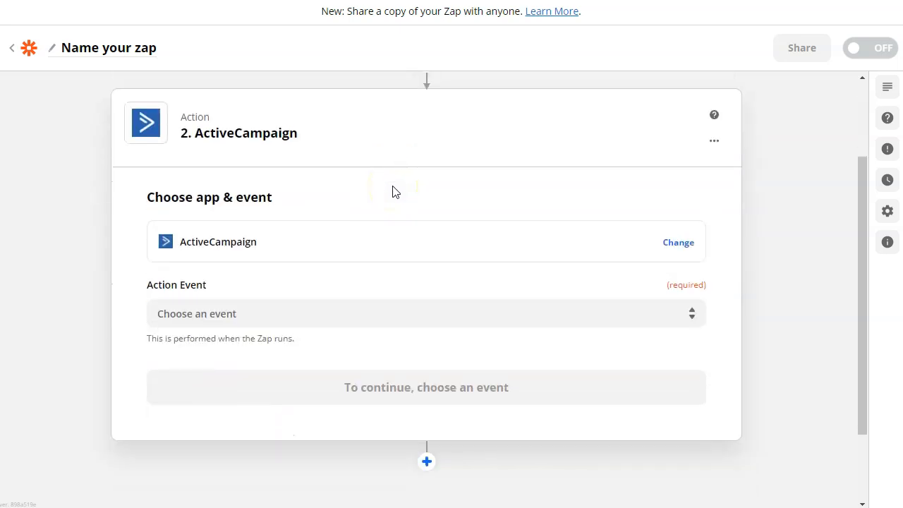
pyautogui.click(426, 313)
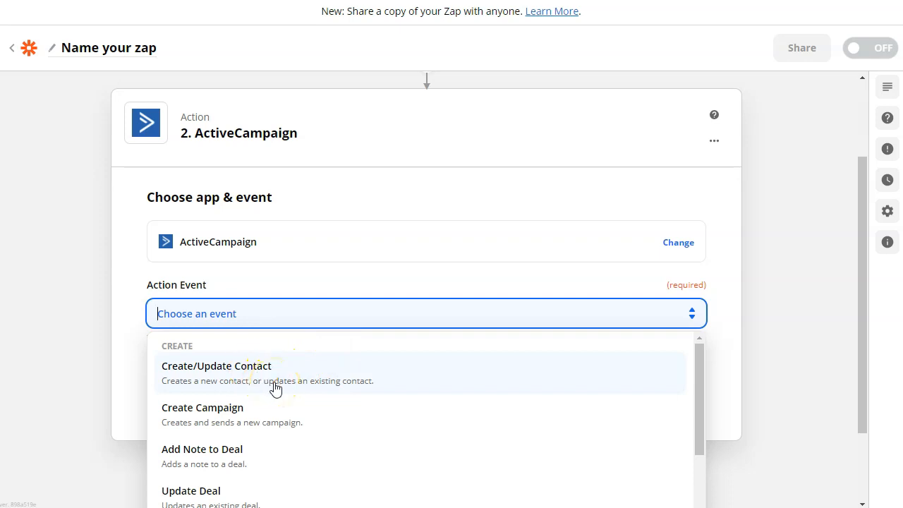
pyautogui.click(216, 366)
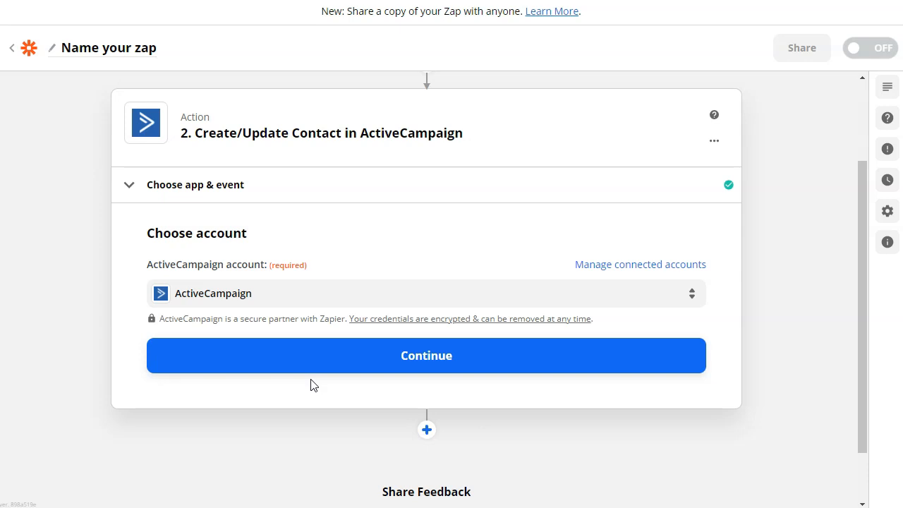
pyautogui.click(426, 355)
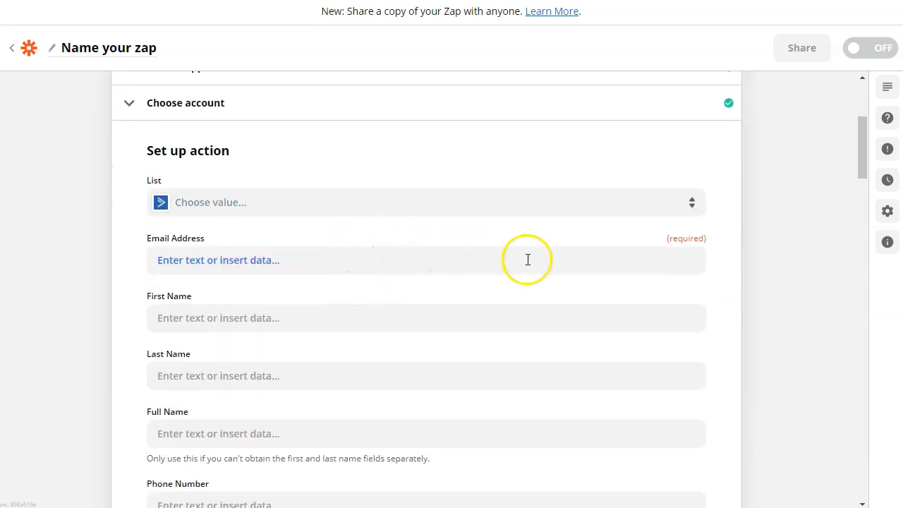
pyautogui.moveTo(564, 275)
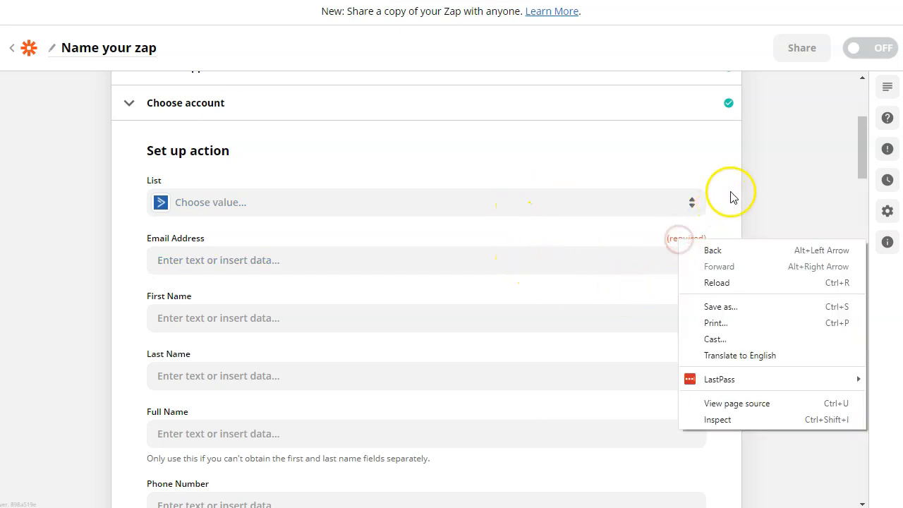
# Step: Map Email, First Name and Last Name to the Catch Hook's Payload Object Registrant fields
pyautogui.click(677, 238)
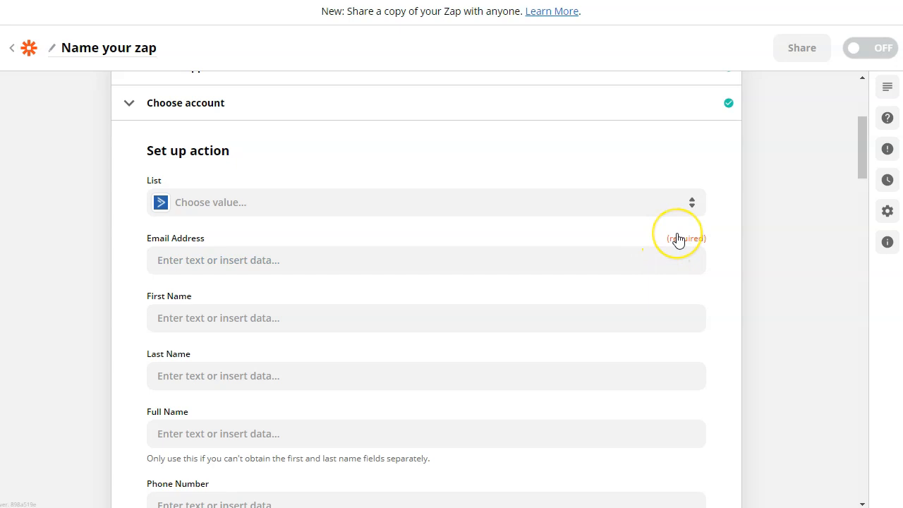
pyautogui.moveTo(421, 246)
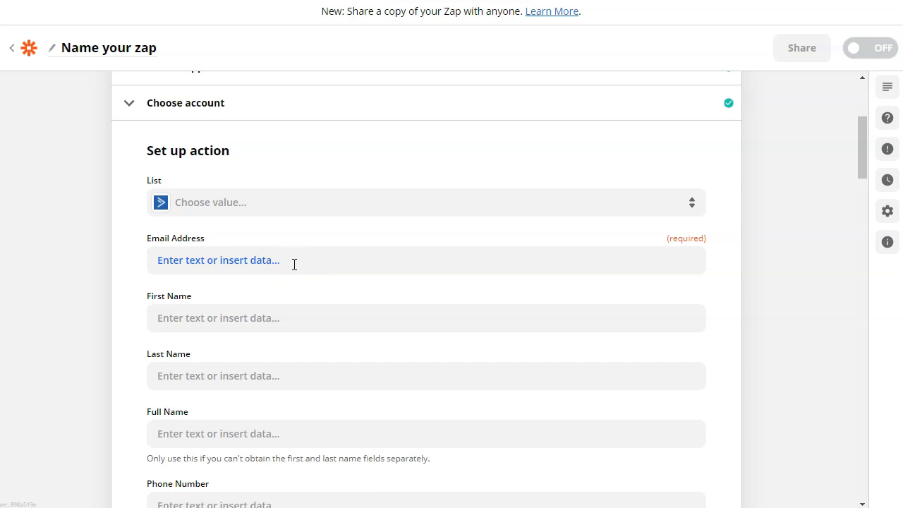
pyautogui.click(427, 260)
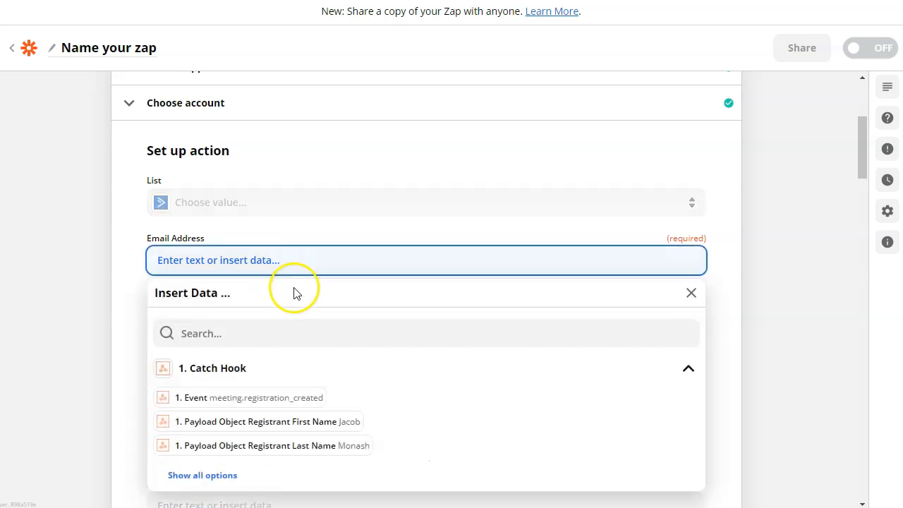
pyautogui.moveTo(217, 257)
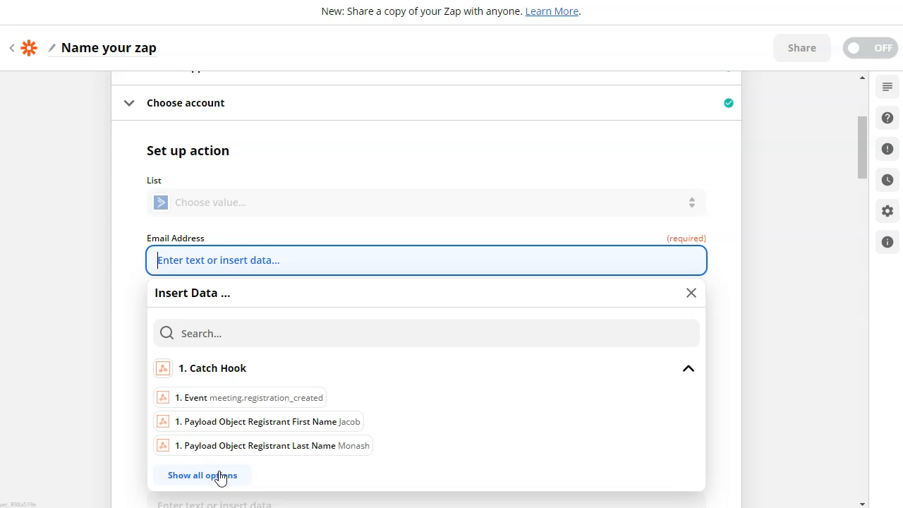
pyautogui.moveTo(243, 448)
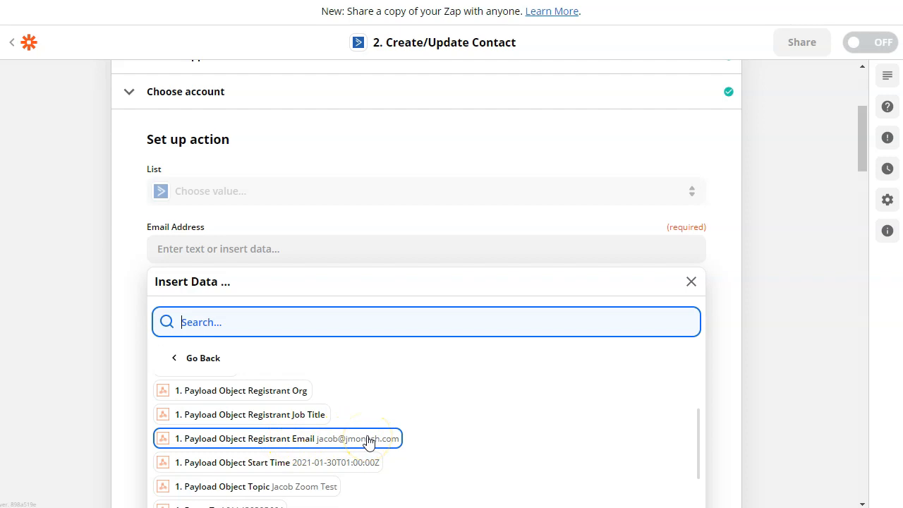
pyautogui.click(276, 438)
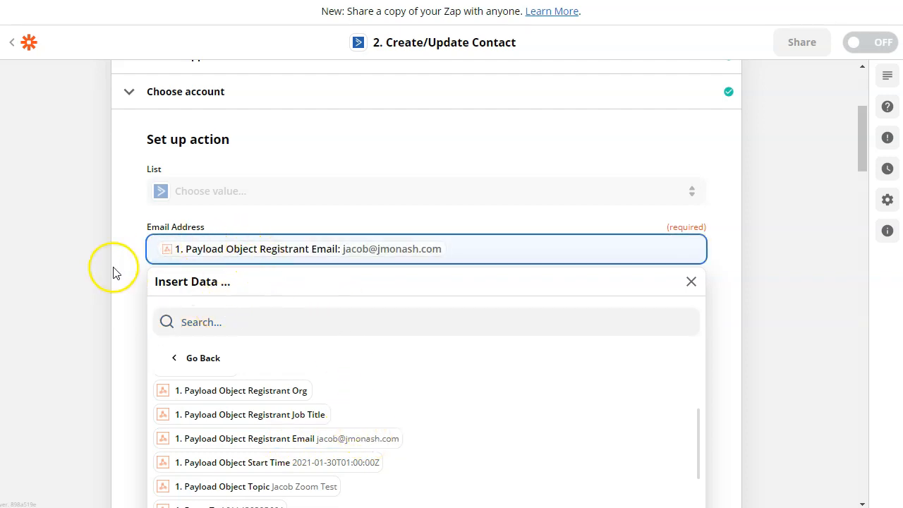
pyautogui.click(426, 189)
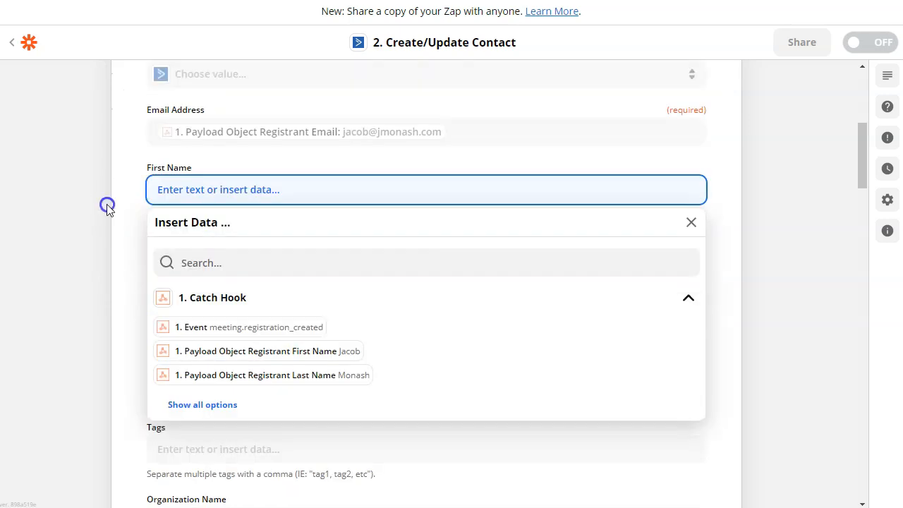
pyautogui.click(268, 350)
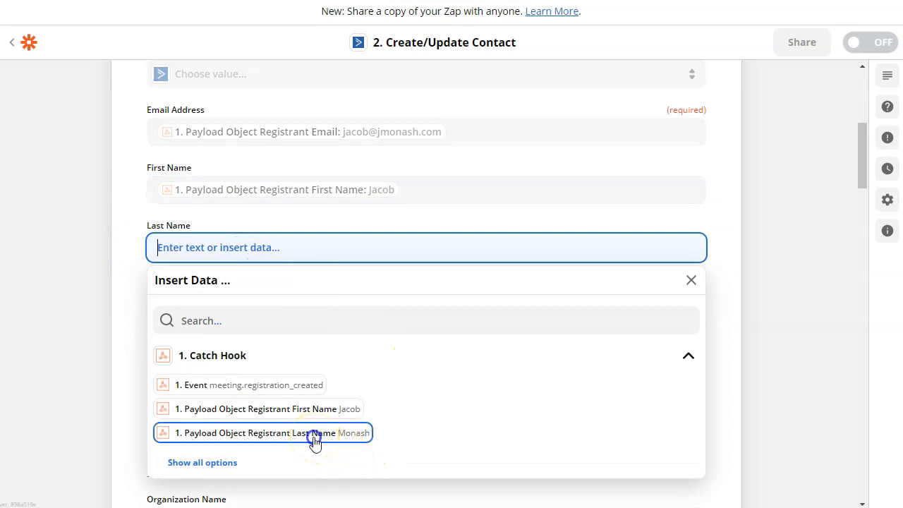
pyautogui.click(271, 432)
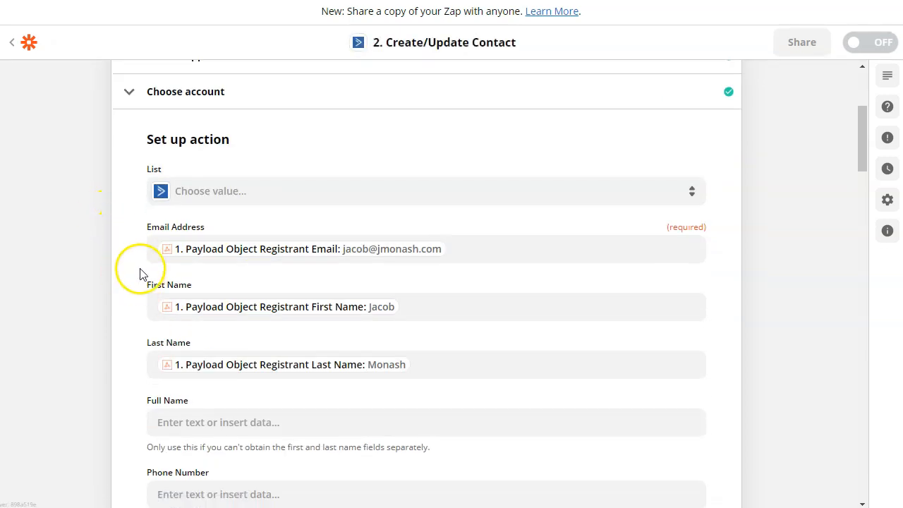
pyautogui.moveTo(144, 265)
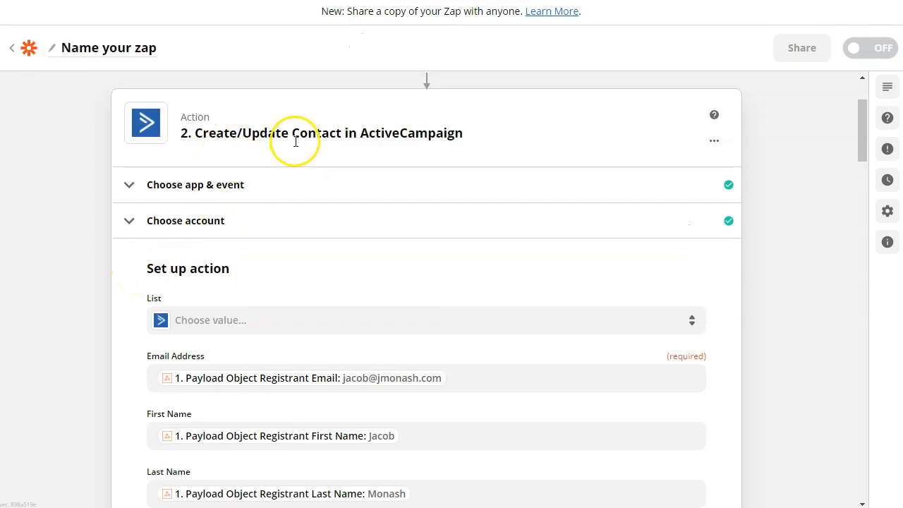
pyautogui.moveTo(134, 297)
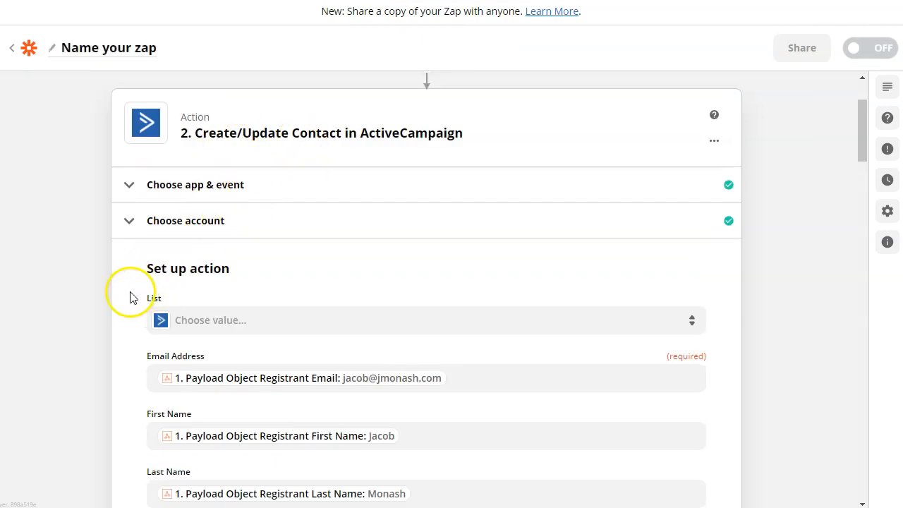
# Step: Scroll down the contact action's remaining fields, leaving list and others empty
pyautogui.scroll(-3)
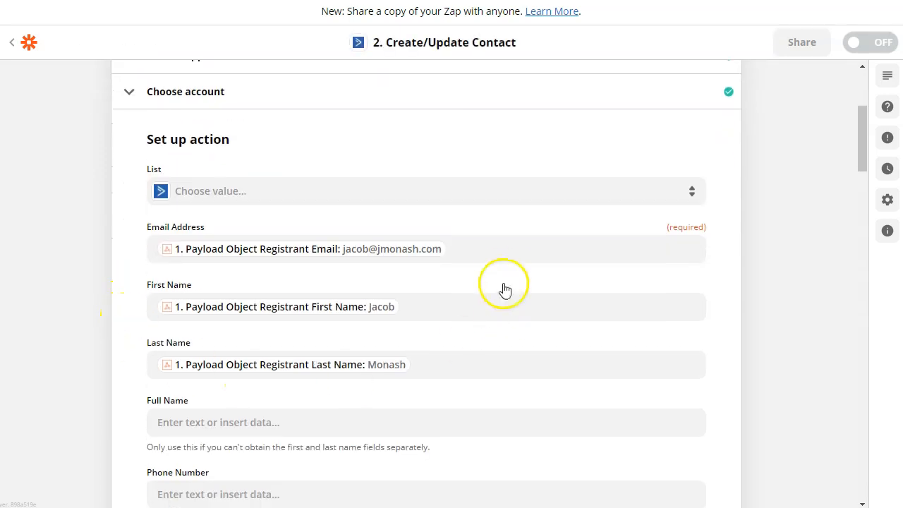
pyautogui.moveTo(398, 254)
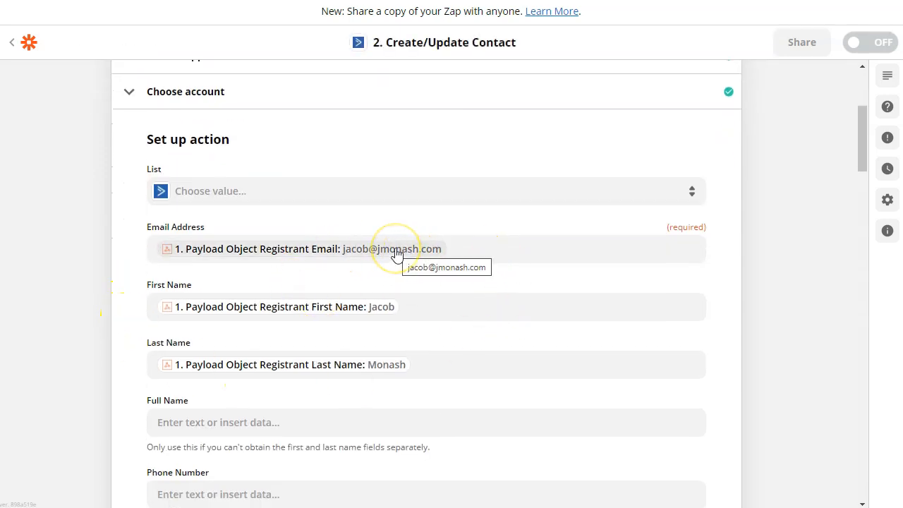
pyautogui.moveTo(436, 262)
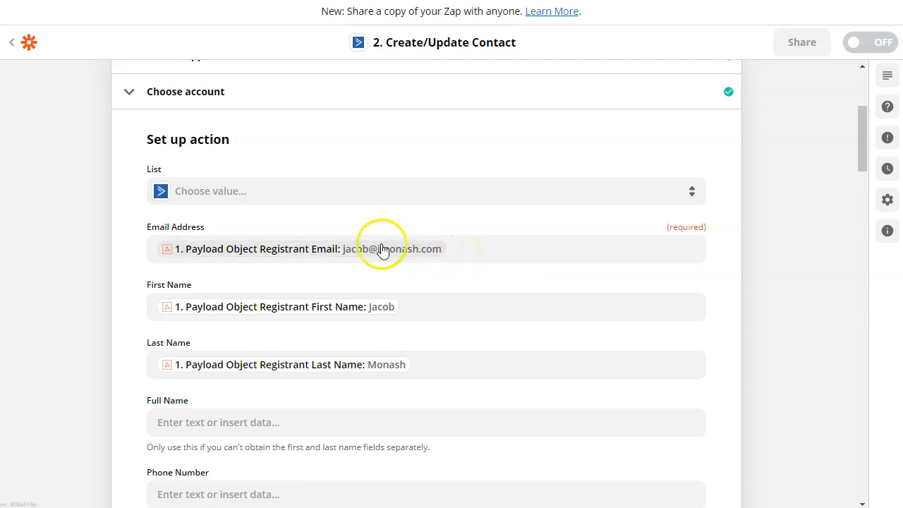
pyautogui.moveTo(476, 247)
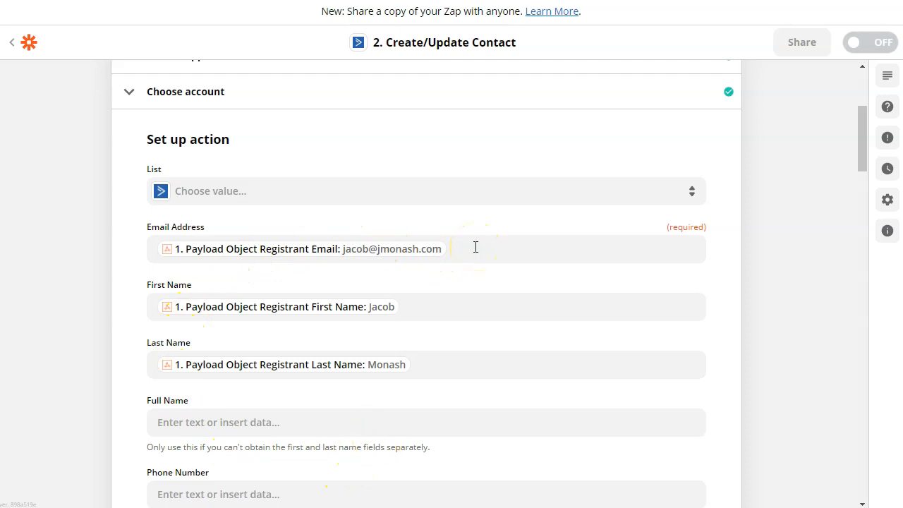
pyautogui.moveTo(403, 270)
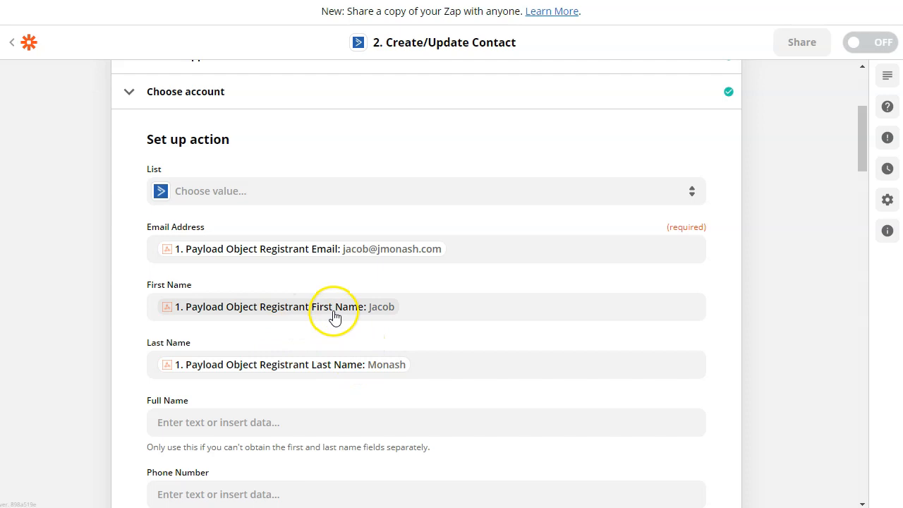
pyautogui.moveTo(390, 375)
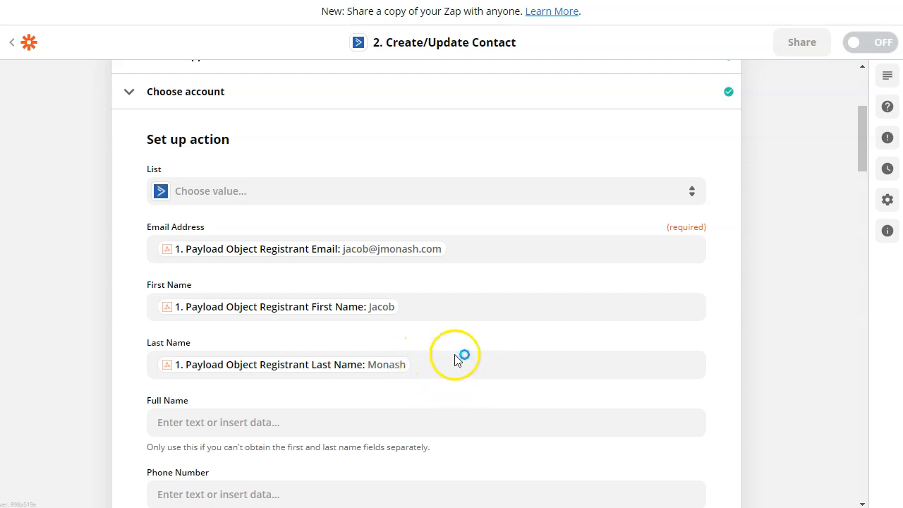
# Step: Set Tags to "Zoom Registration - " plus Payload Object Topic, " - " and Payload Object Start Time
pyautogui.scroll(-3)
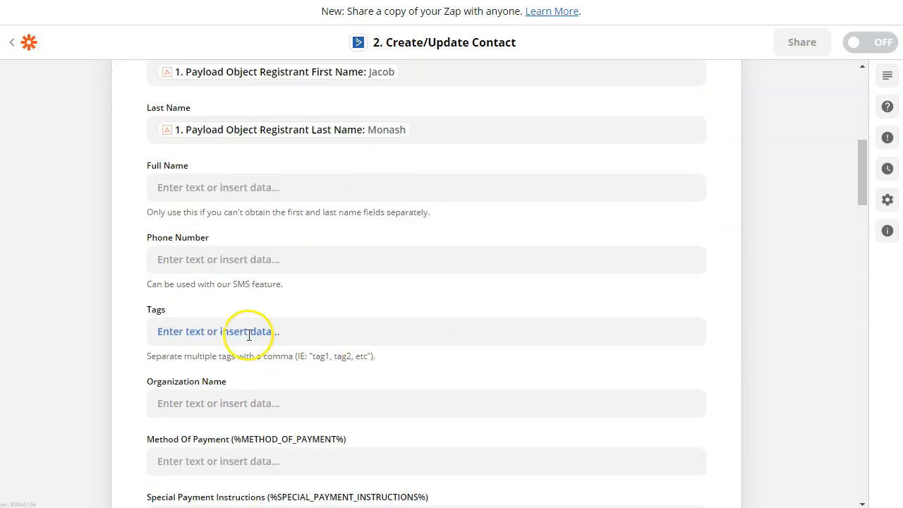
pyautogui.click(248, 332)
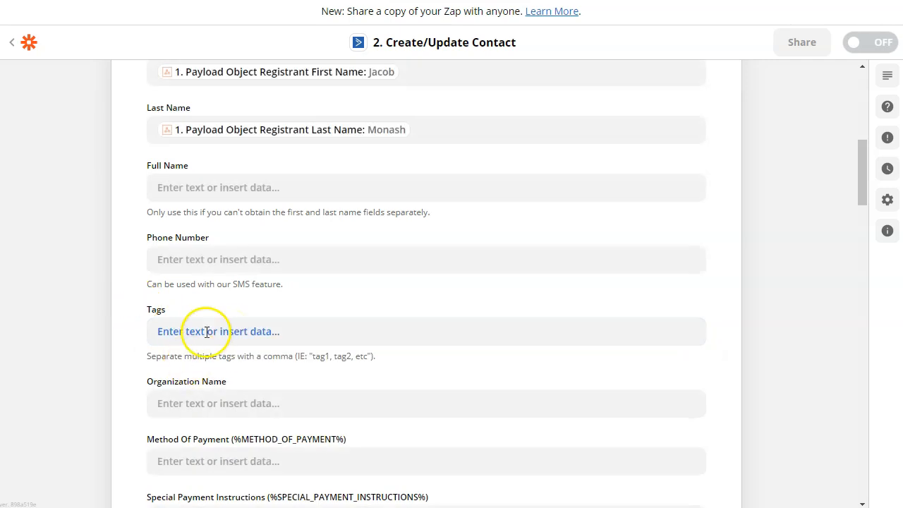
pyautogui.moveTo(218, 260)
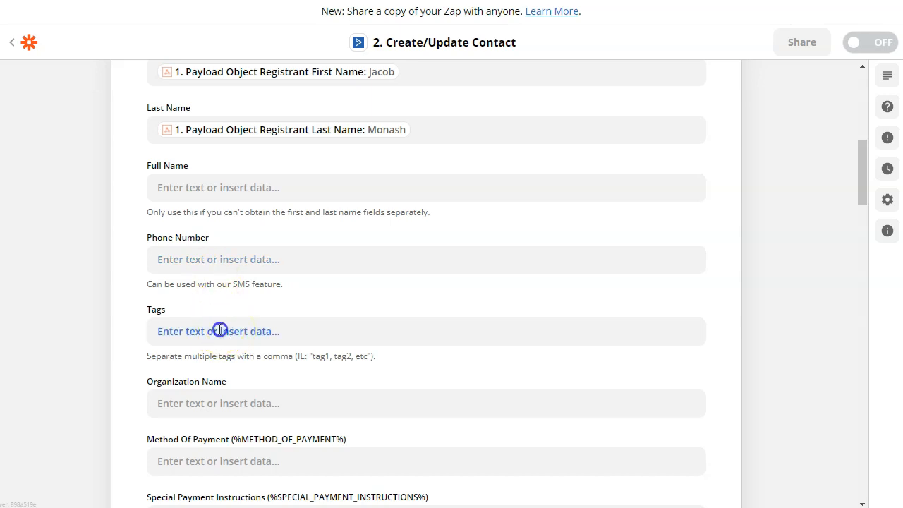
pyautogui.click(217, 330)
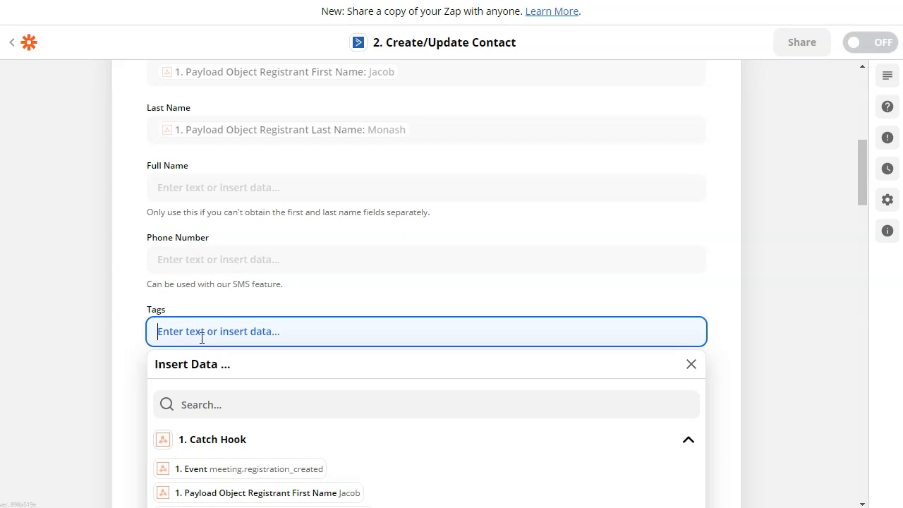
pyautogui.scroll(-3)
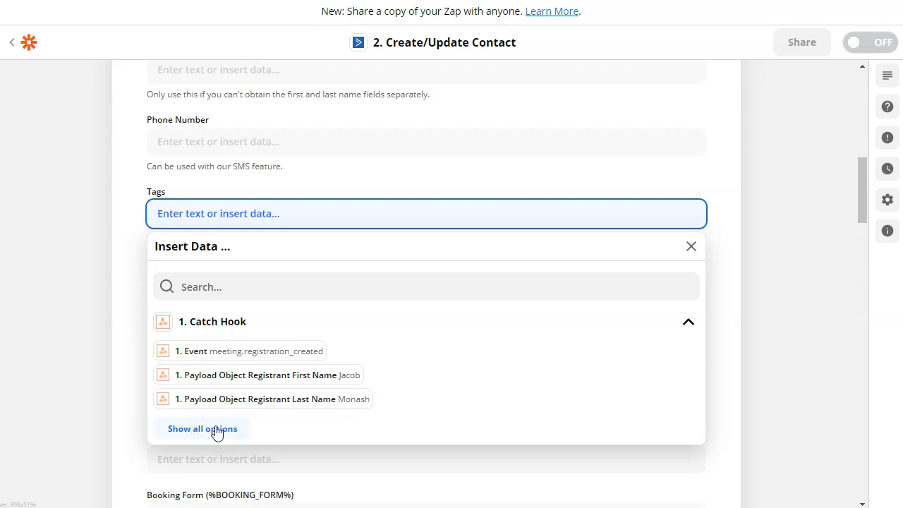
pyautogui.click(203, 429)
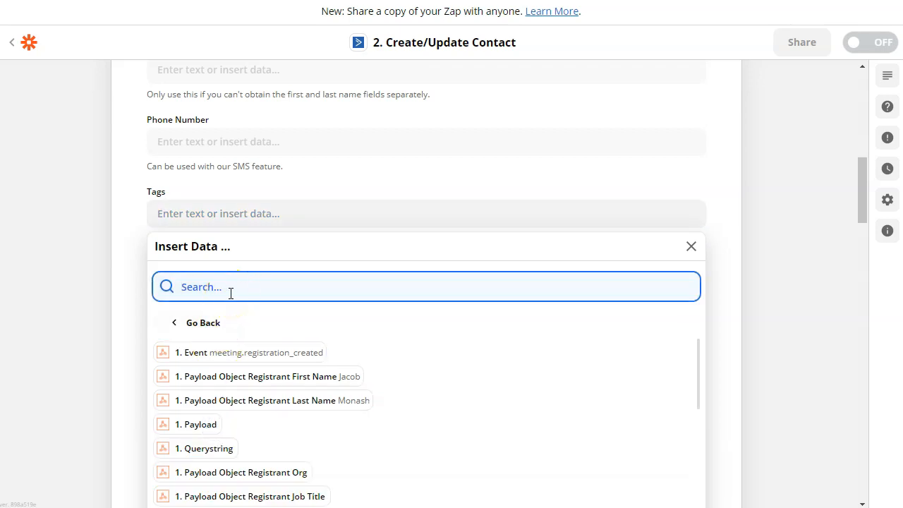
pyautogui.write('topic')
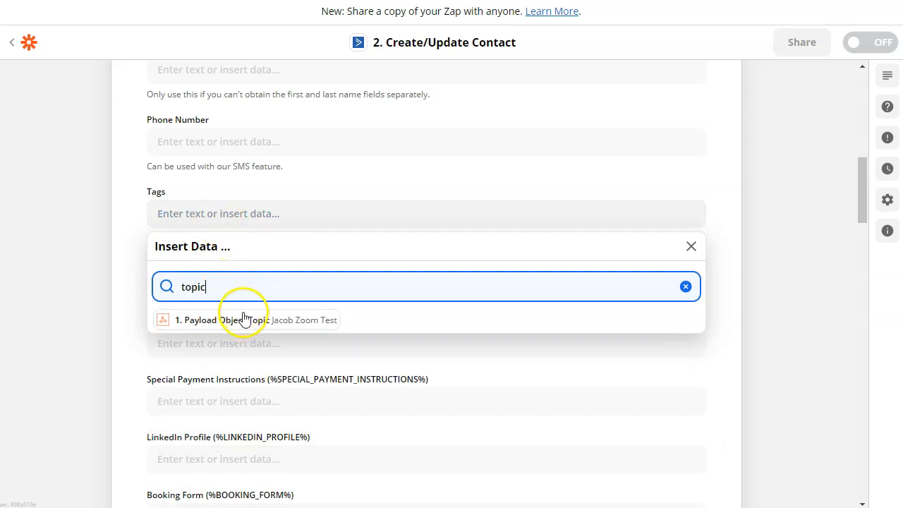
pyautogui.click(254, 319)
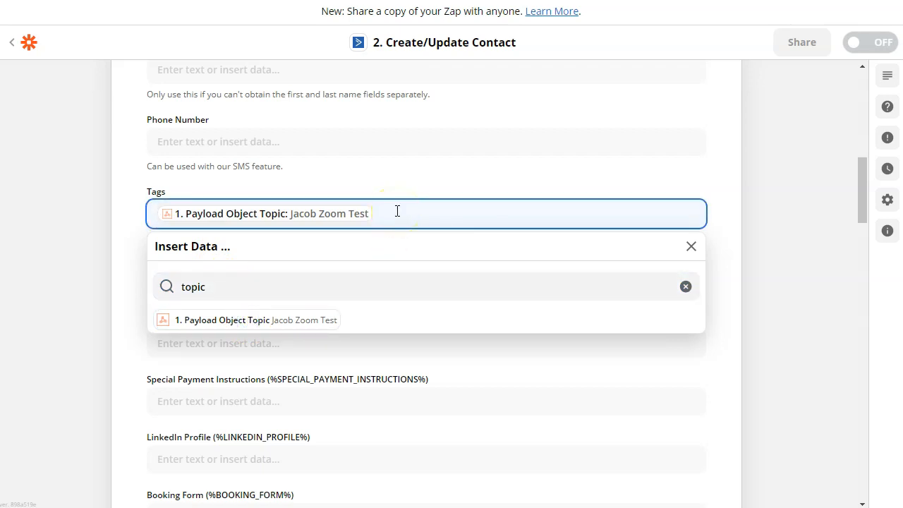
pyautogui.write('Zoom Registration -')
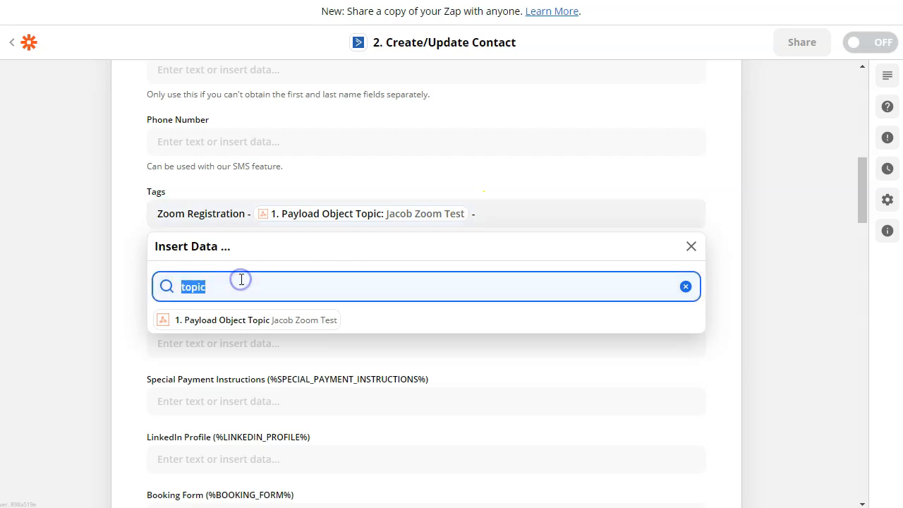
pyautogui.write('date')
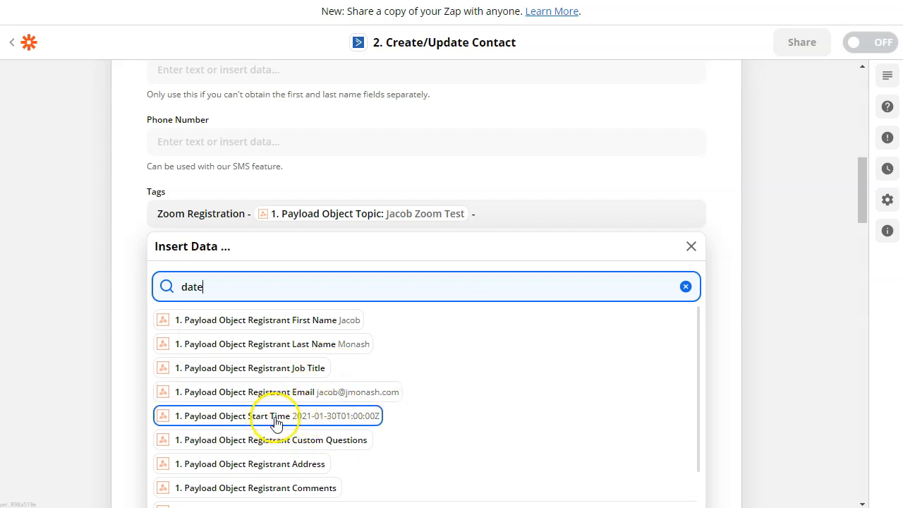
pyautogui.click(275, 415)
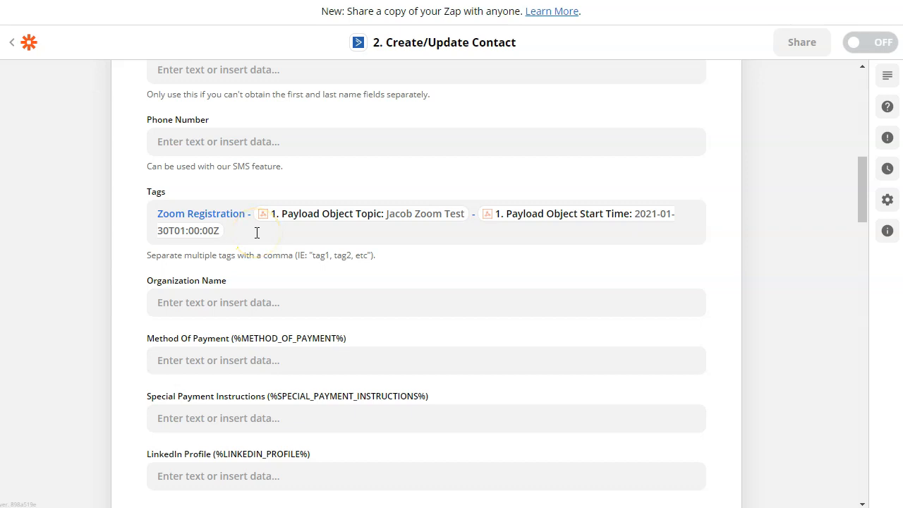
pyautogui.moveTo(289, 247)
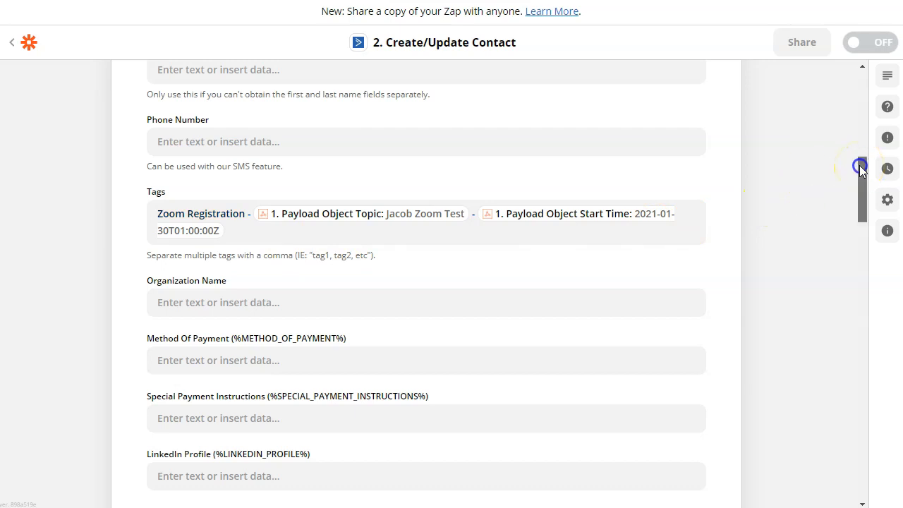
# Step: Scroll down past the remaining fields toward the Test & Continue preview
pyautogui.scroll(-3)
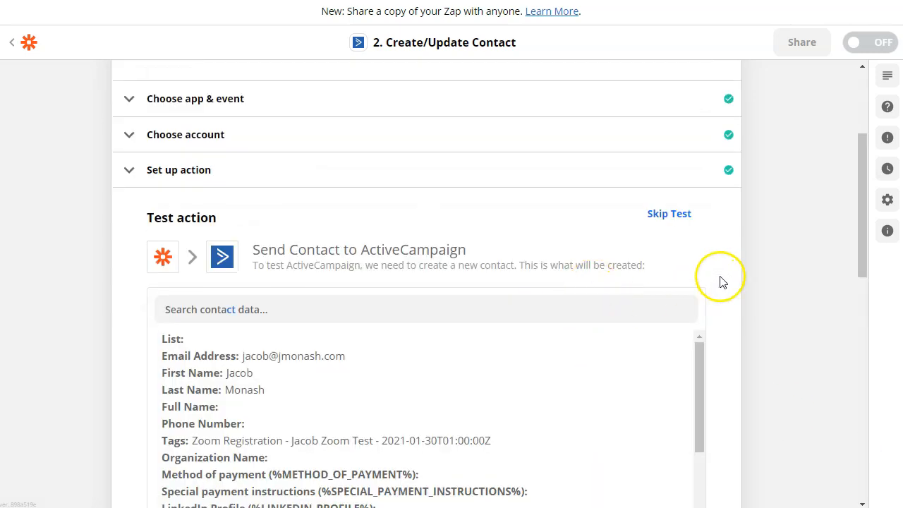
pyautogui.scroll(-3)
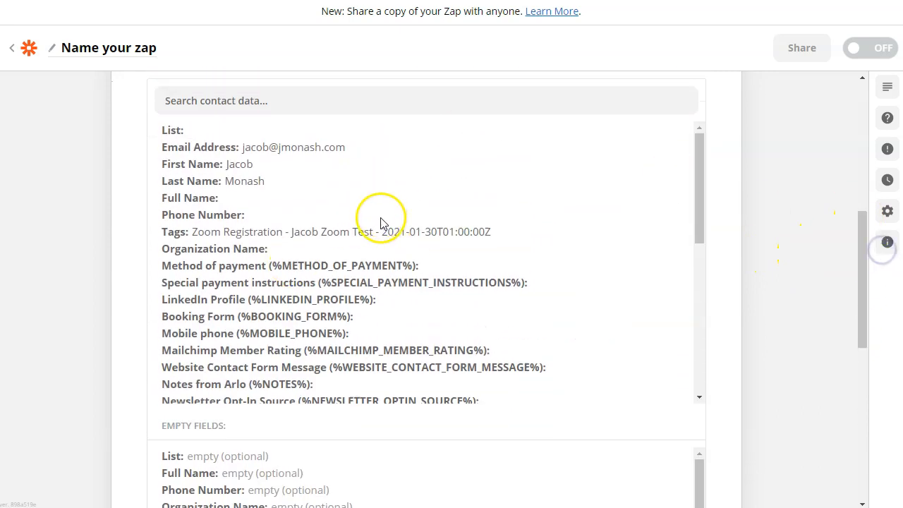
pyautogui.moveTo(855, 224)
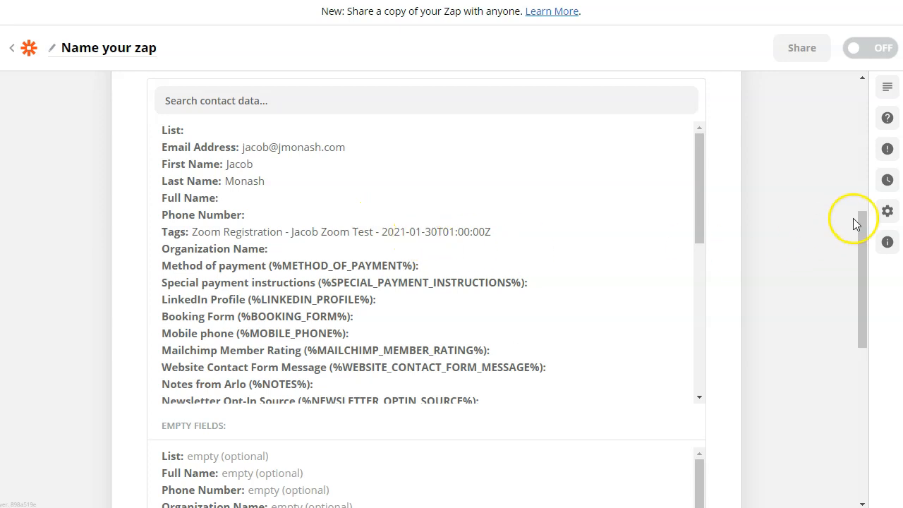
pyautogui.scroll(-3)
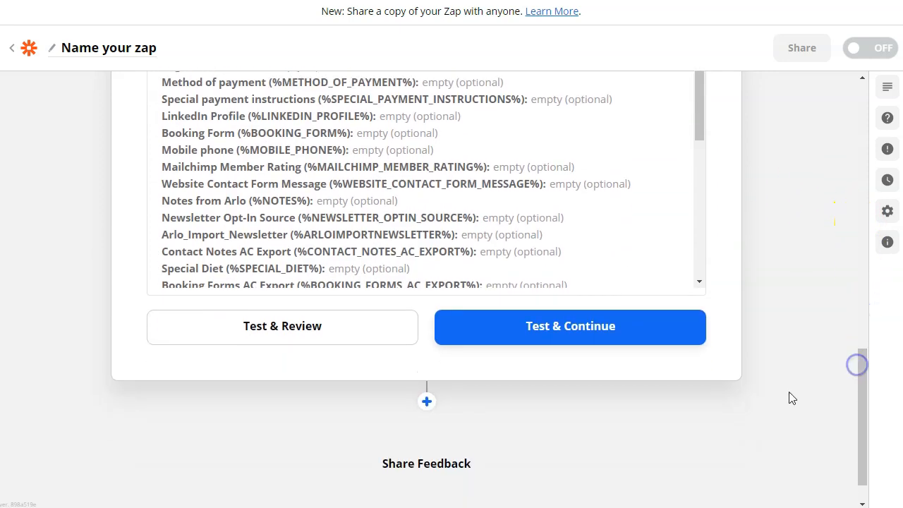
pyautogui.moveTo(328, 336)
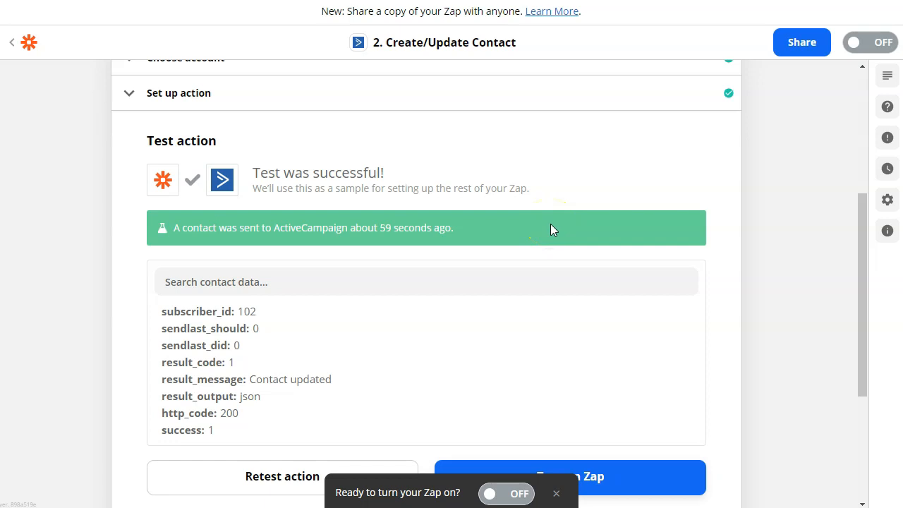
pyautogui.moveTo(556, 226)
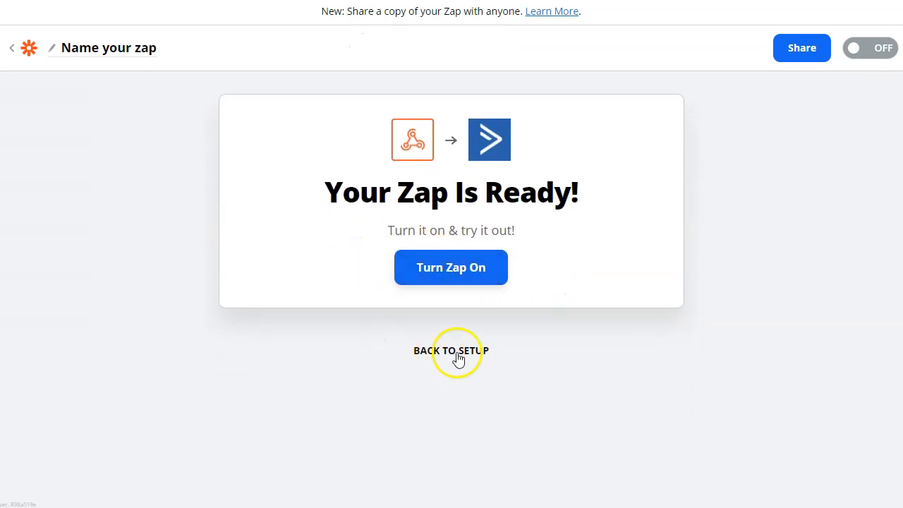
# Step: Add a third step, ActiveCampaign Create Tracked Event, select the account and continue
pyautogui.click(452, 350)
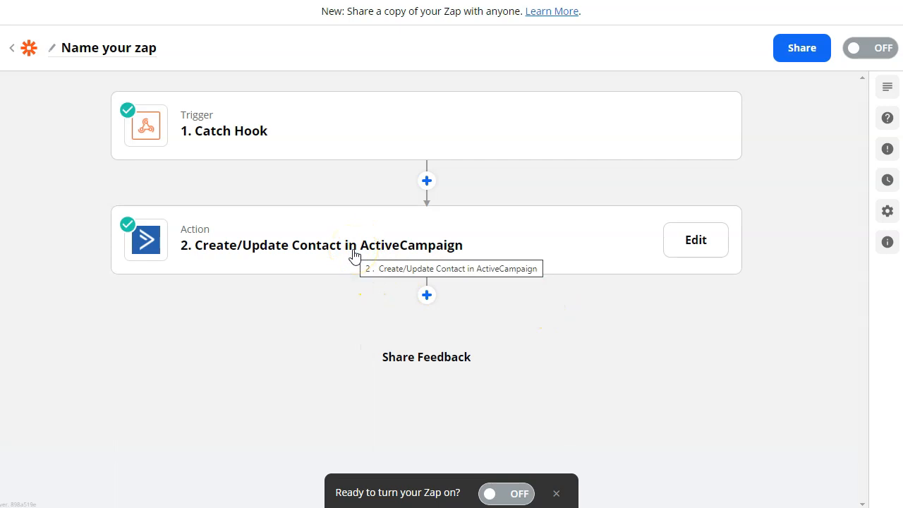
pyautogui.click(359, 259)
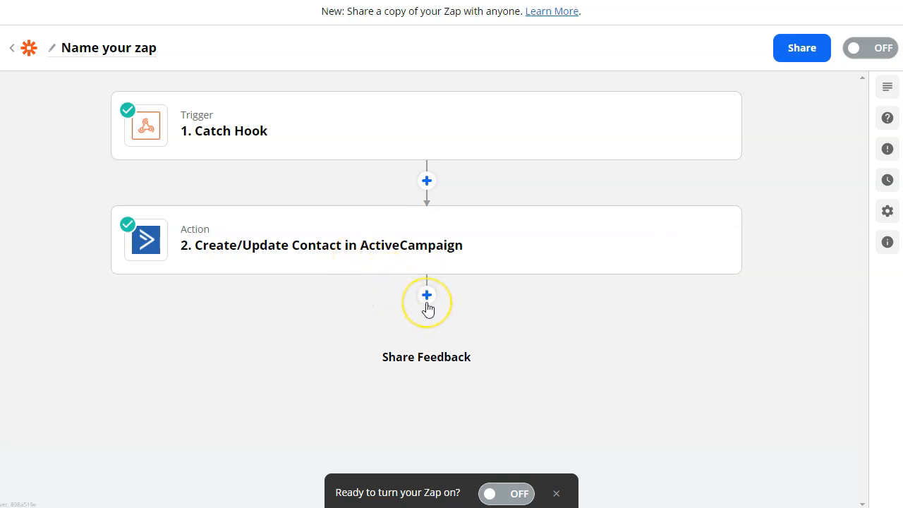
pyautogui.click(426, 295)
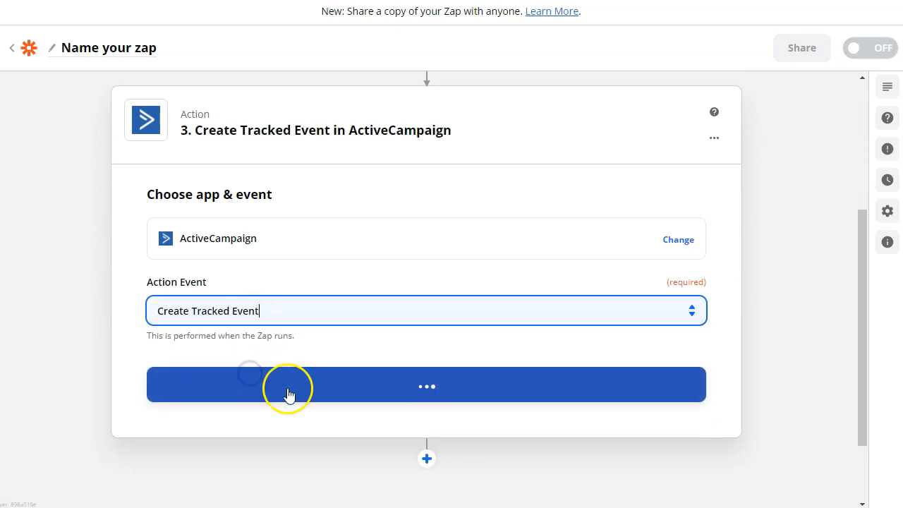
pyautogui.click(426, 385)
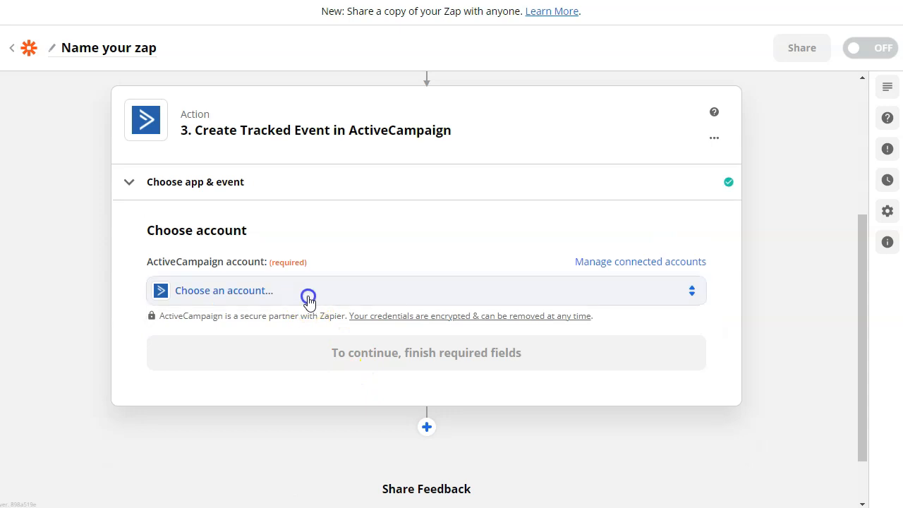
pyautogui.click(308, 291)
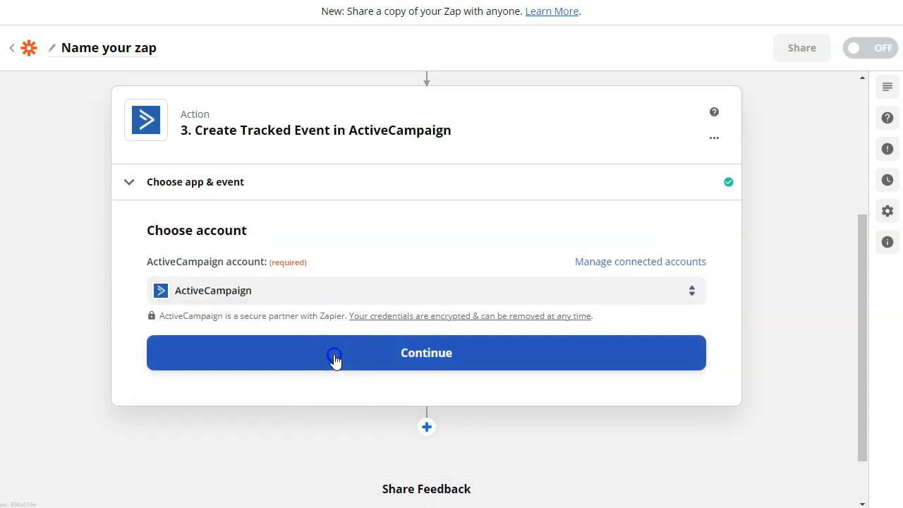
pyautogui.click(427, 353)
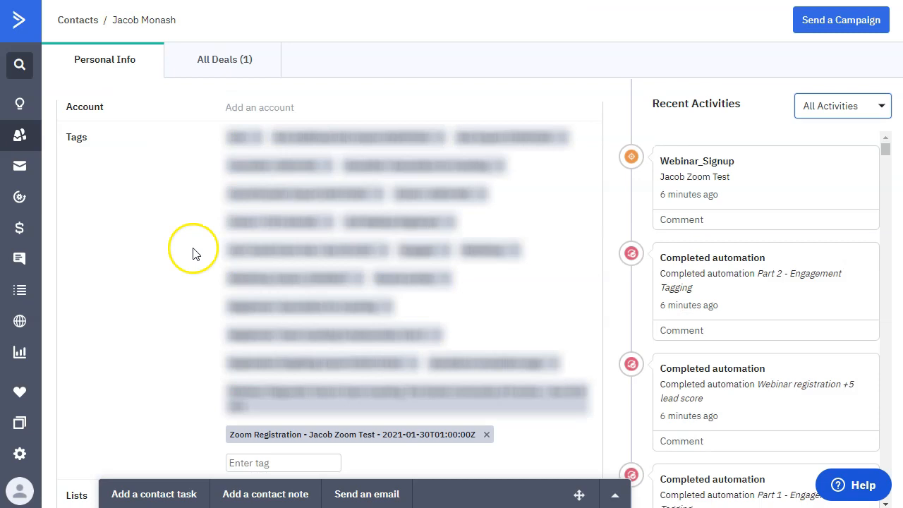
pyautogui.moveTo(20, 454)
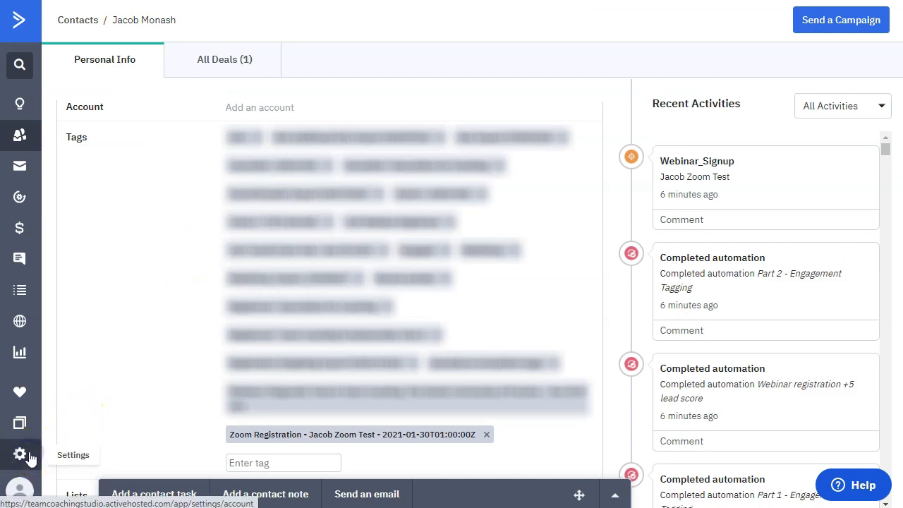
# Step: In ActiveCampaign Settings > Tracking, add the event Test_Zoom_Meeting_Reg under Event Tracking
pyautogui.click(20, 455)
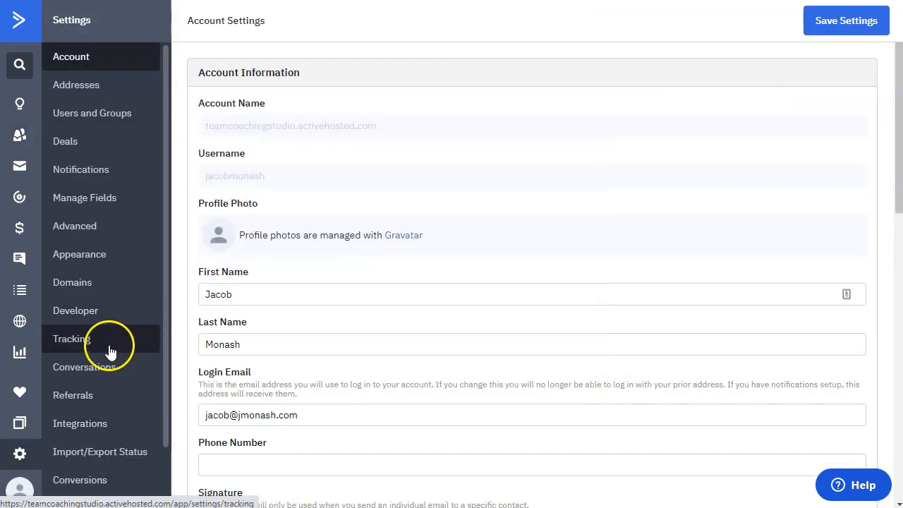
pyautogui.click(70, 338)
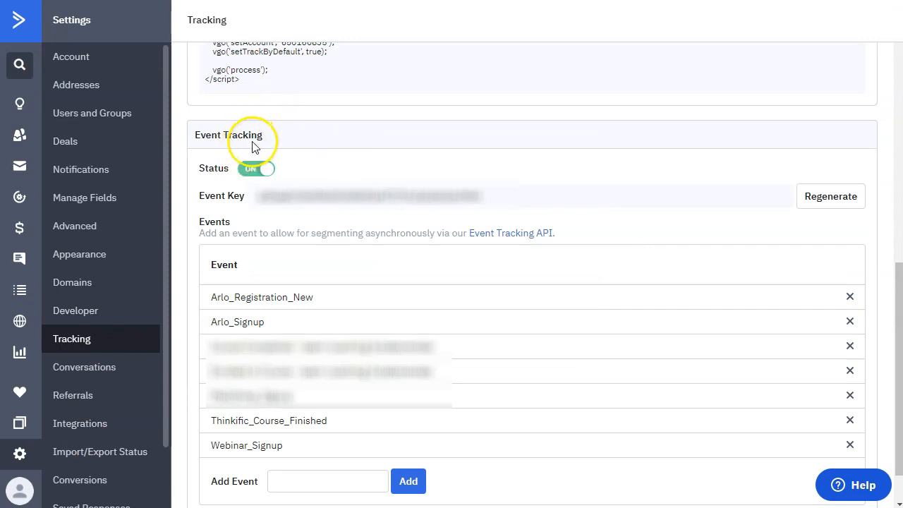
pyautogui.moveTo(280, 297)
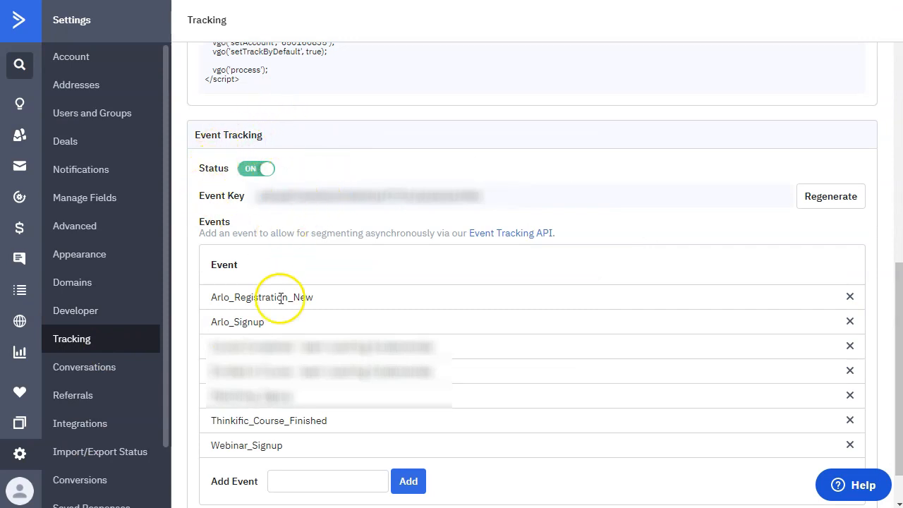
pyautogui.moveTo(310, 339)
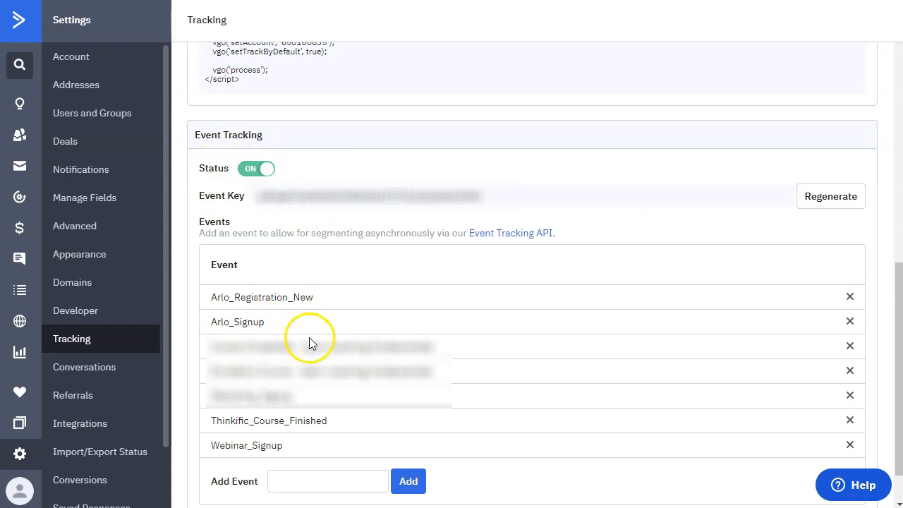
pyautogui.moveTo(240, 289)
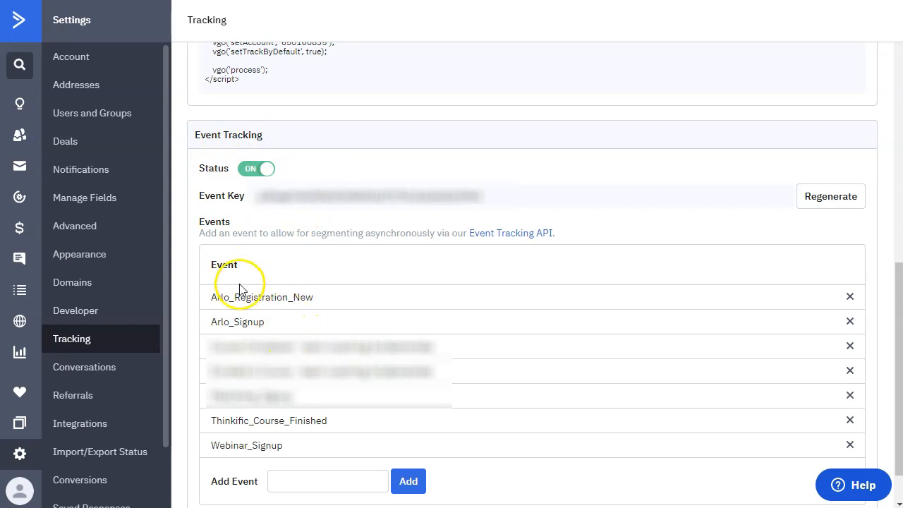
pyautogui.scroll(-3)
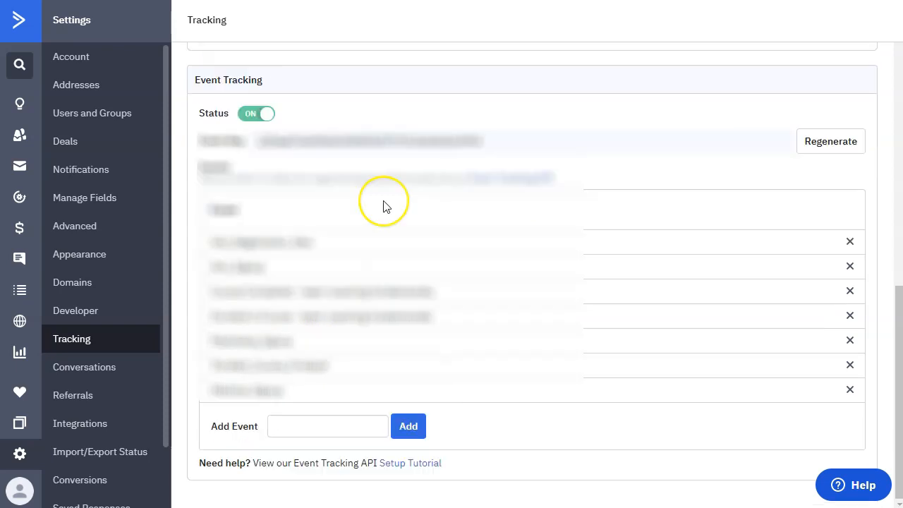
pyautogui.moveTo(309, 409)
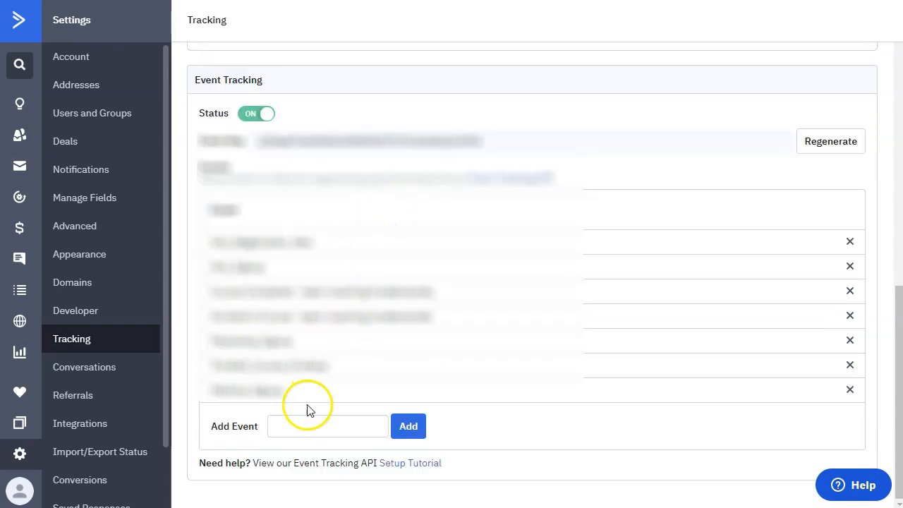
pyautogui.write('Test_Zoom_')
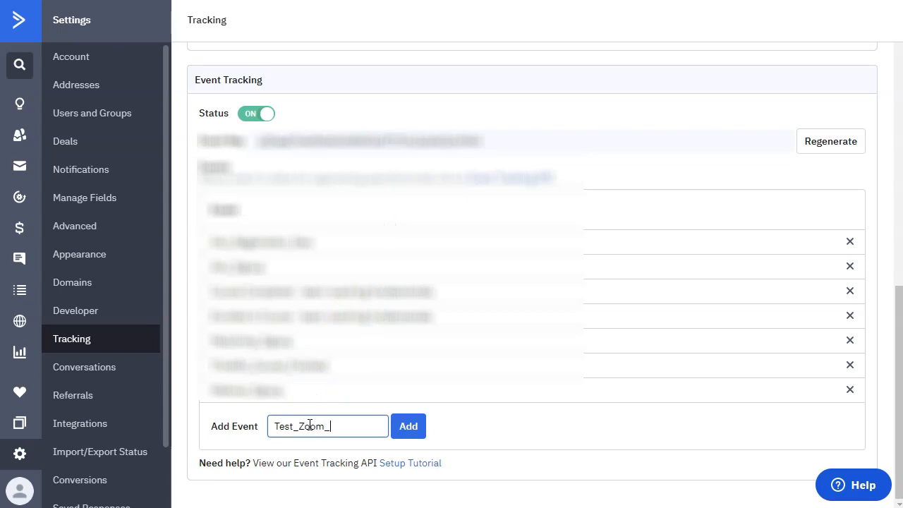
pyautogui.write('Meeting_S')
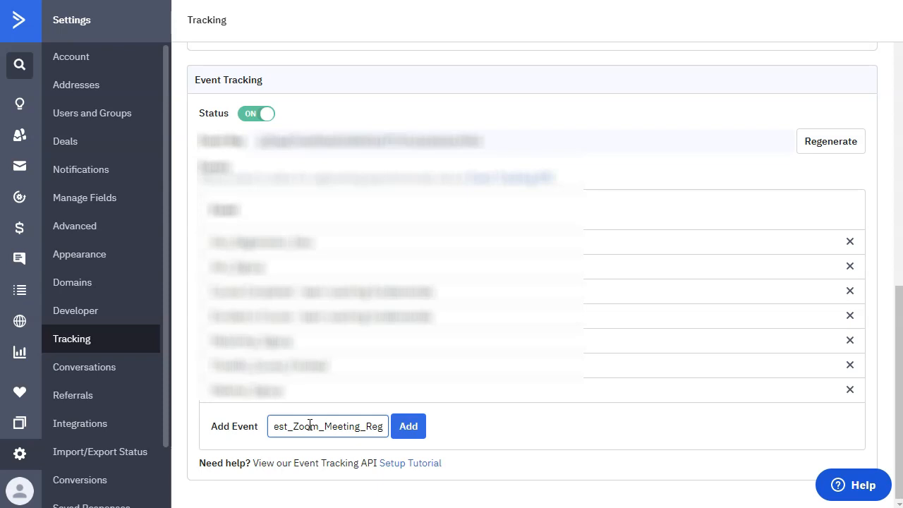
pyautogui.click(408, 426)
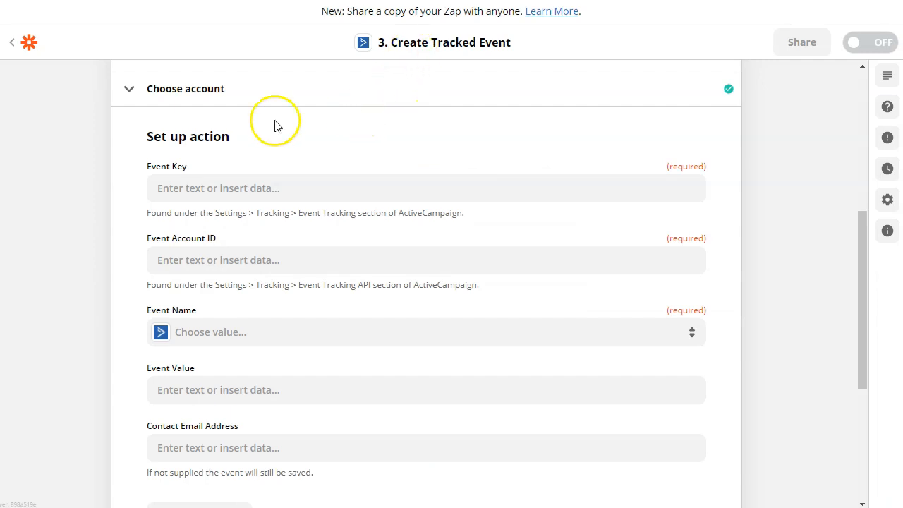
pyautogui.moveTo(88, 196)
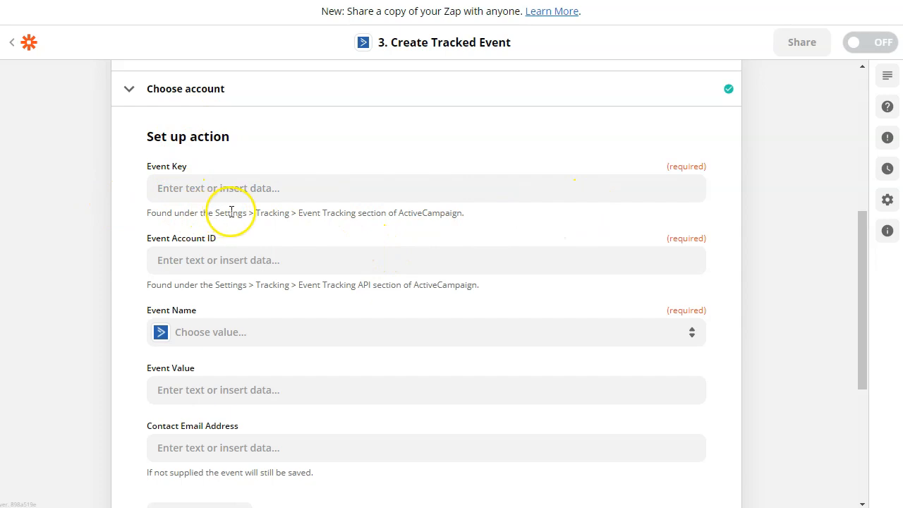
pyautogui.moveTo(365, 214)
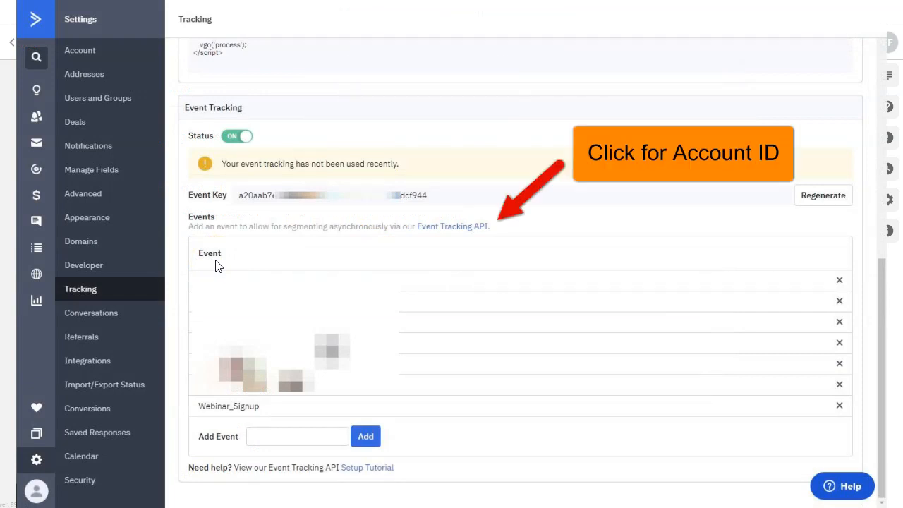
# Step: Fill the Event Key and Account ID and select Test_Zoom_Meeting_Reg as the Event Name
pyautogui.click(451, 226)
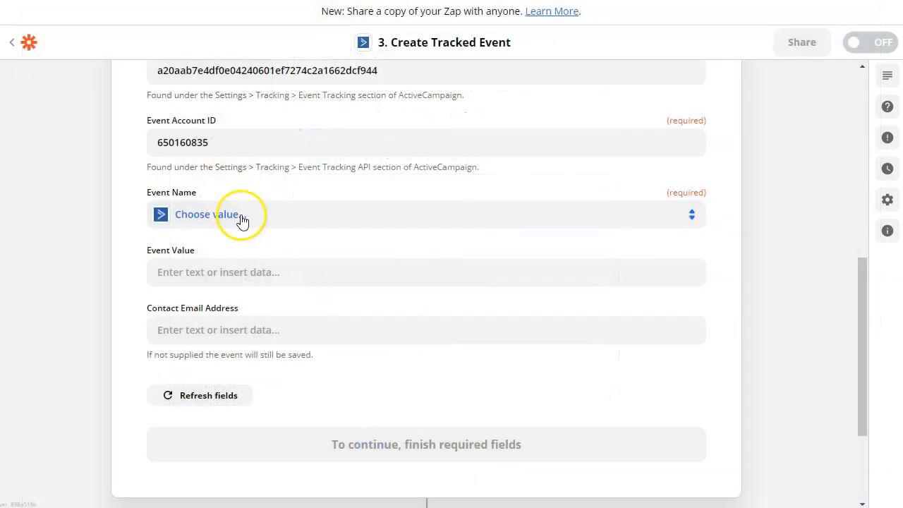
pyautogui.click(206, 214)
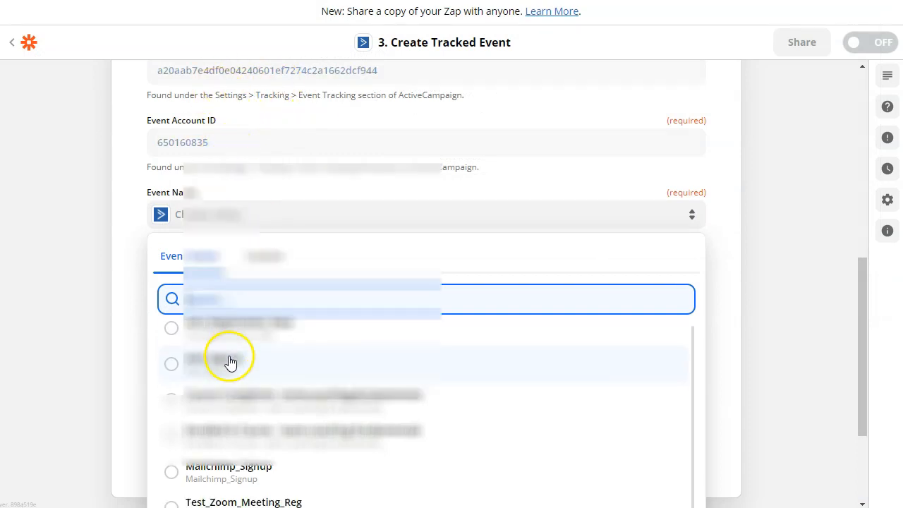
pyautogui.scroll(-3)
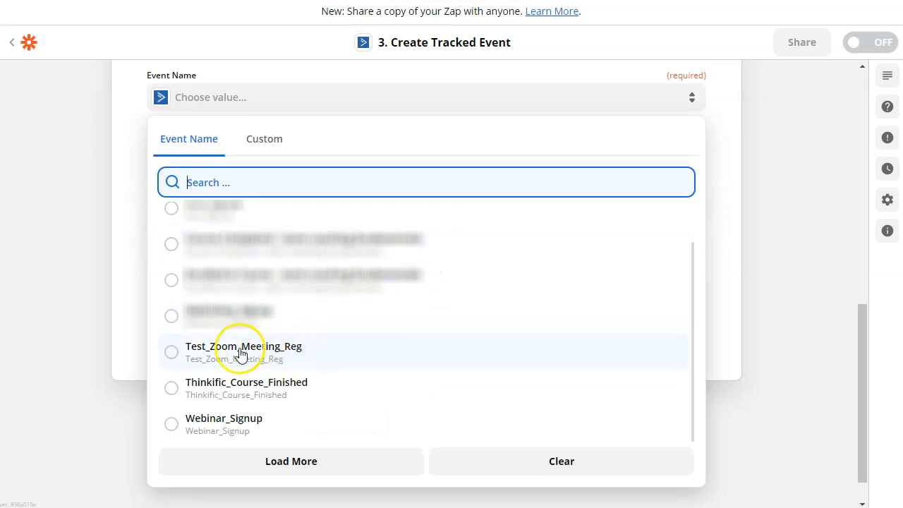
pyautogui.moveTo(267, 351)
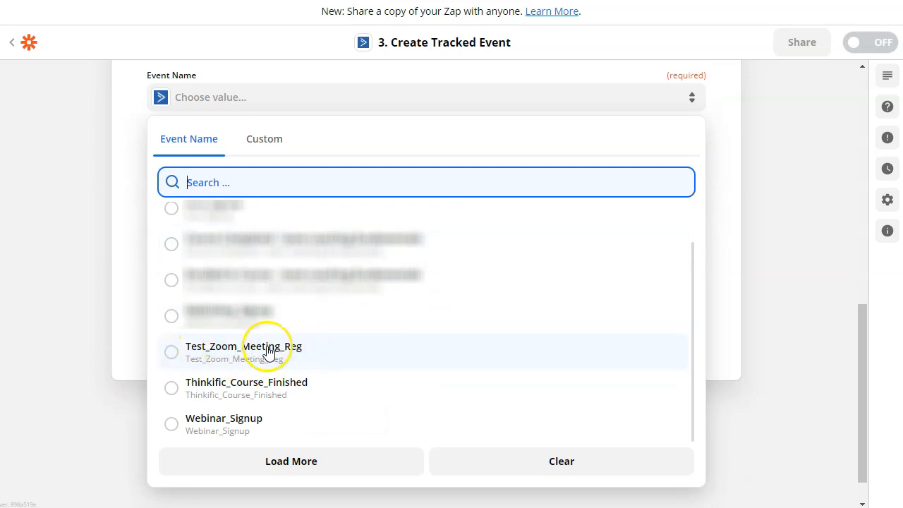
pyautogui.click(242, 353)
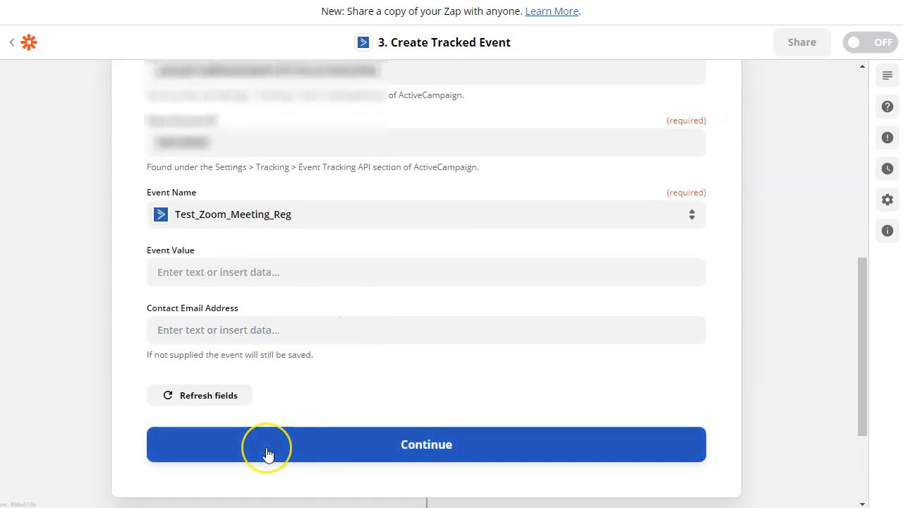
pyautogui.moveTo(392, 298)
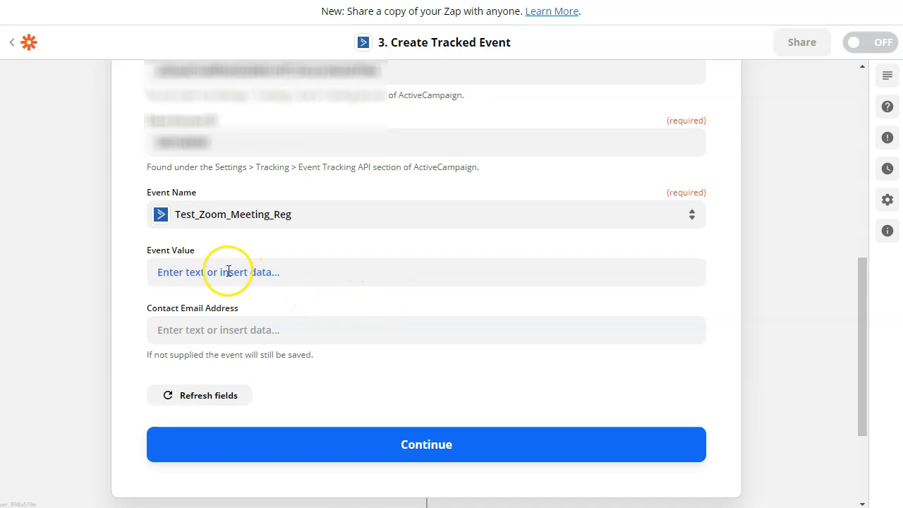
# Step: Set Event Value to Payload Object Topic and Contact Email to Payload Object Registrant Email, then continue
pyautogui.click(224, 271)
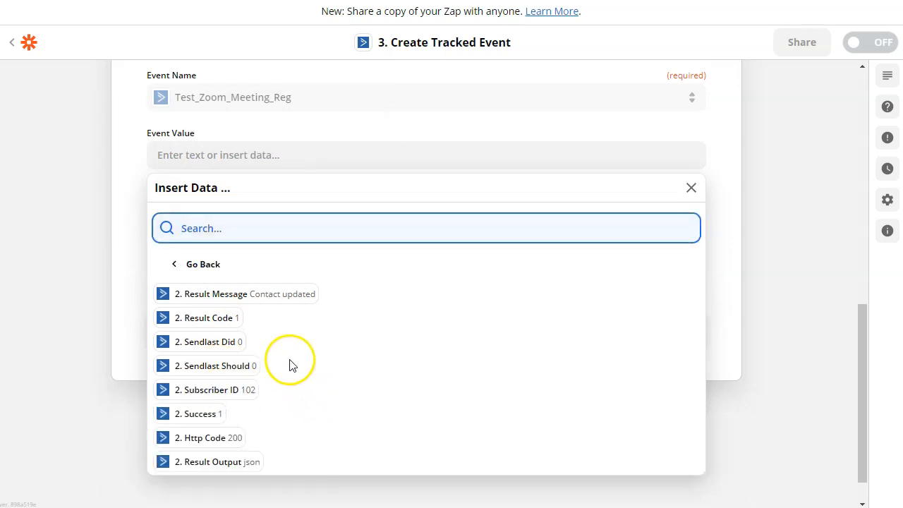
pyautogui.write('topi')
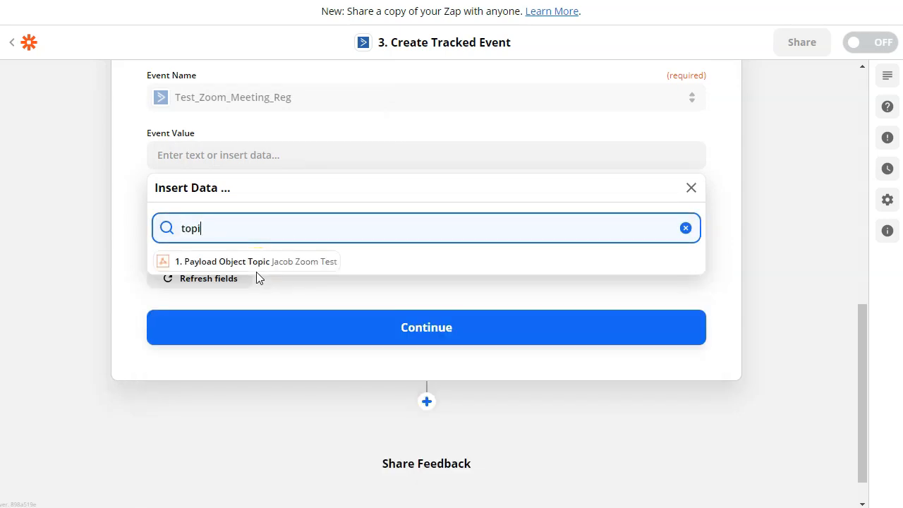
pyautogui.click(247, 261)
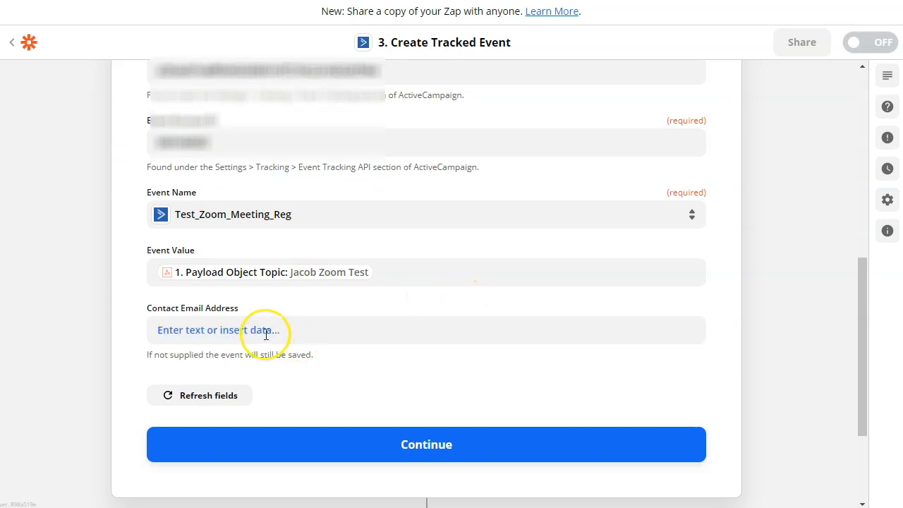
pyautogui.click(427, 331)
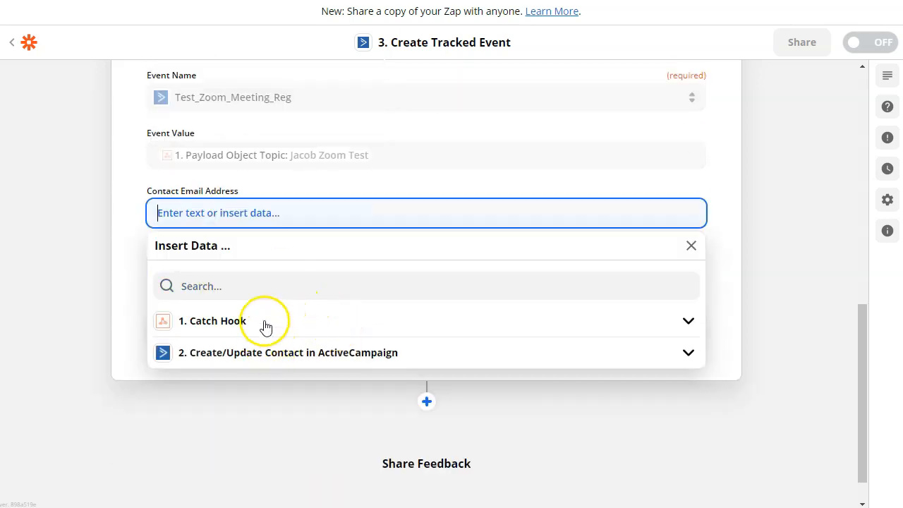
pyautogui.click(212, 320)
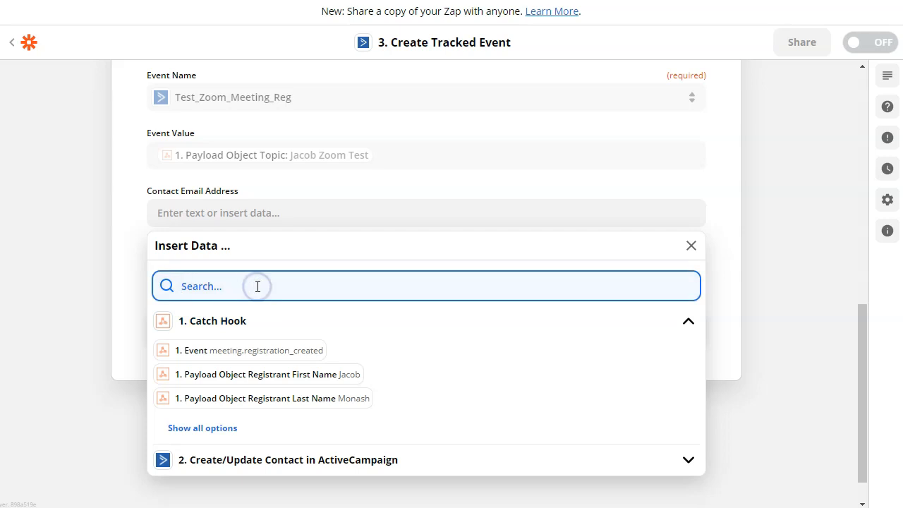
pyautogui.write('email')
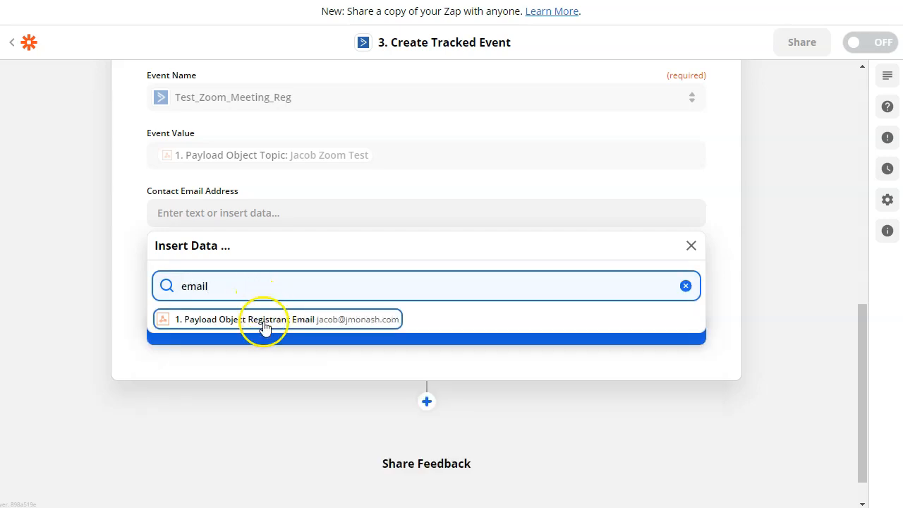
pyautogui.click(275, 319)
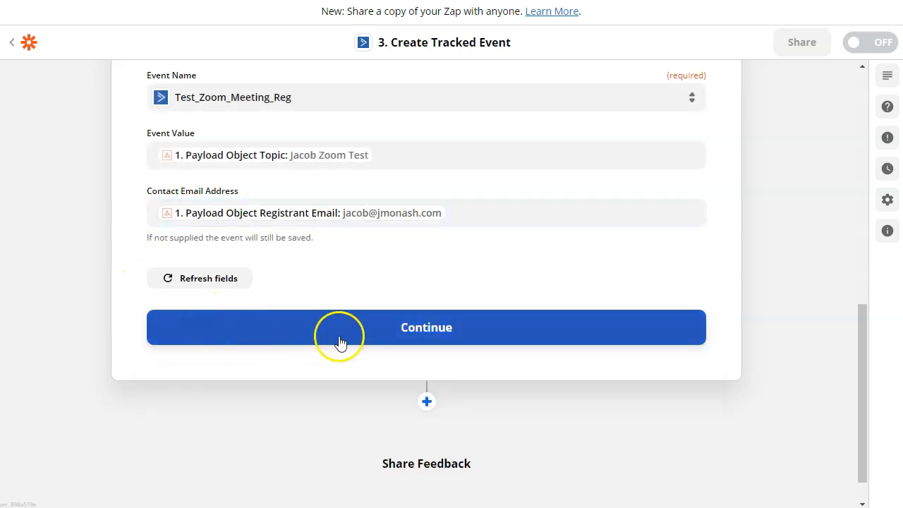
pyautogui.click(426, 327)
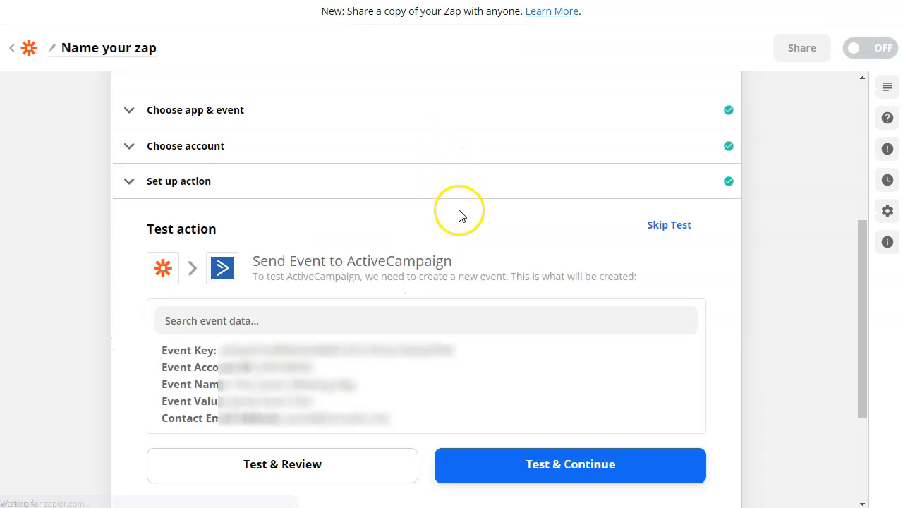
# Step: Scroll down to the Test & Continue button for the tracked event step
pyautogui.scroll(-3)
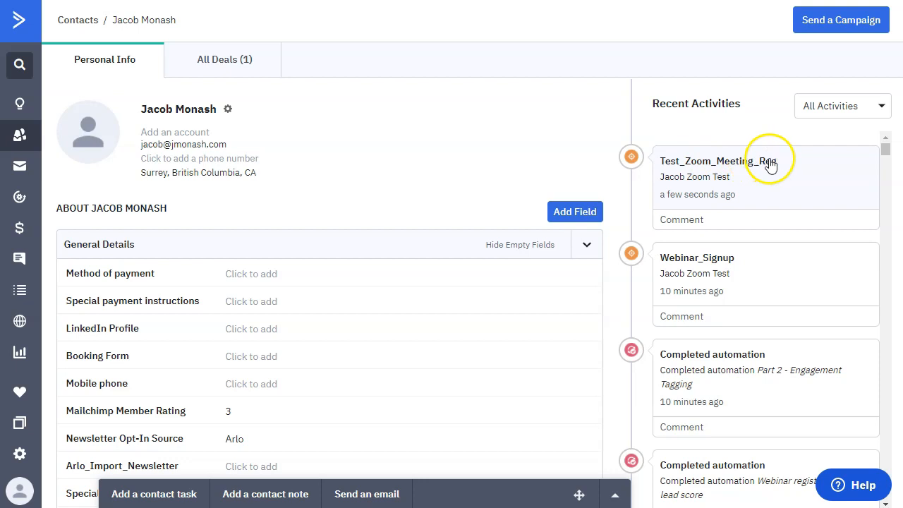
pyautogui.moveTo(699, 158)
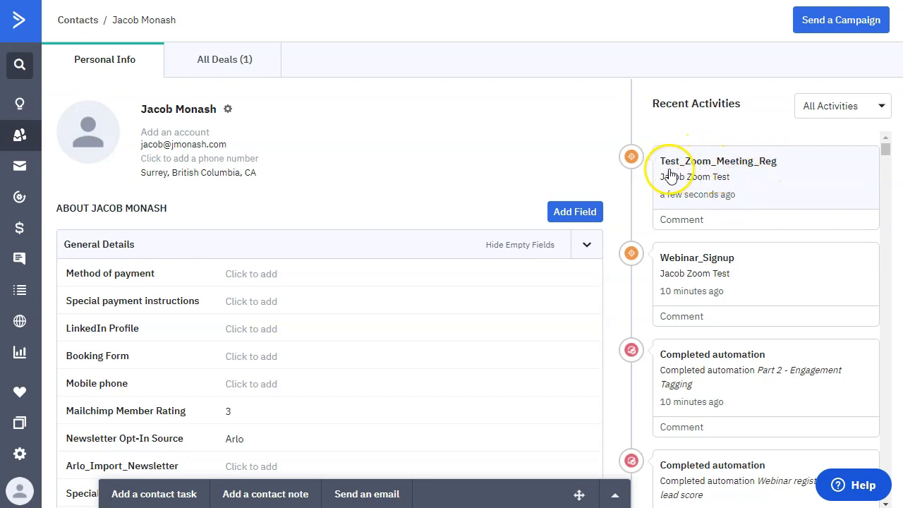
pyautogui.moveTo(737, 177)
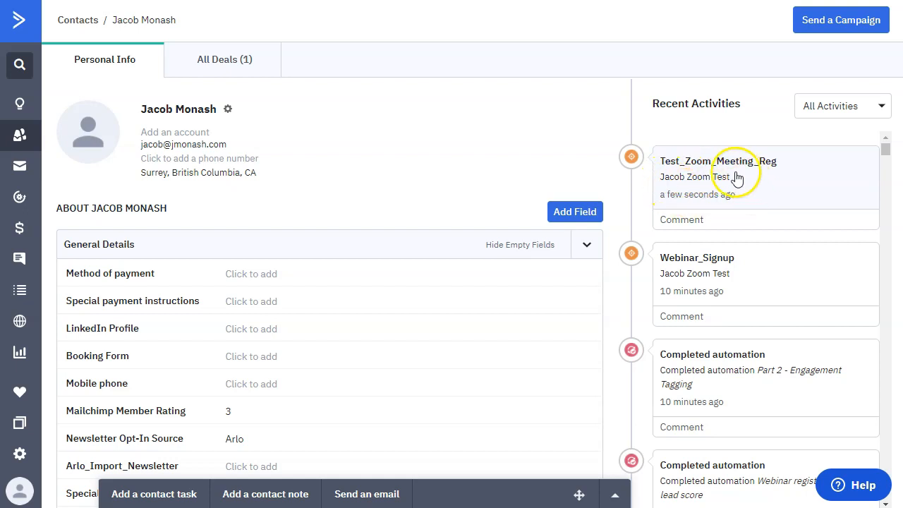
pyautogui.moveTo(675, 182)
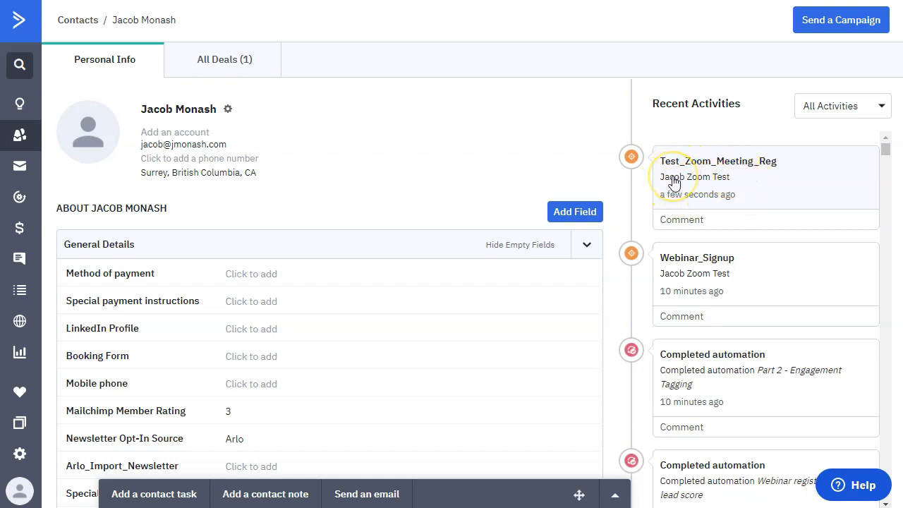
pyautogui.moveTo(660, 275)
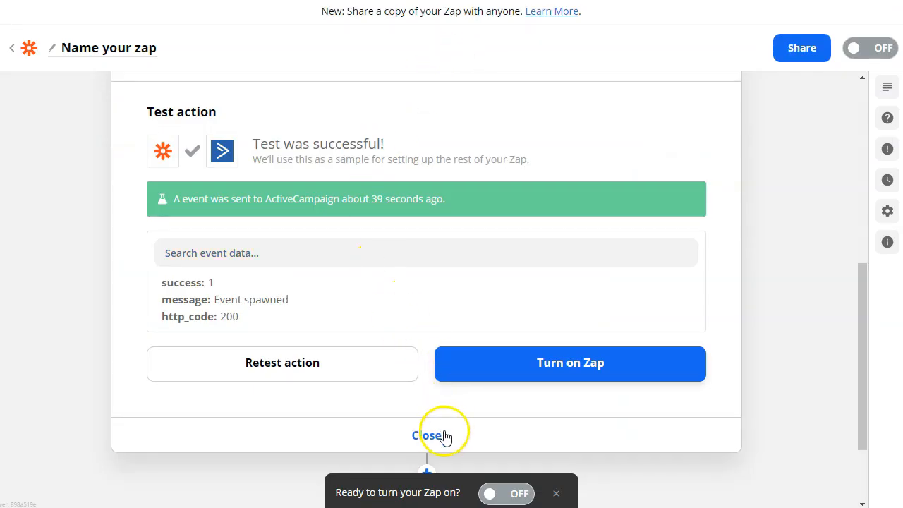
# Step: Collapse the tested event step to show the three-step zap overview
pyautogui.click(427, 434)
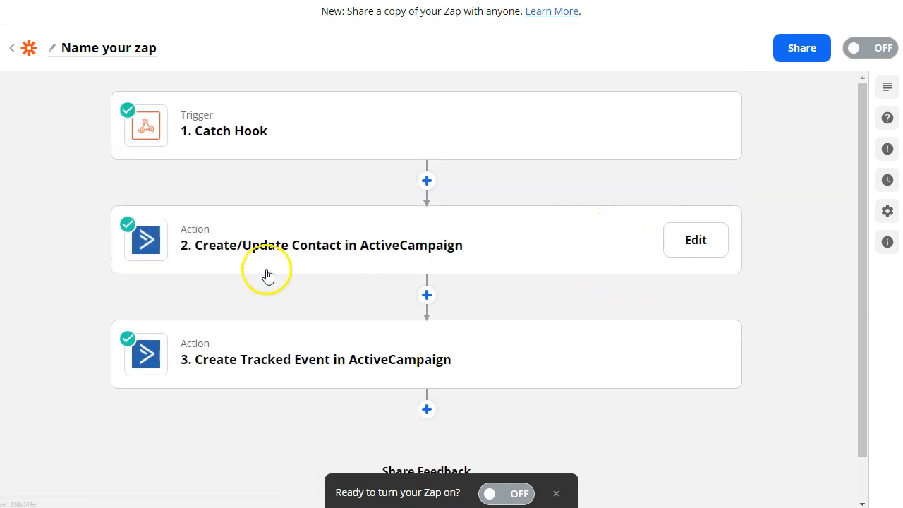
pyautogui.moveTo(259, 257)
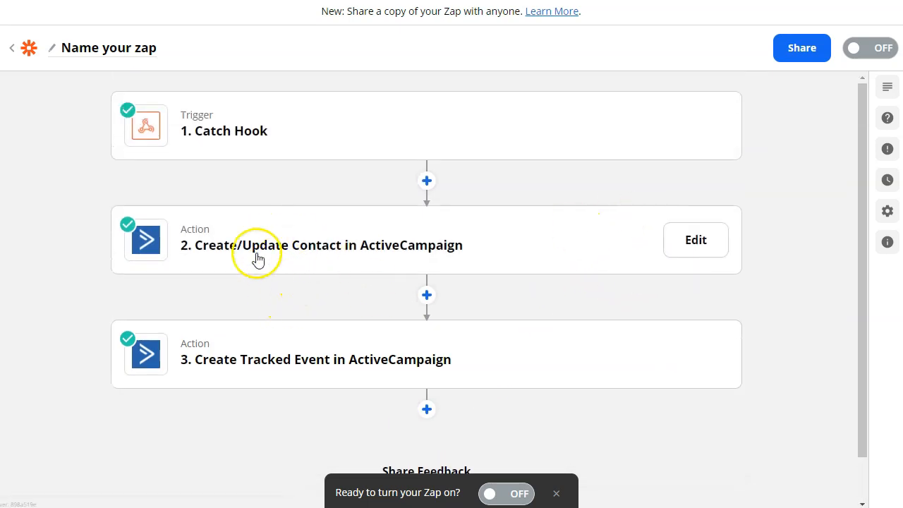